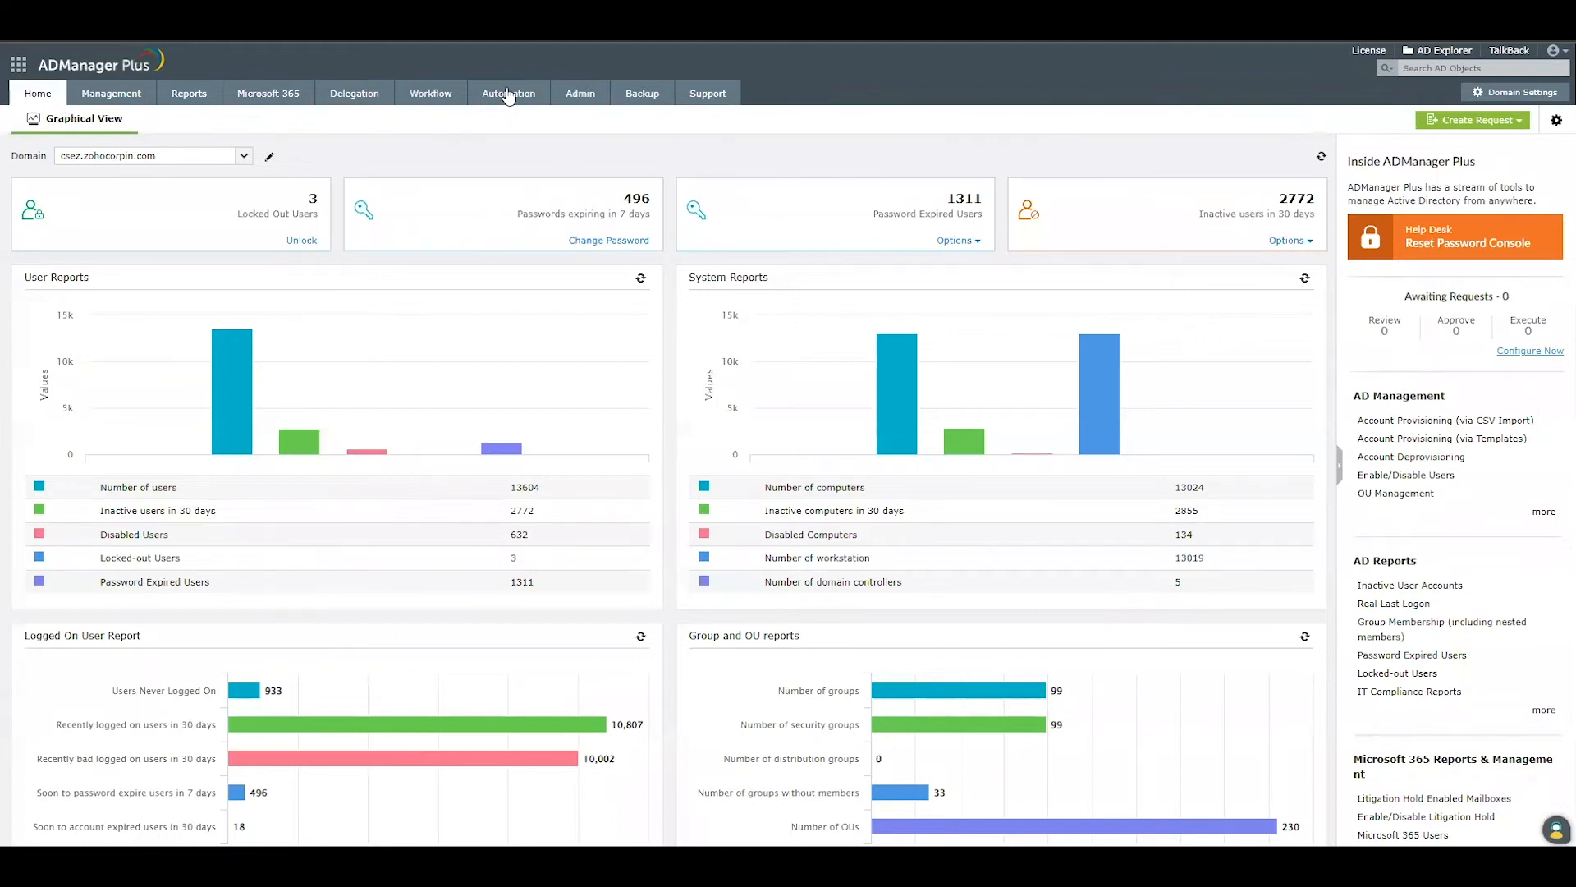
Open HCM Integrations from the Automation tab's left pane.
left_click(507, 93)
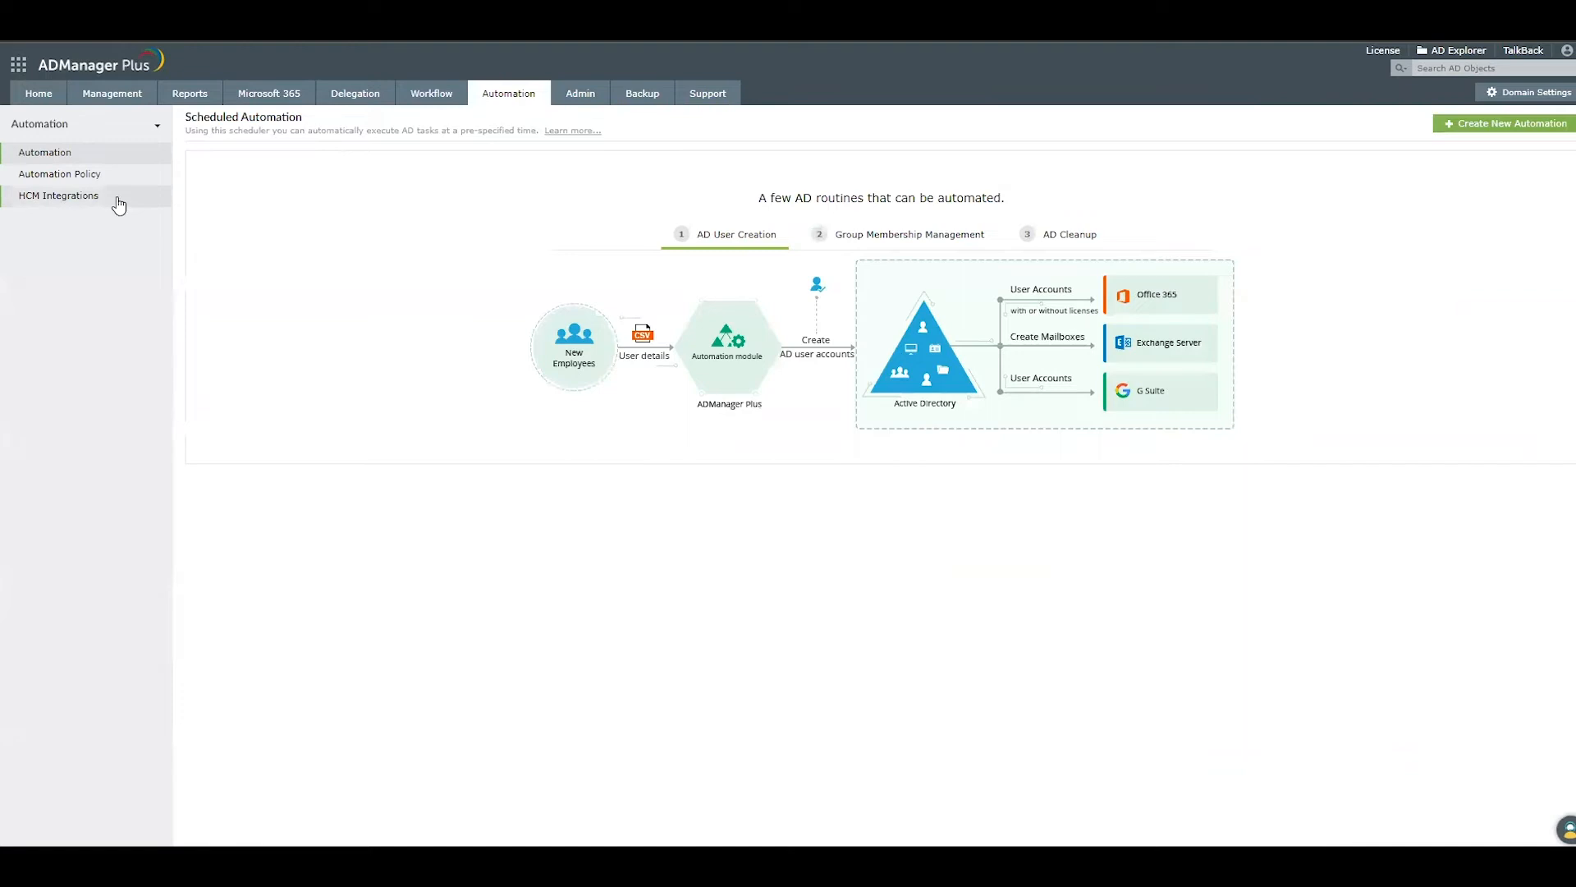
left_click(59, 195)
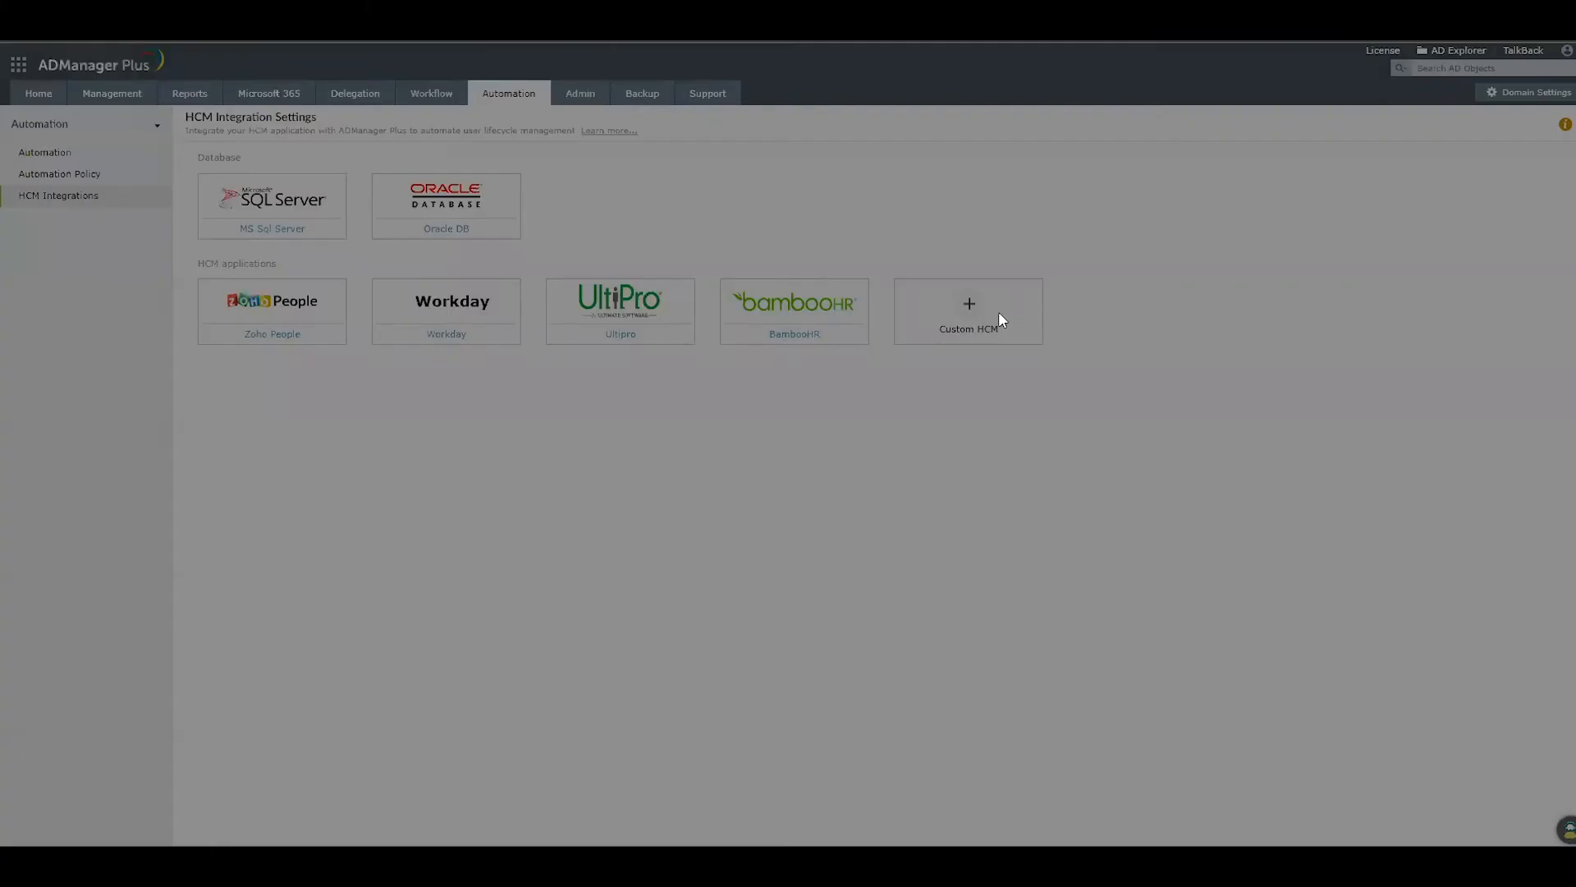
Start a custom HCM named 'Sage HR' describing user management actions automation.
left_click(967, 309)
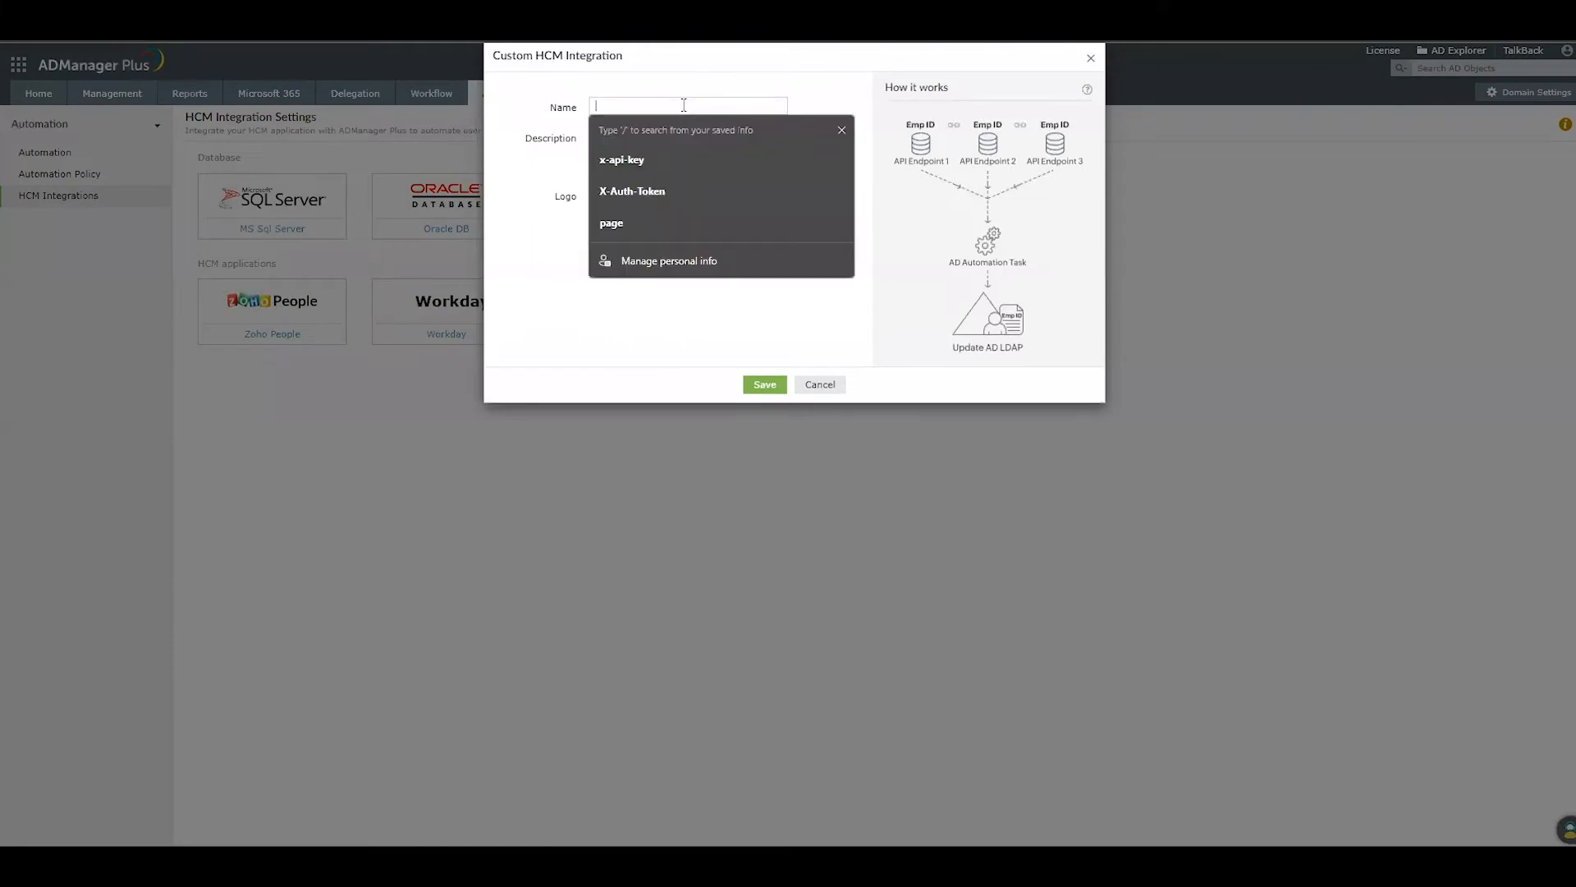
type("Sage")
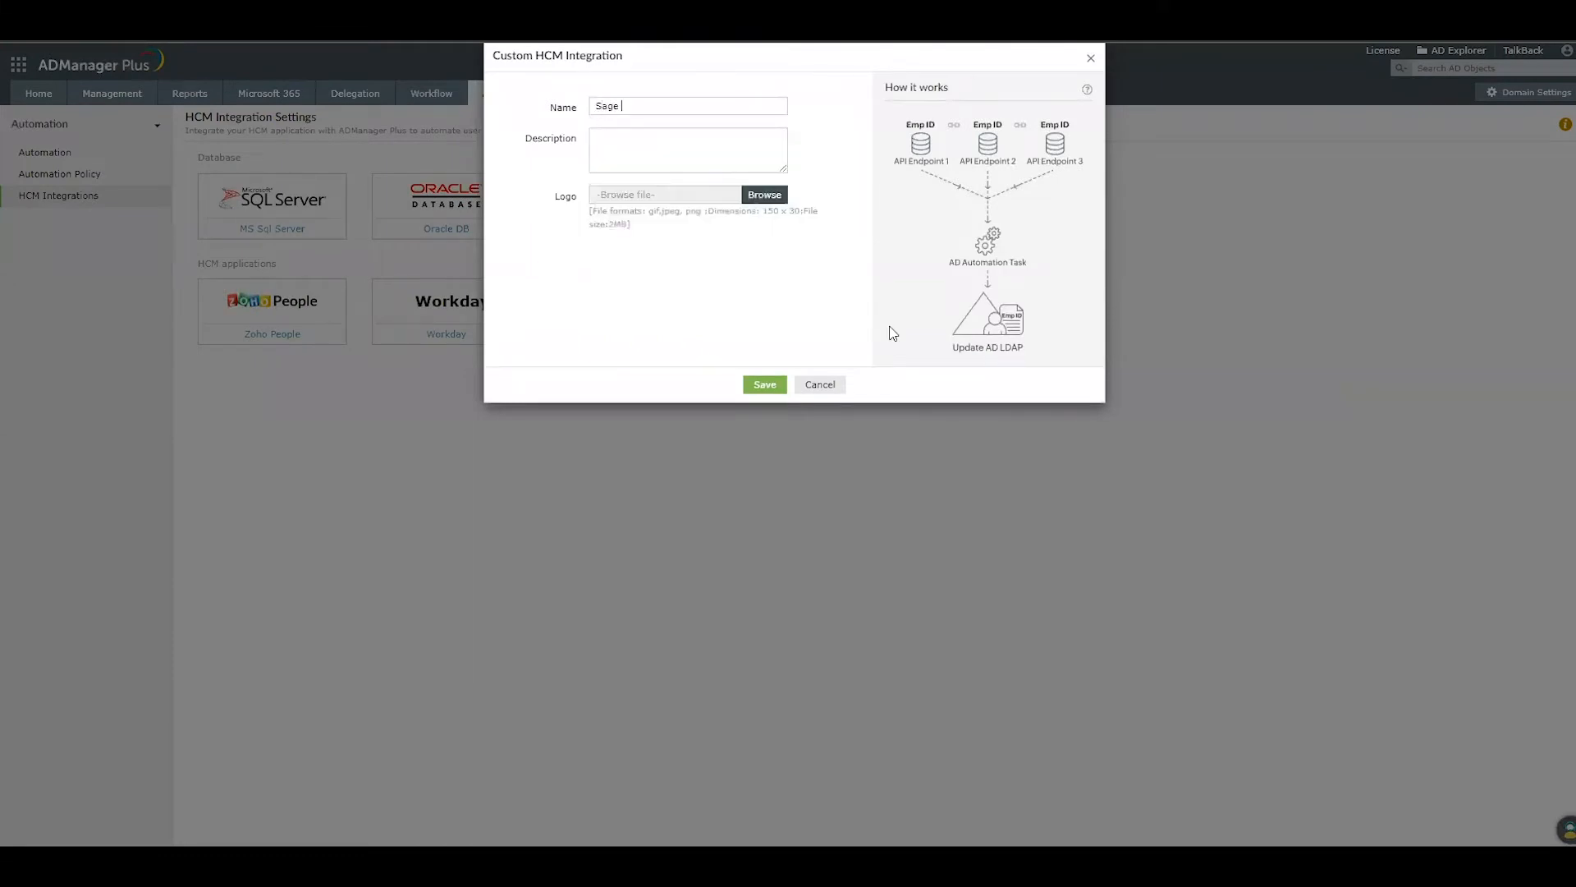
type("HR")
left_click(688, 150)
type("user management")
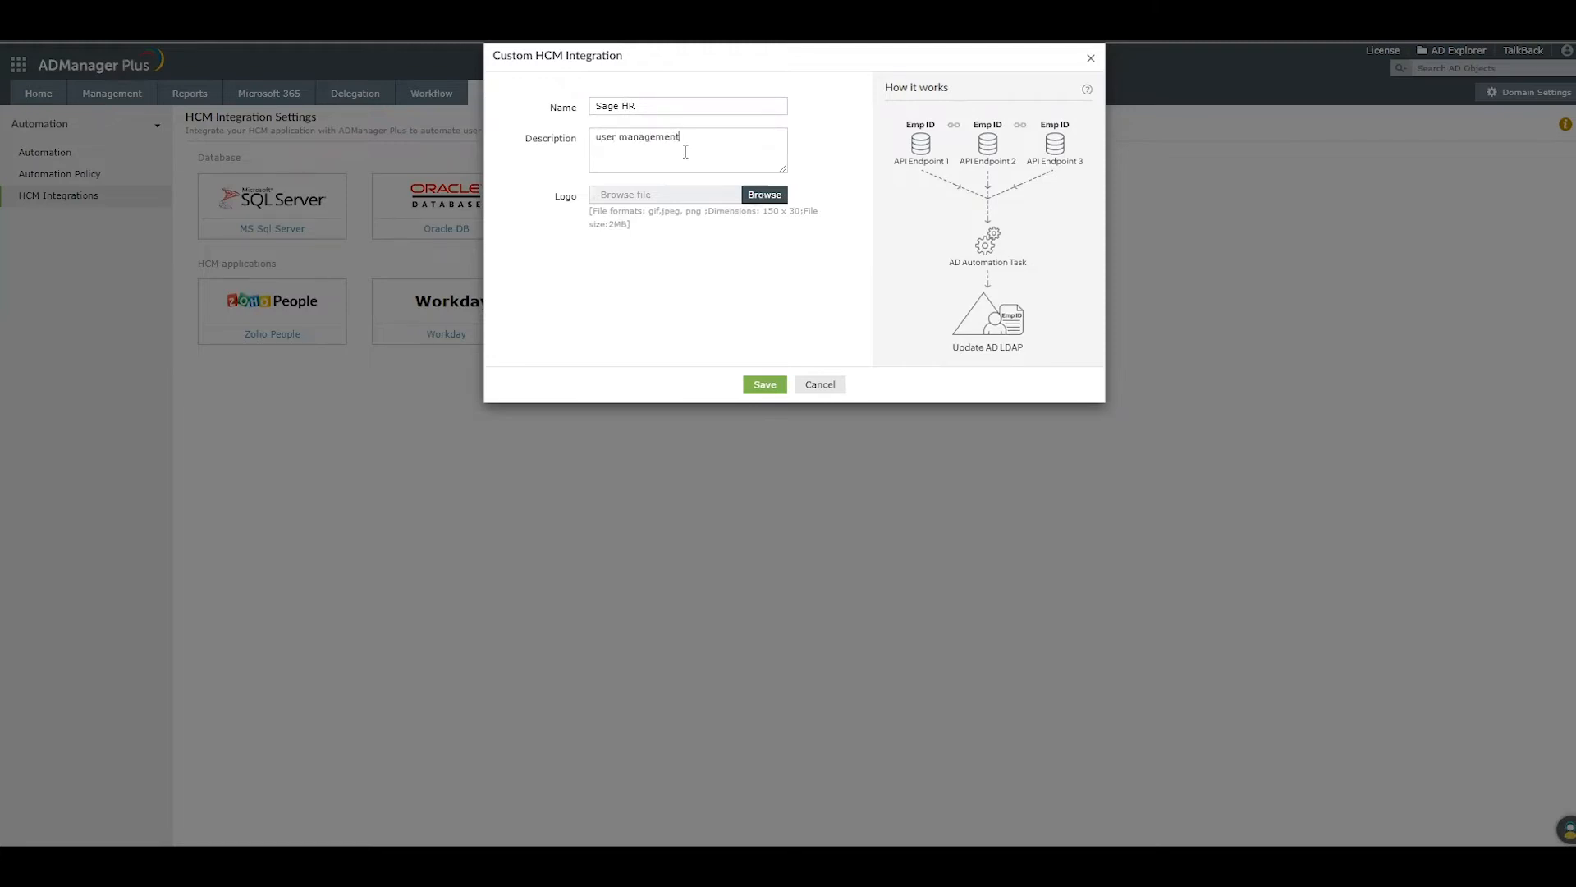
type("action")
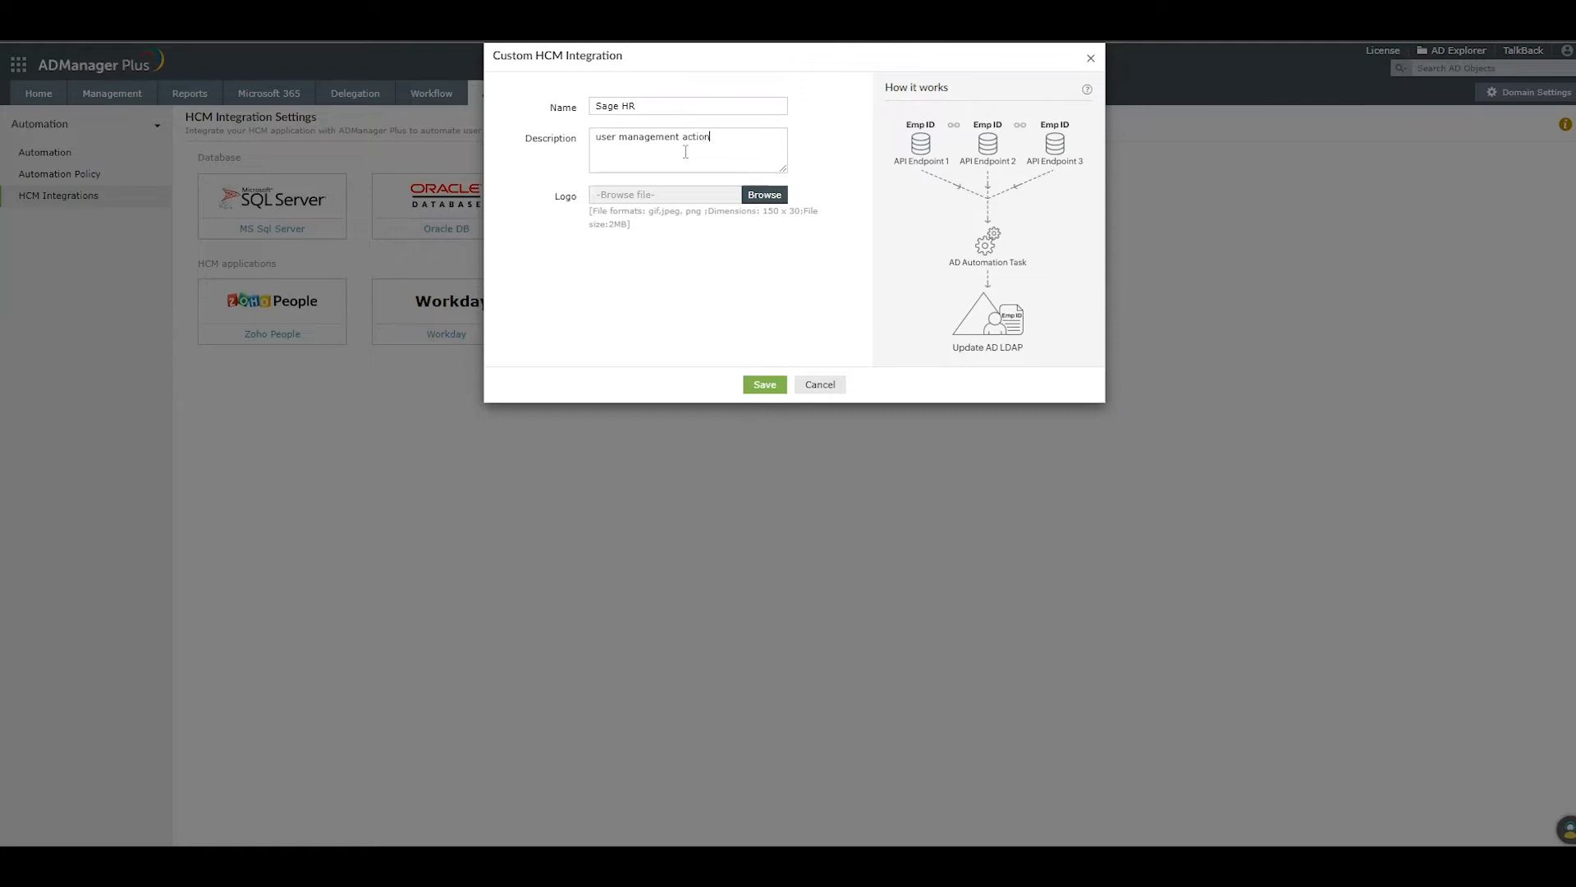
type("s automat")
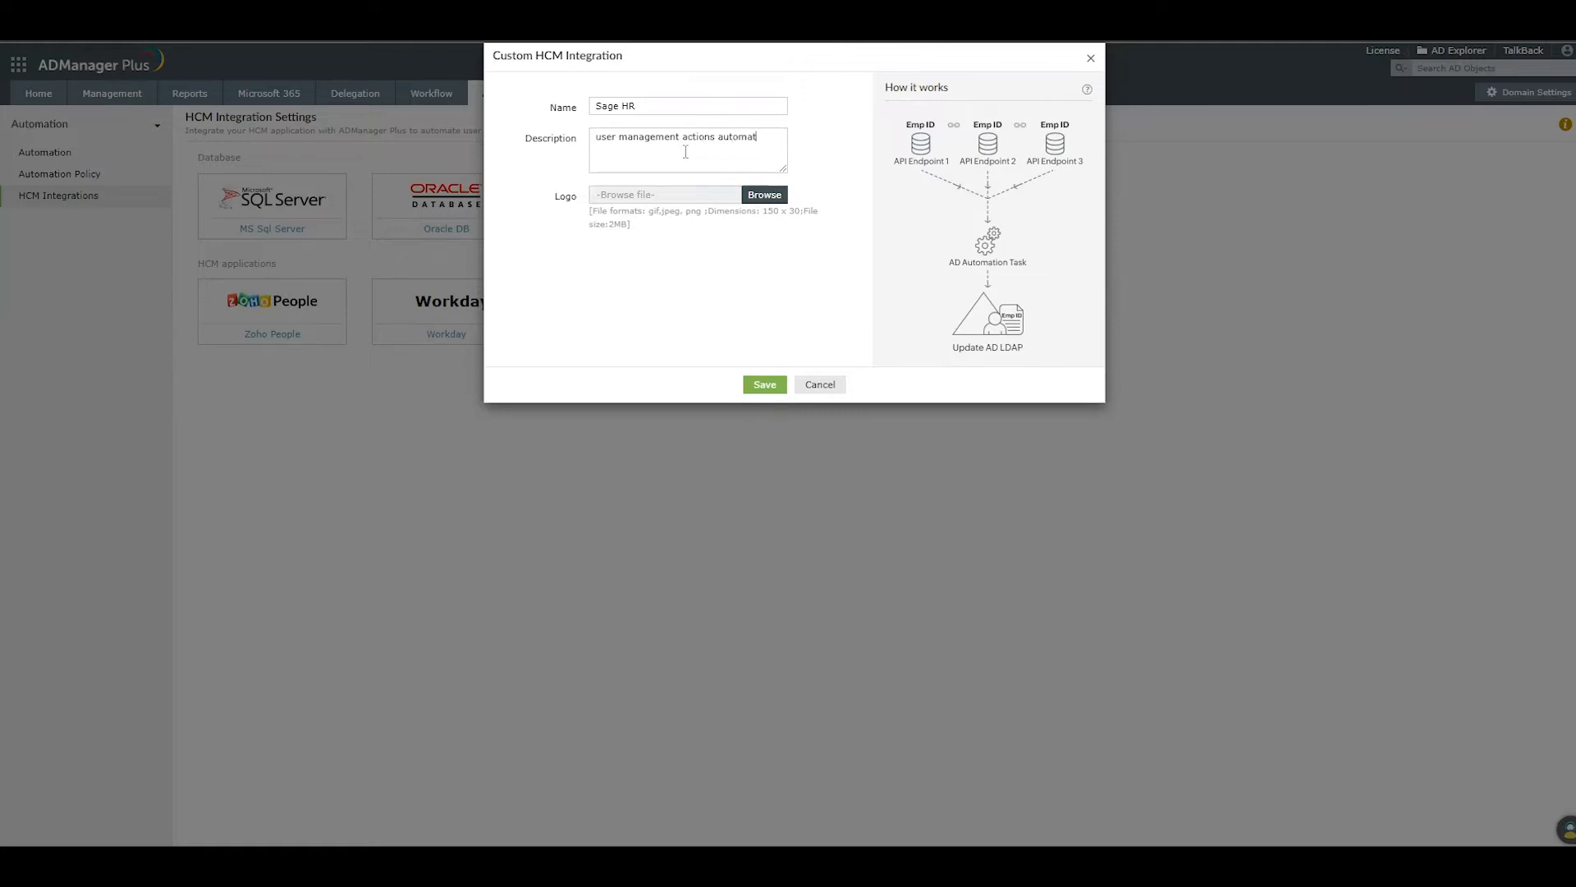
type("ion")
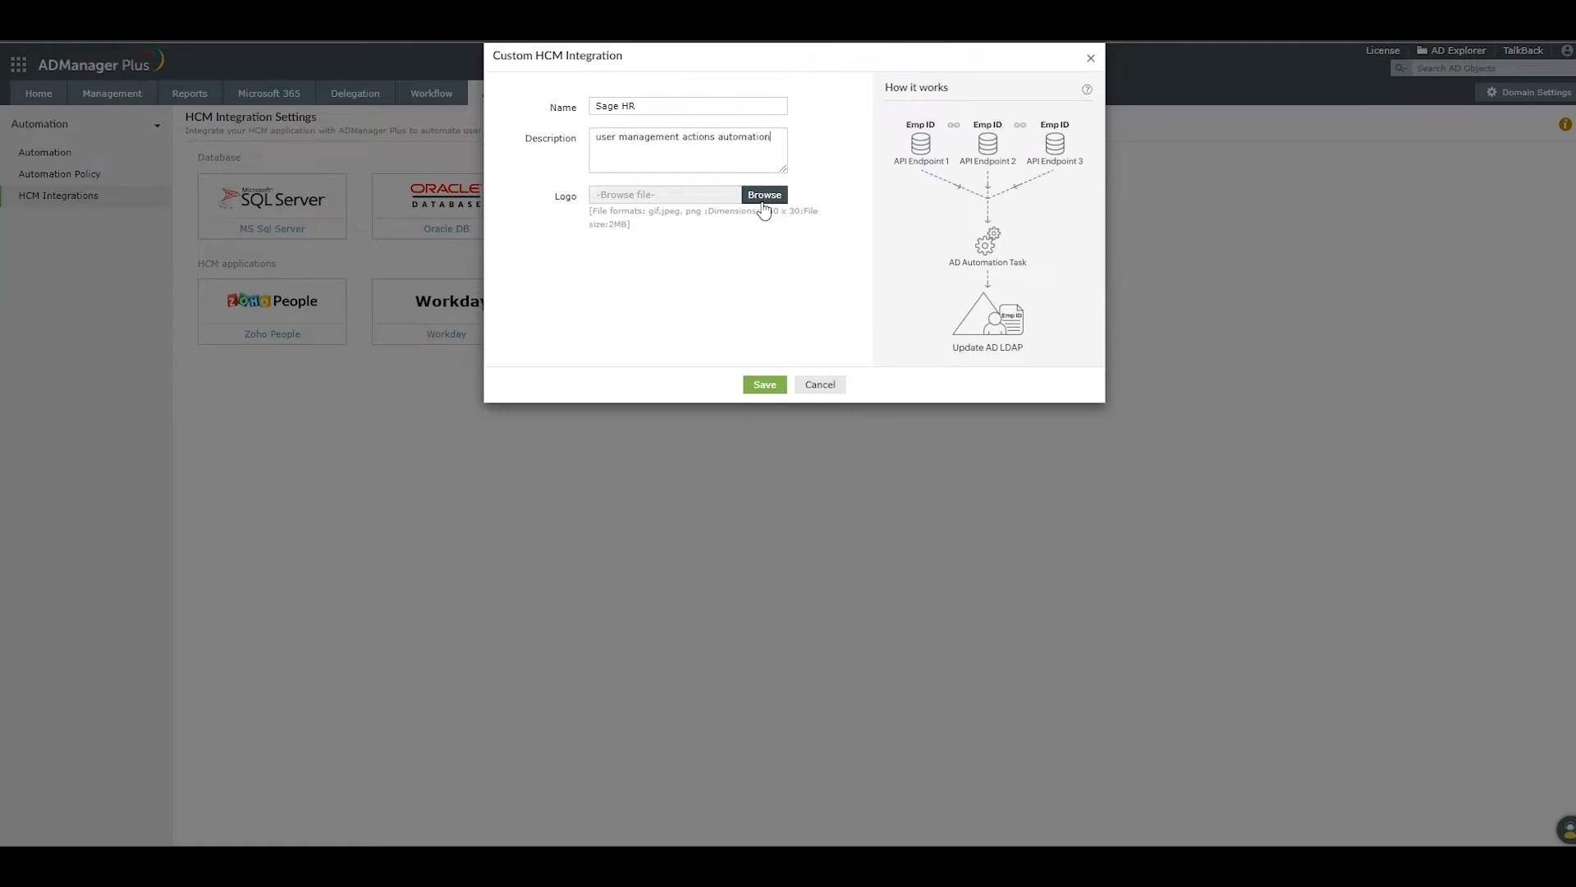
Set sage_HR.png as the integration logo and save it.
left_click(765, 195)
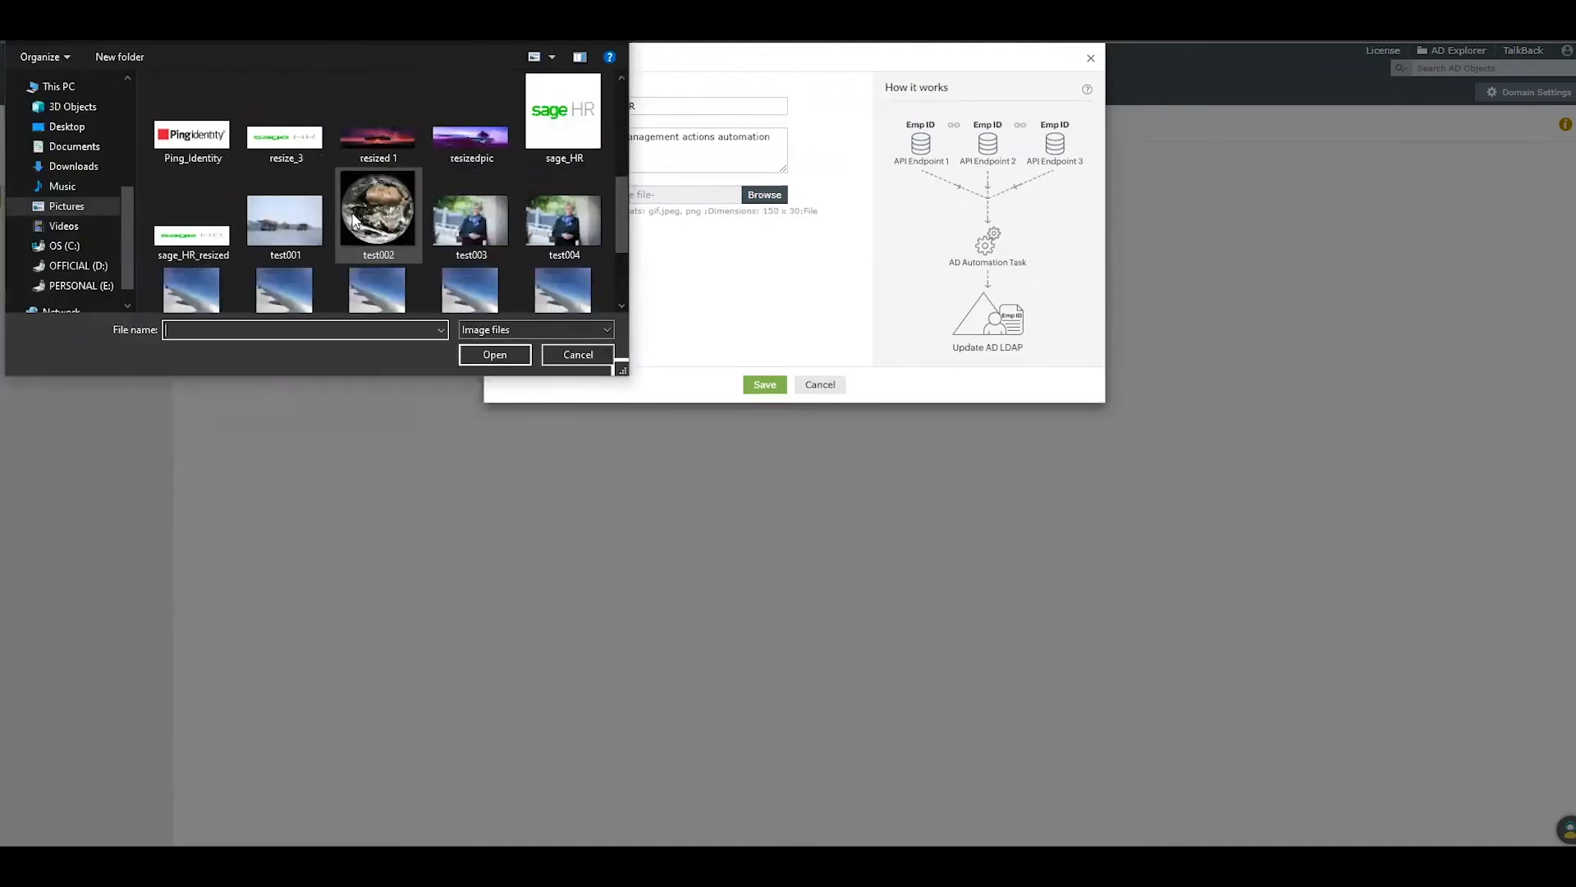
left_click(563, 111)
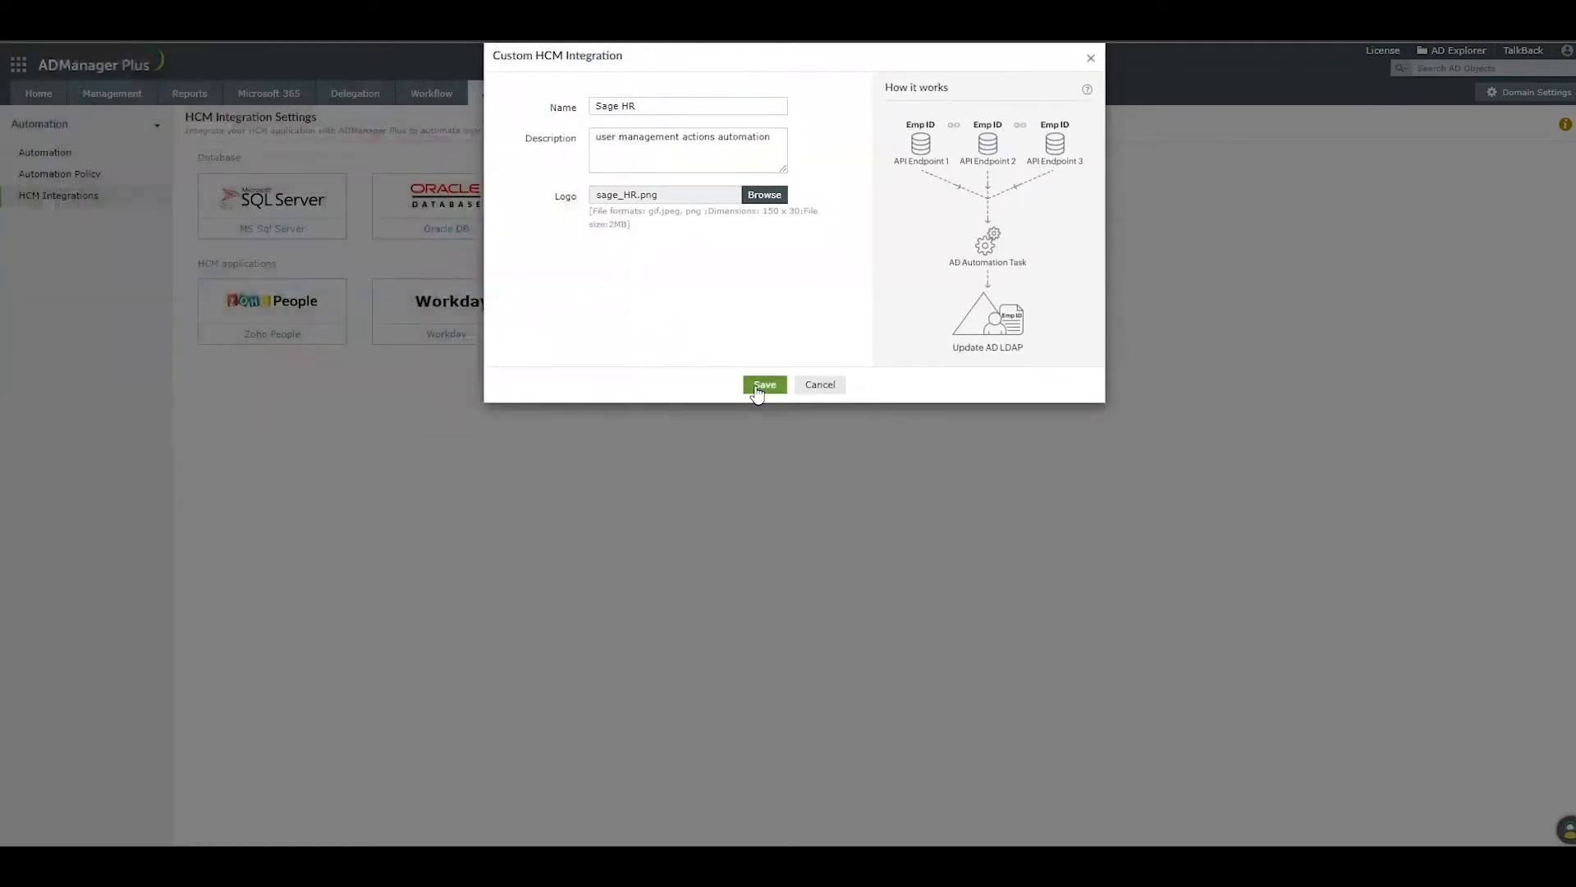
left_click(764, 384)
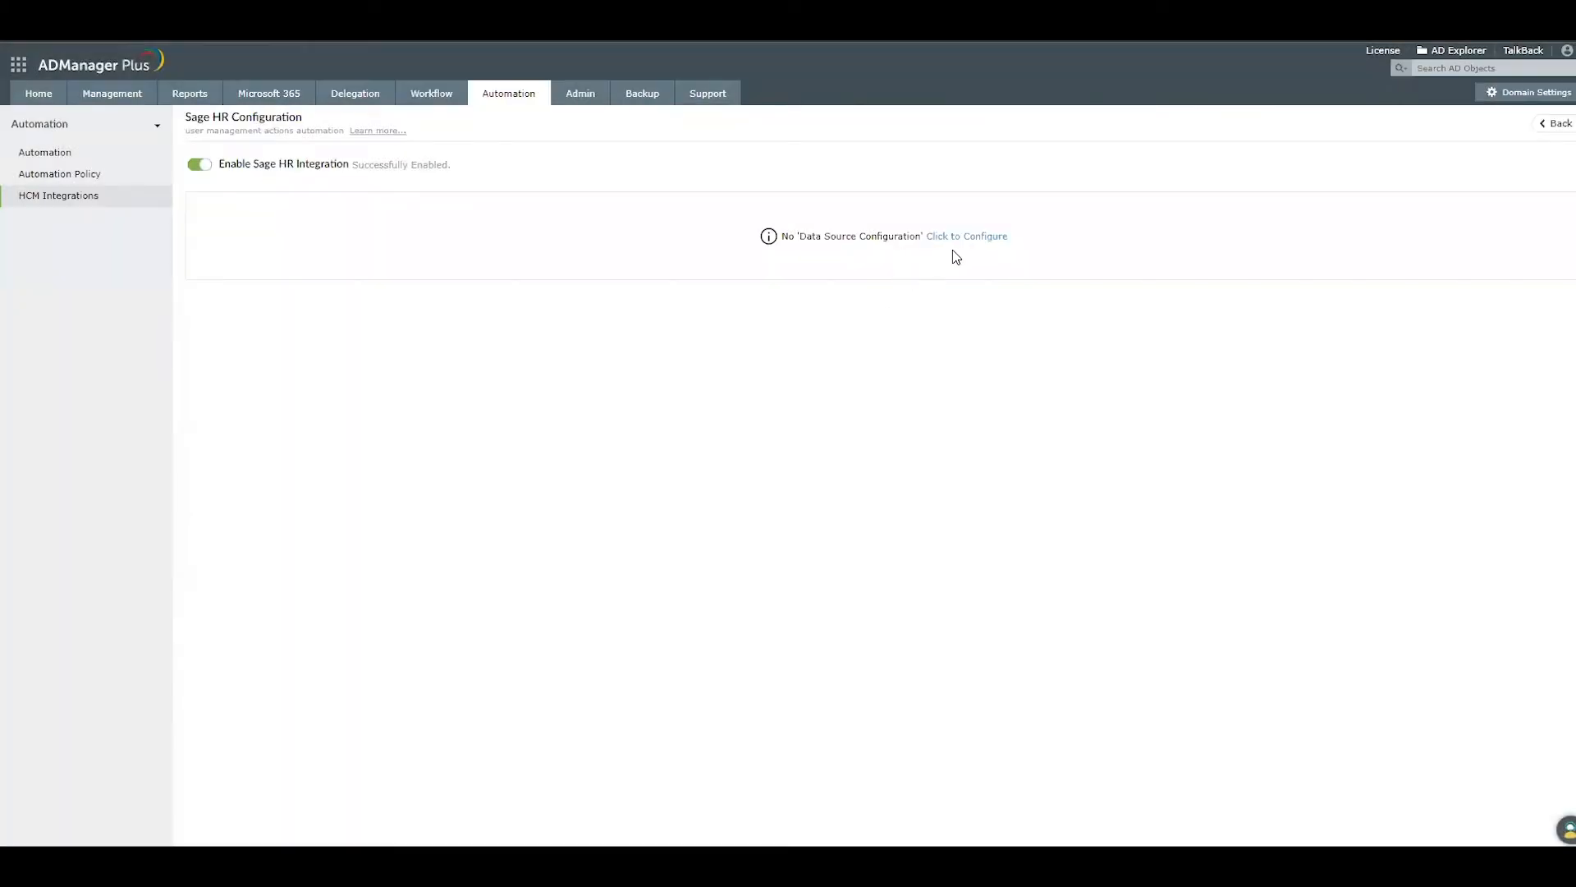
mouse_move(980, 241)
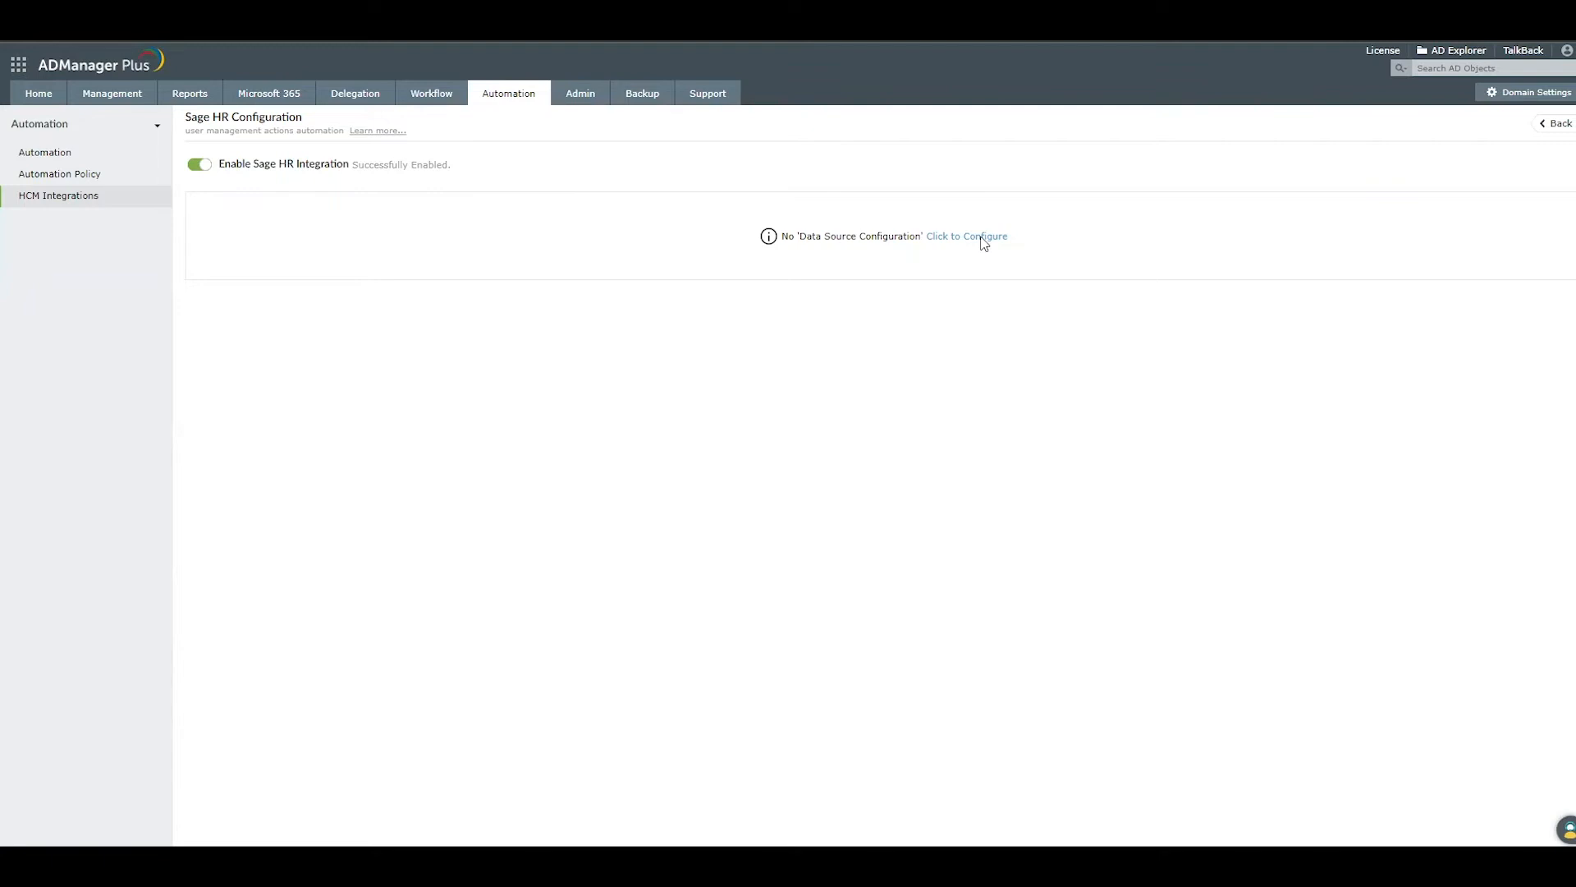
Configure API Key authorization with key X-Auth-Token and its value, added to the Header.
left_click(965, 235)
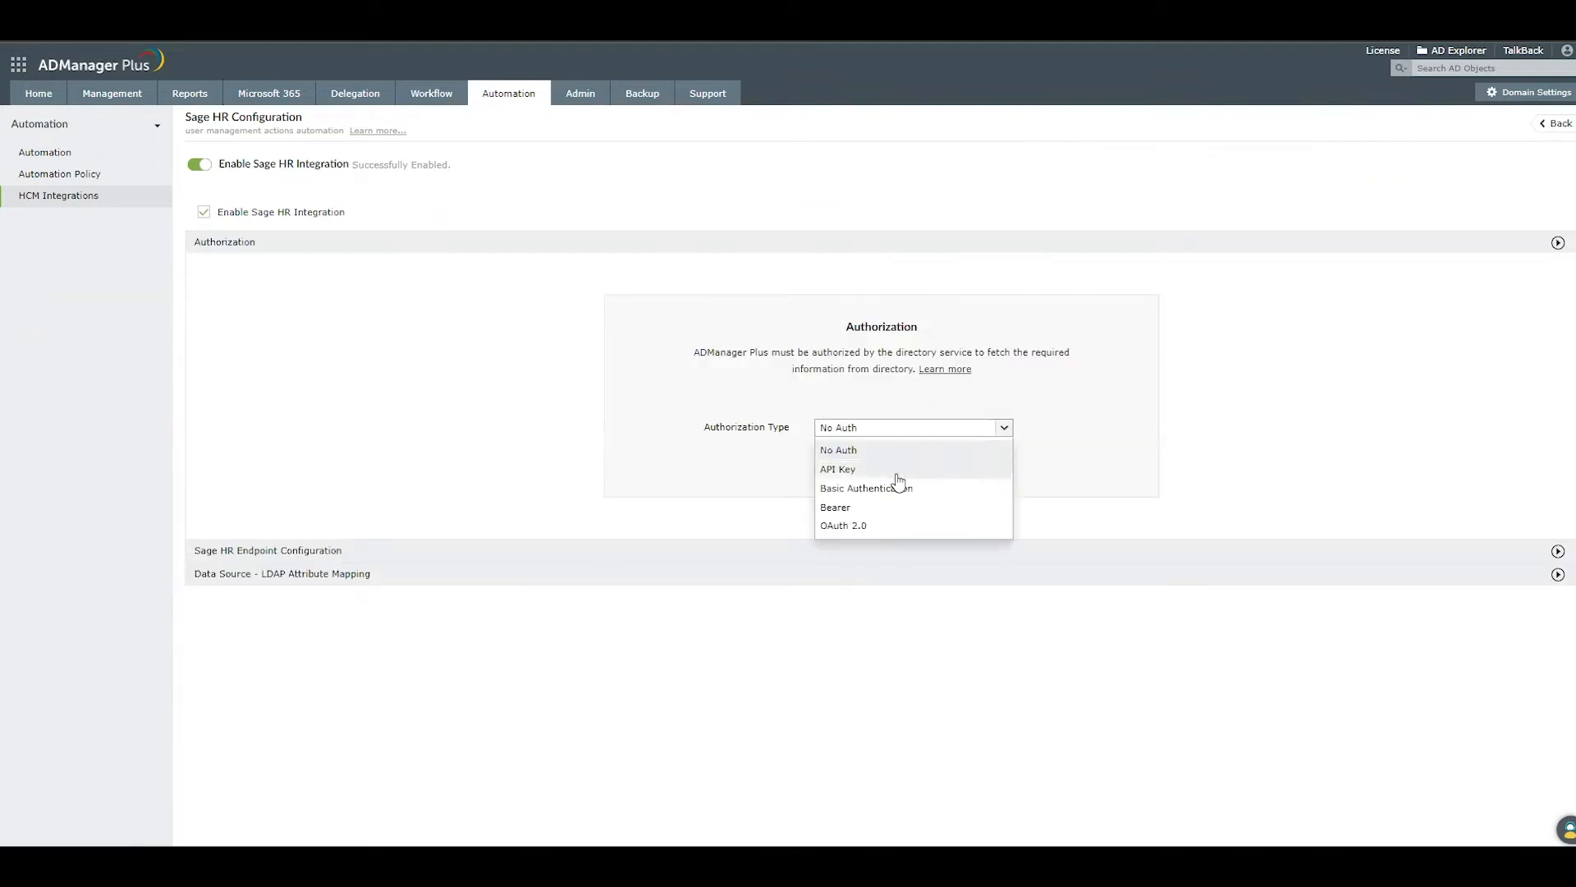
left_click(838, 469)
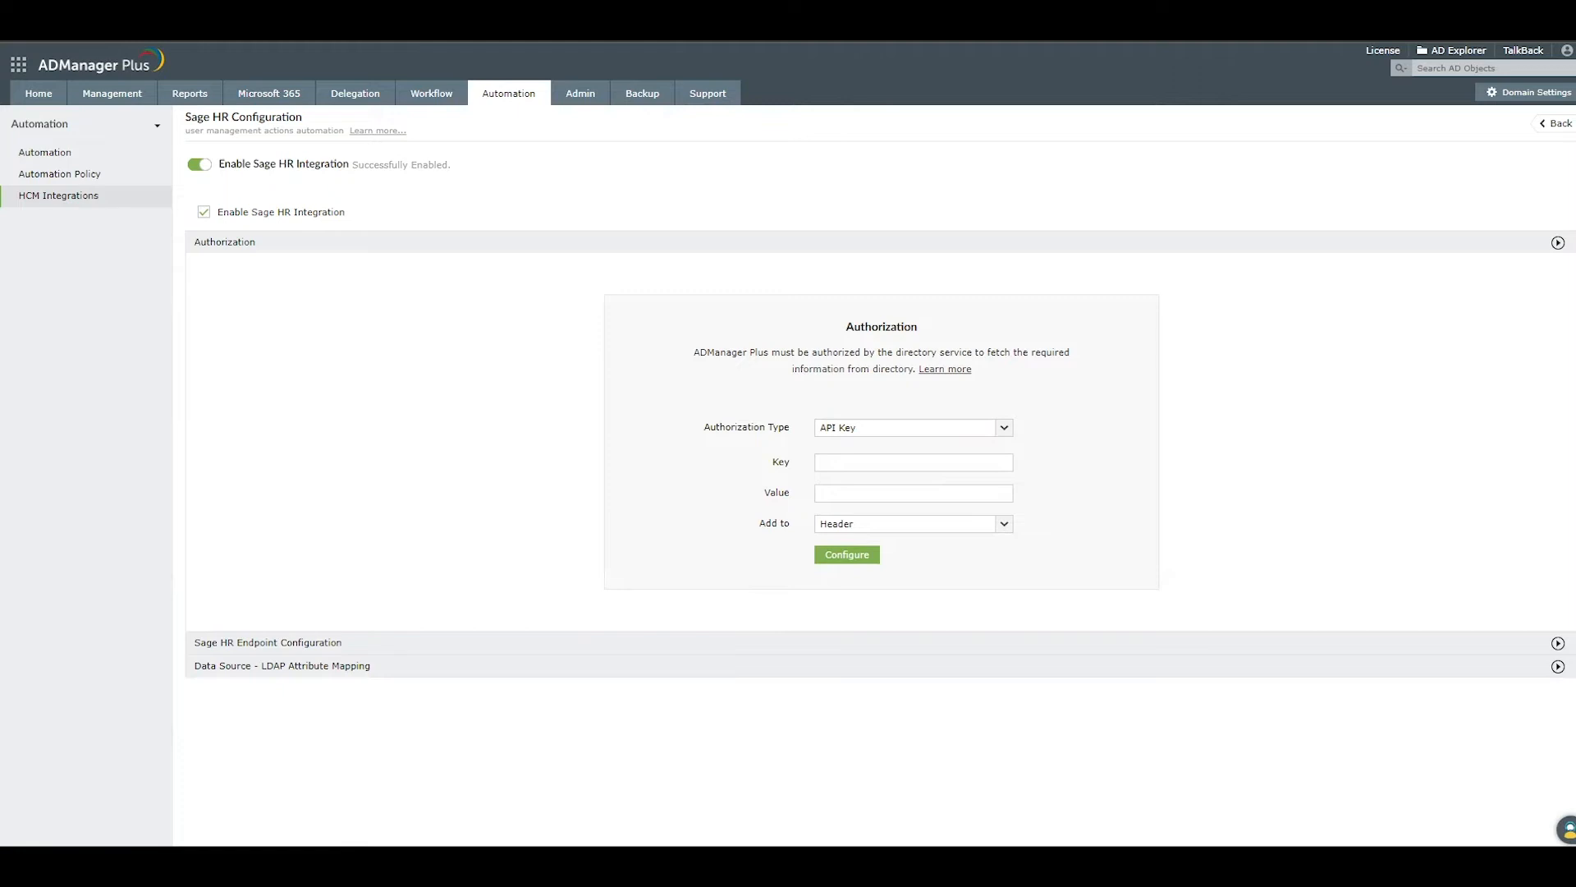
left_click(912, 461)
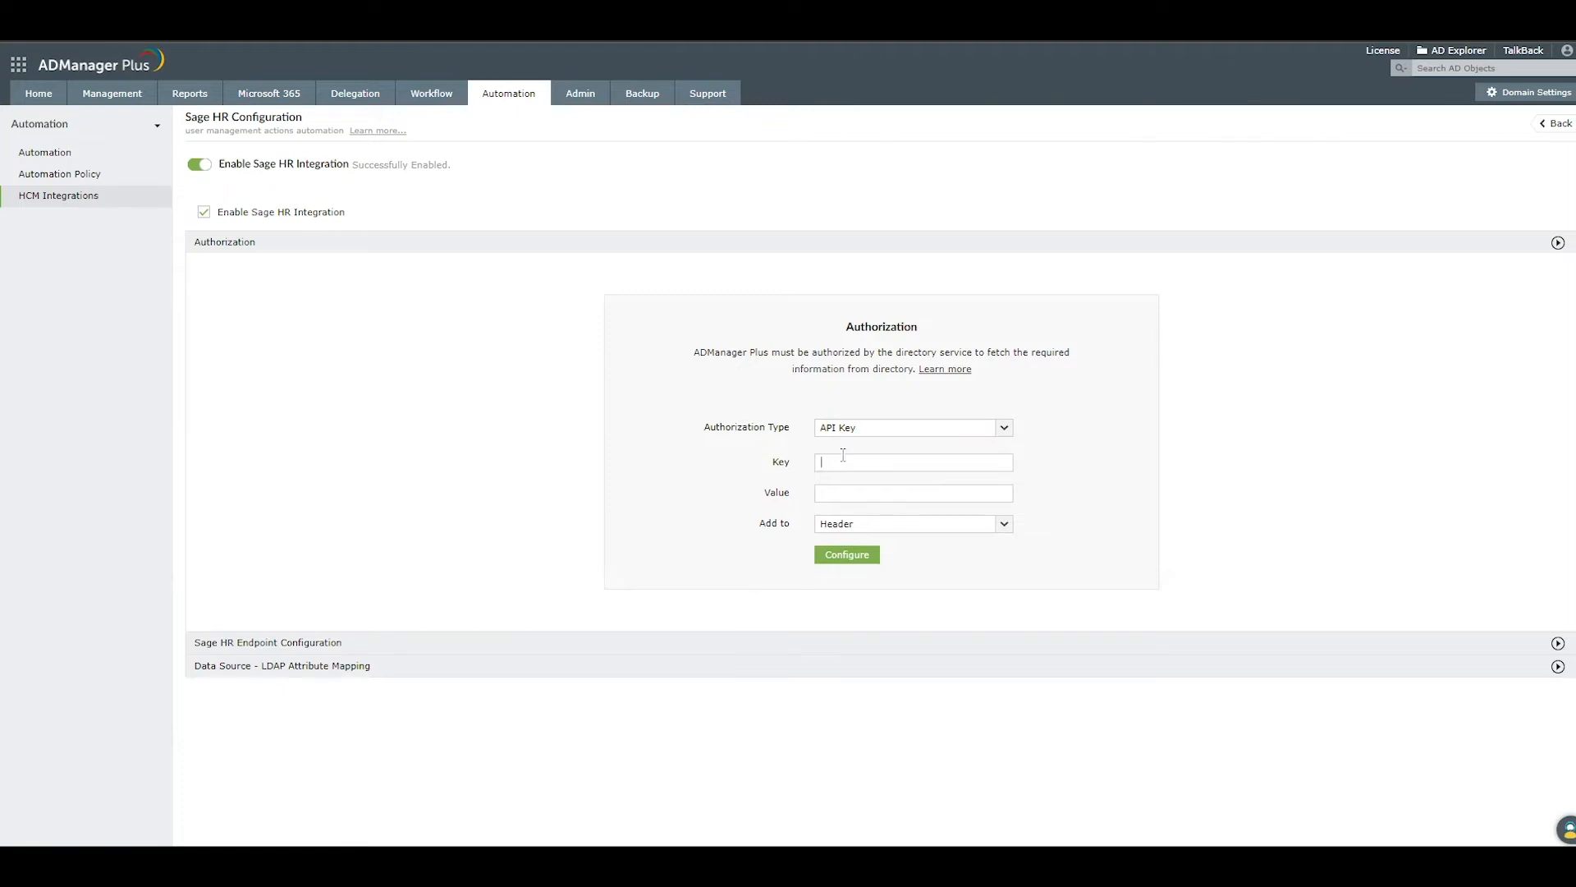
type("X-Auth-Token")
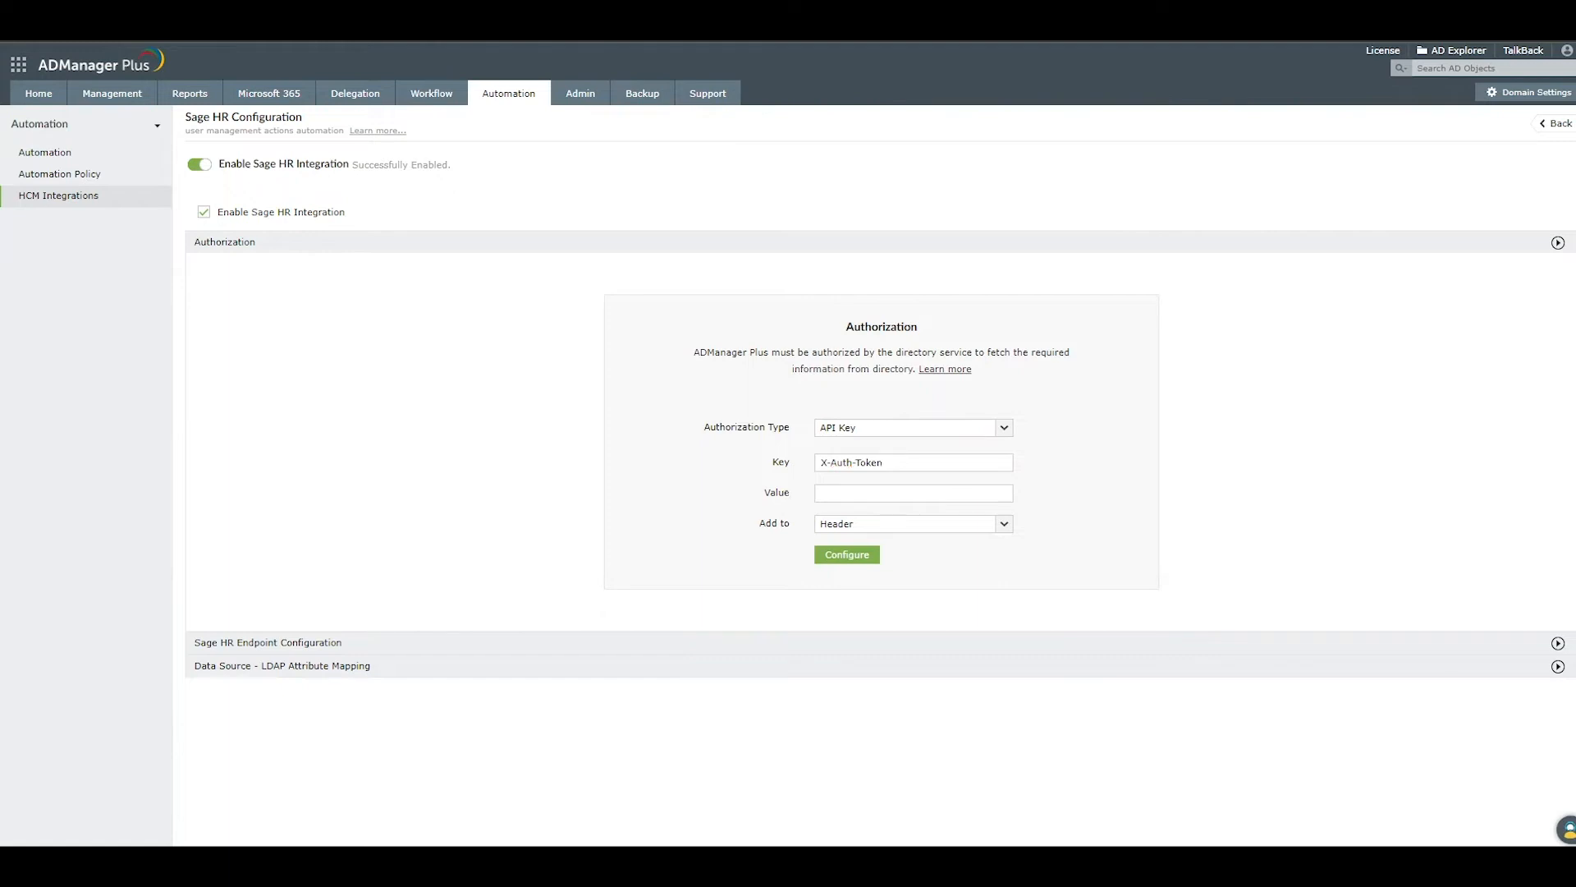
left_click(912, 492)
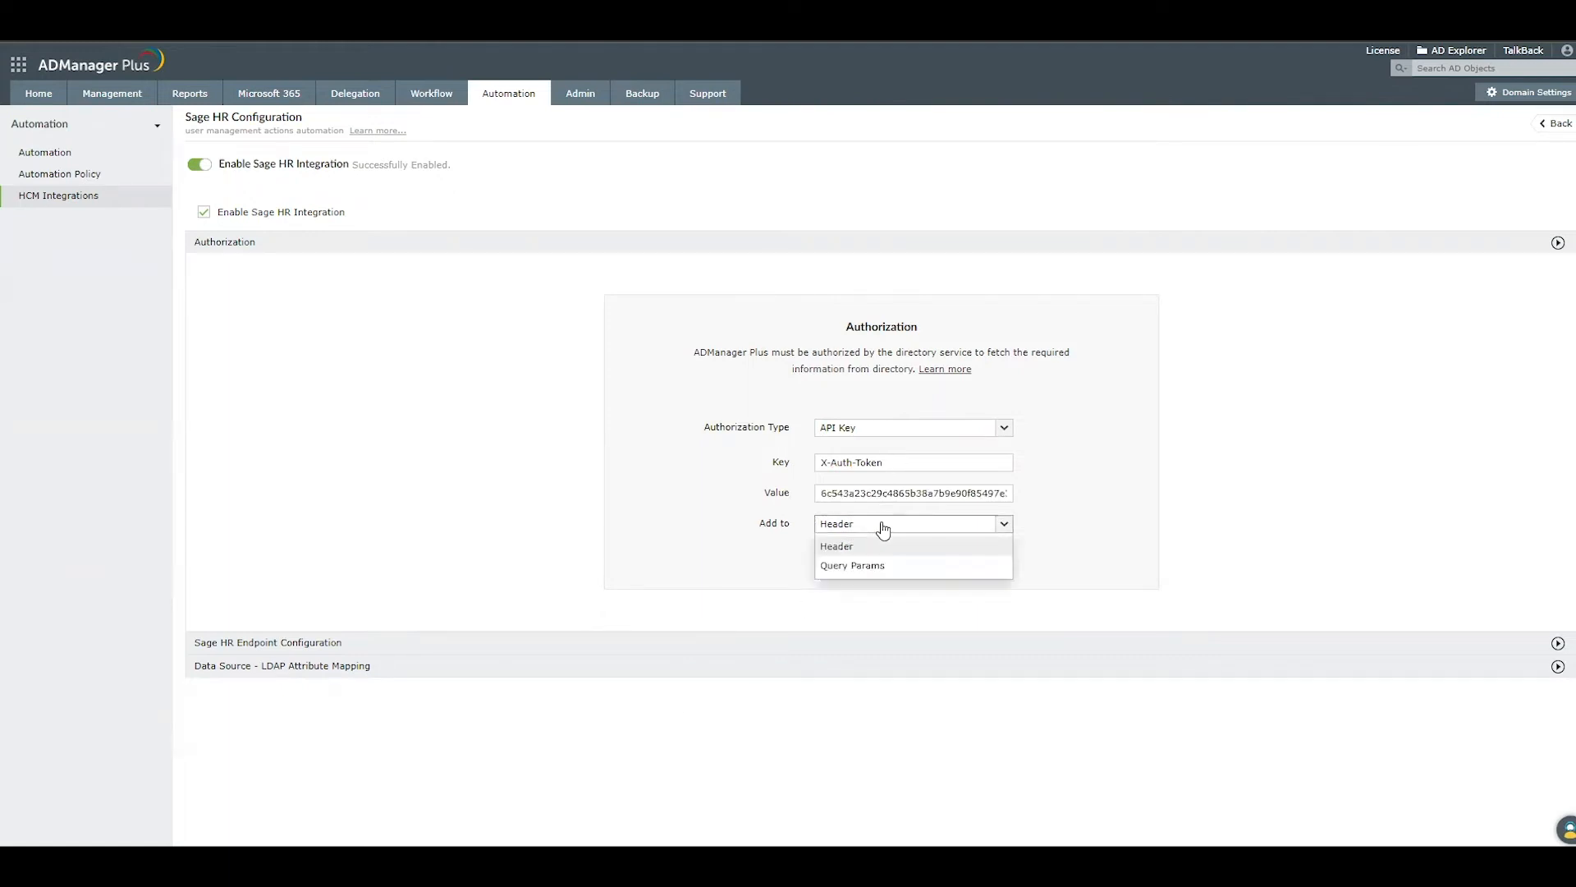
left_click(836, 546)
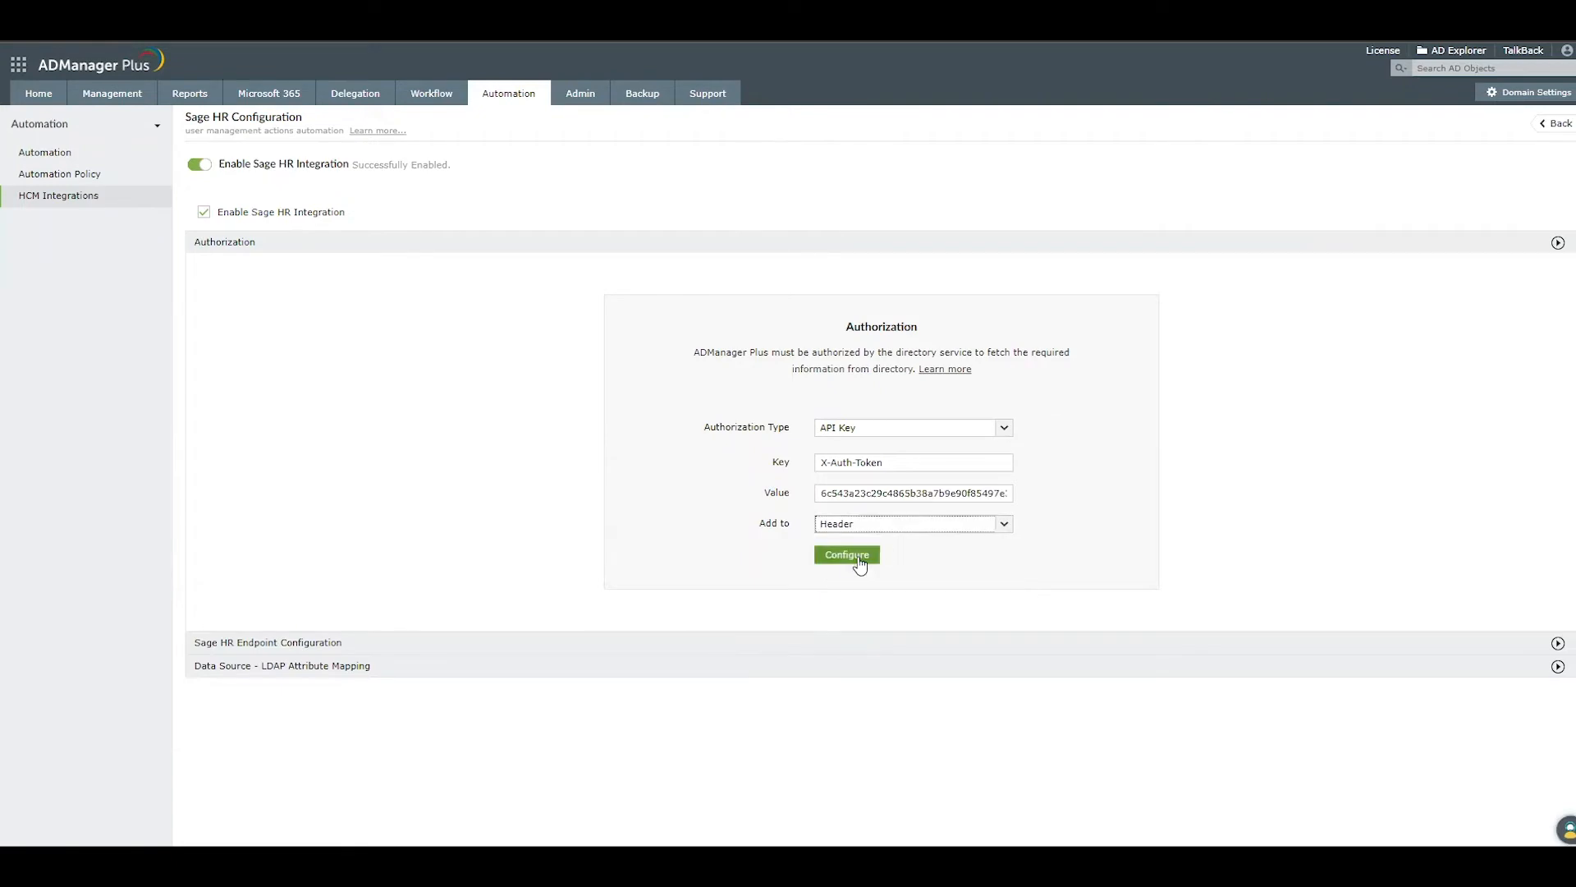
left_click(846, 554)
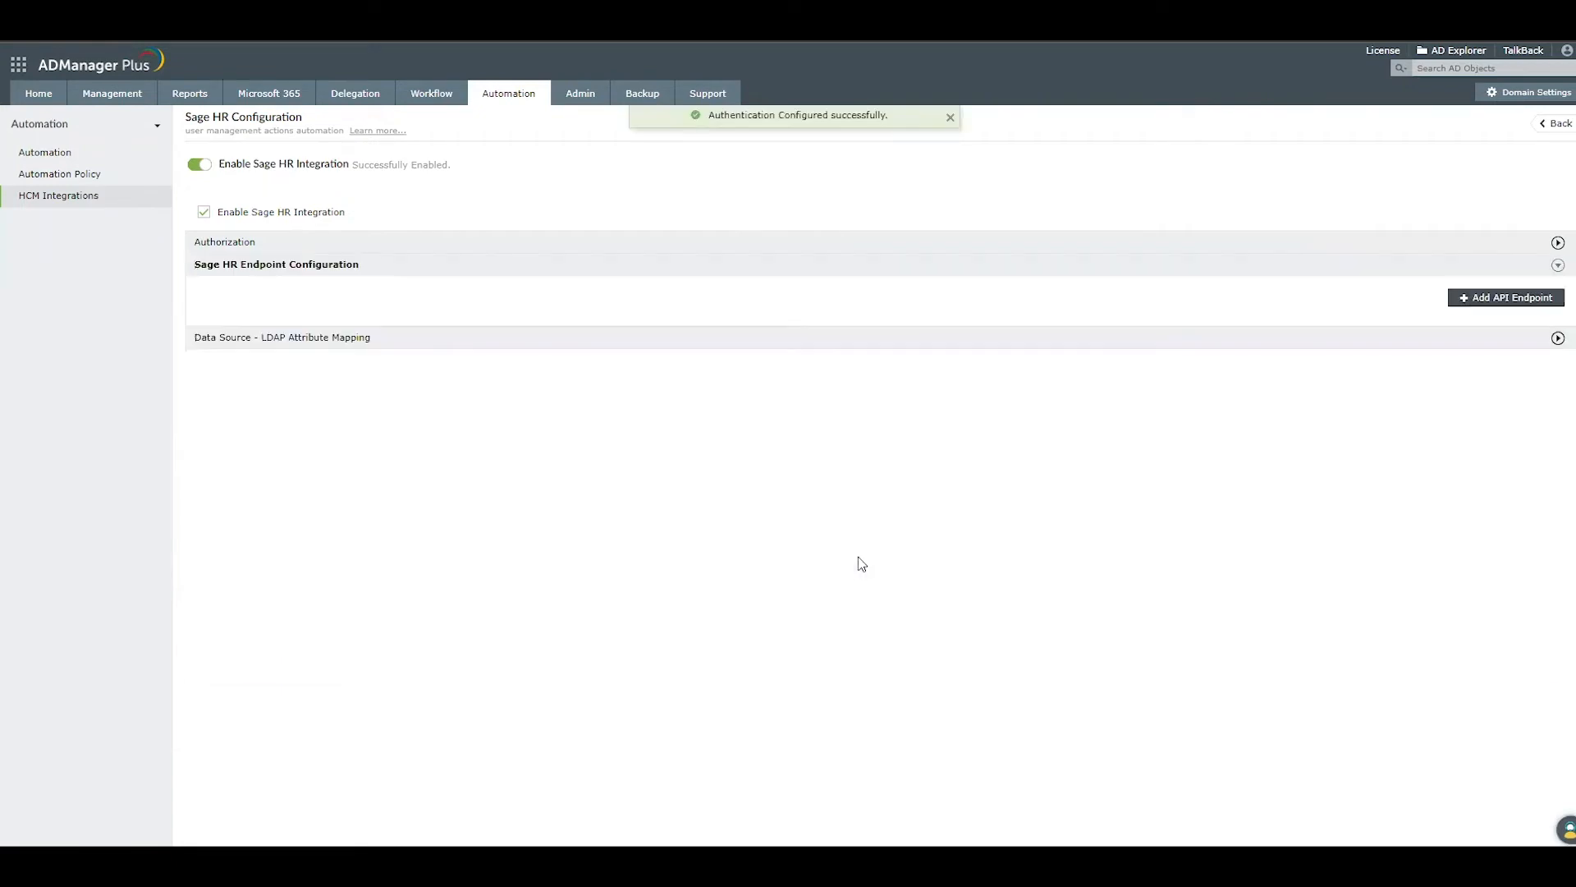
mouse_move(1212, 215)
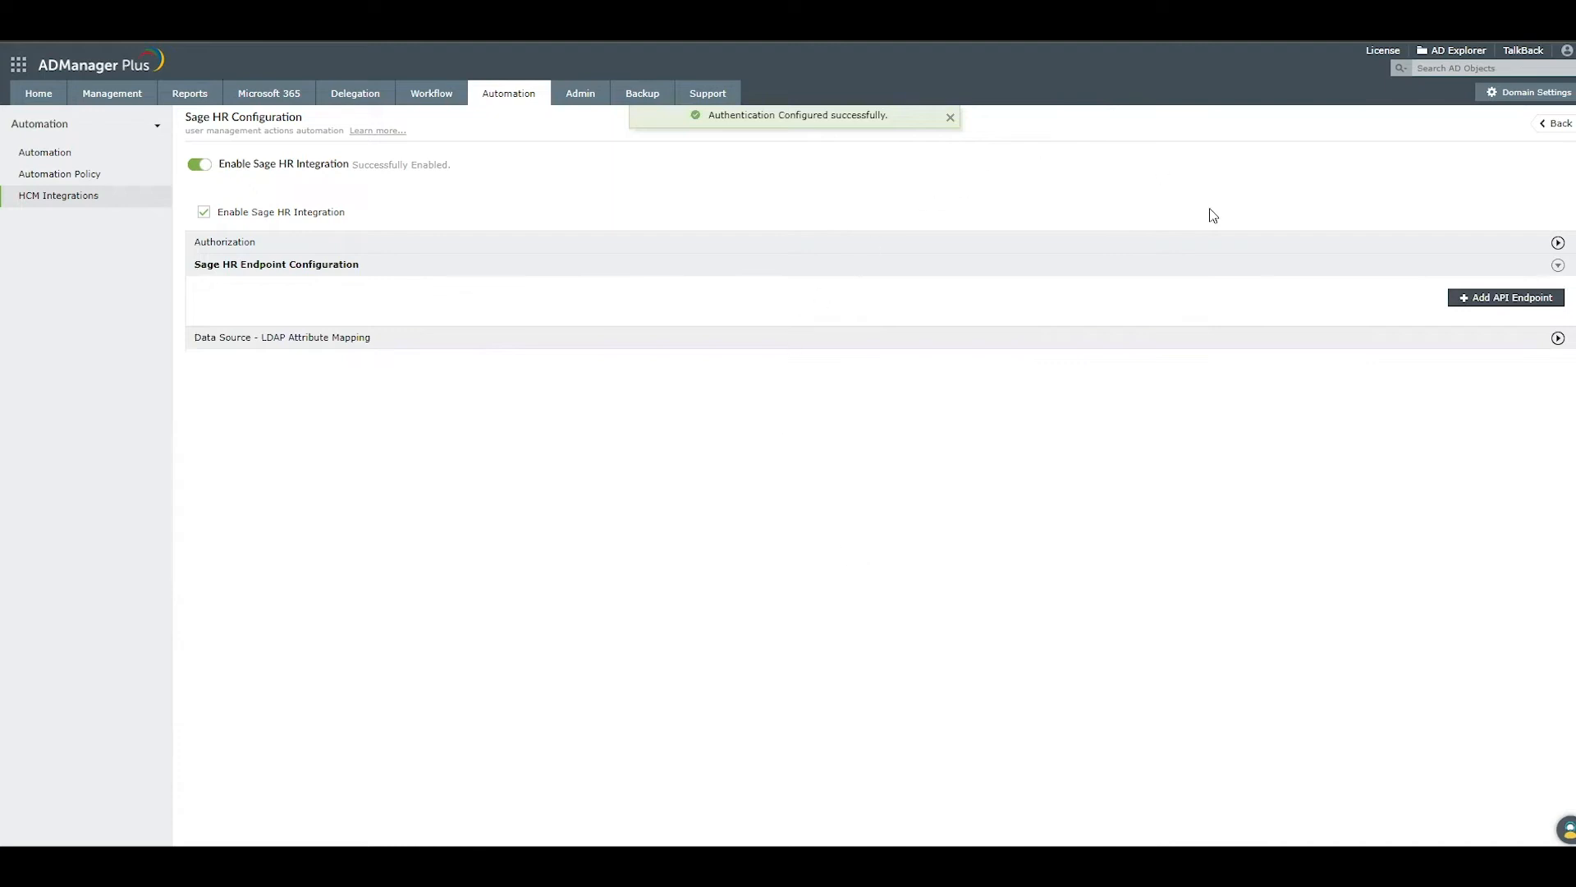
mouse_move(1505, 296)
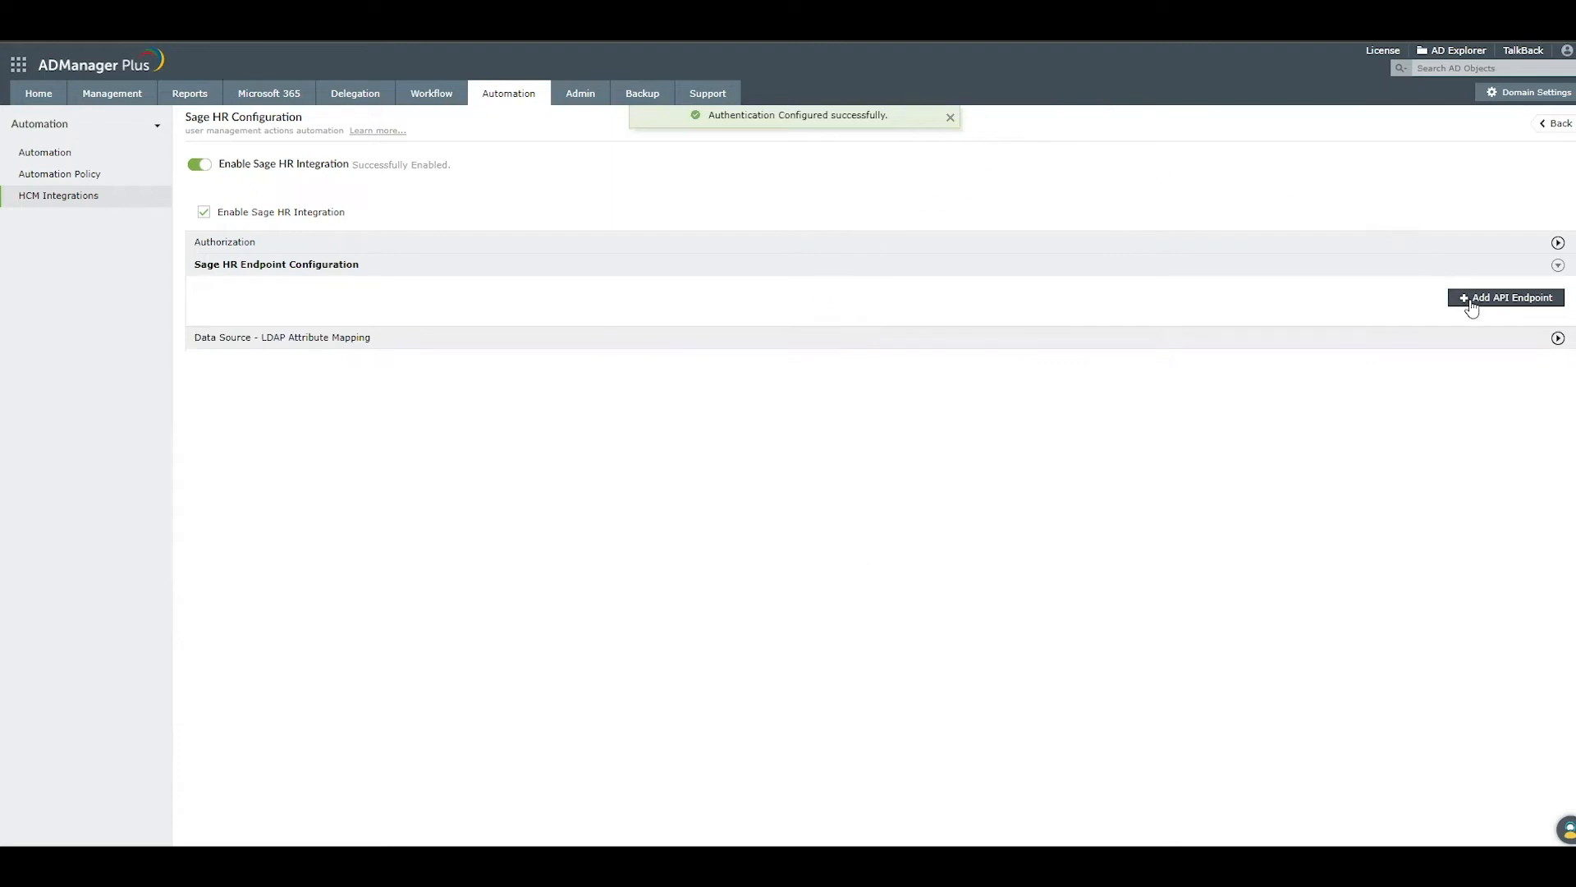
left_click(1505, 297)
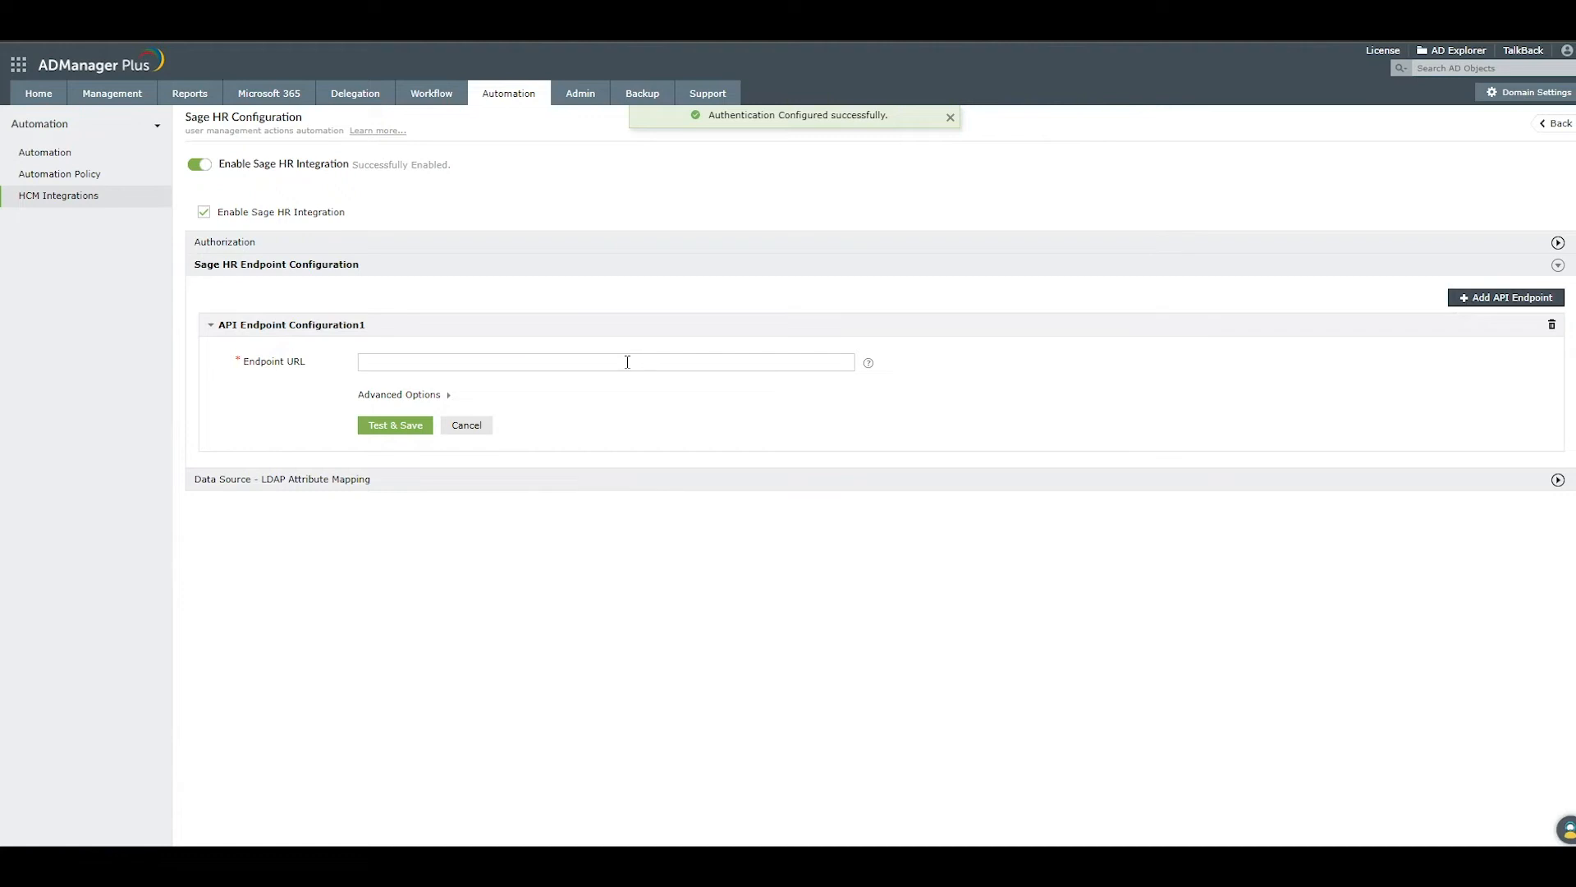
type("https://customhrms.sage.hr/api/employees")
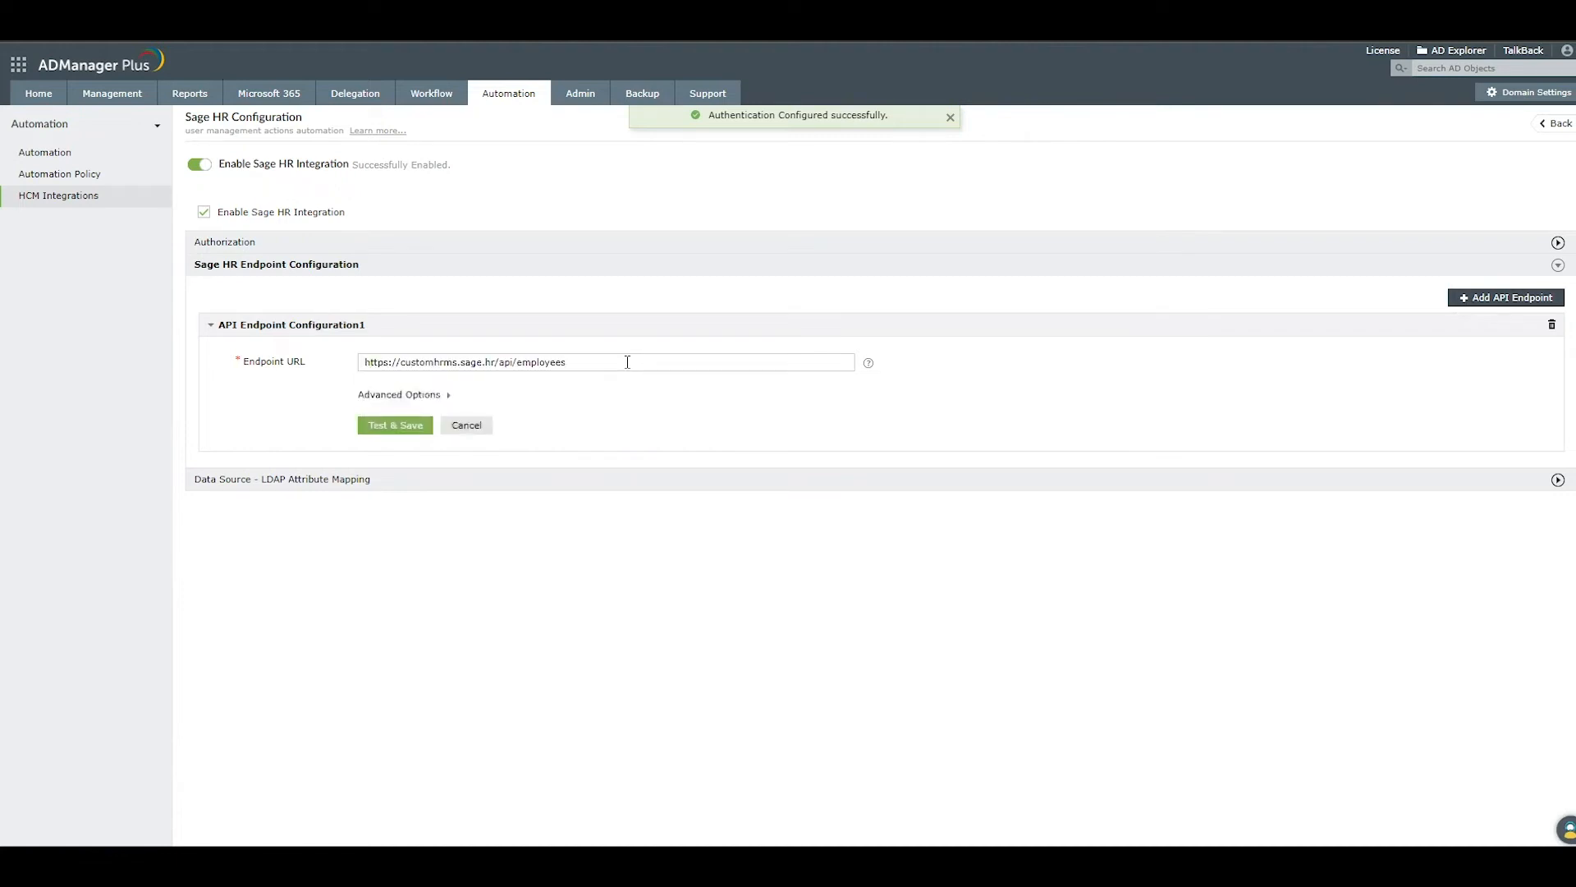
mouse_move(868, 362)
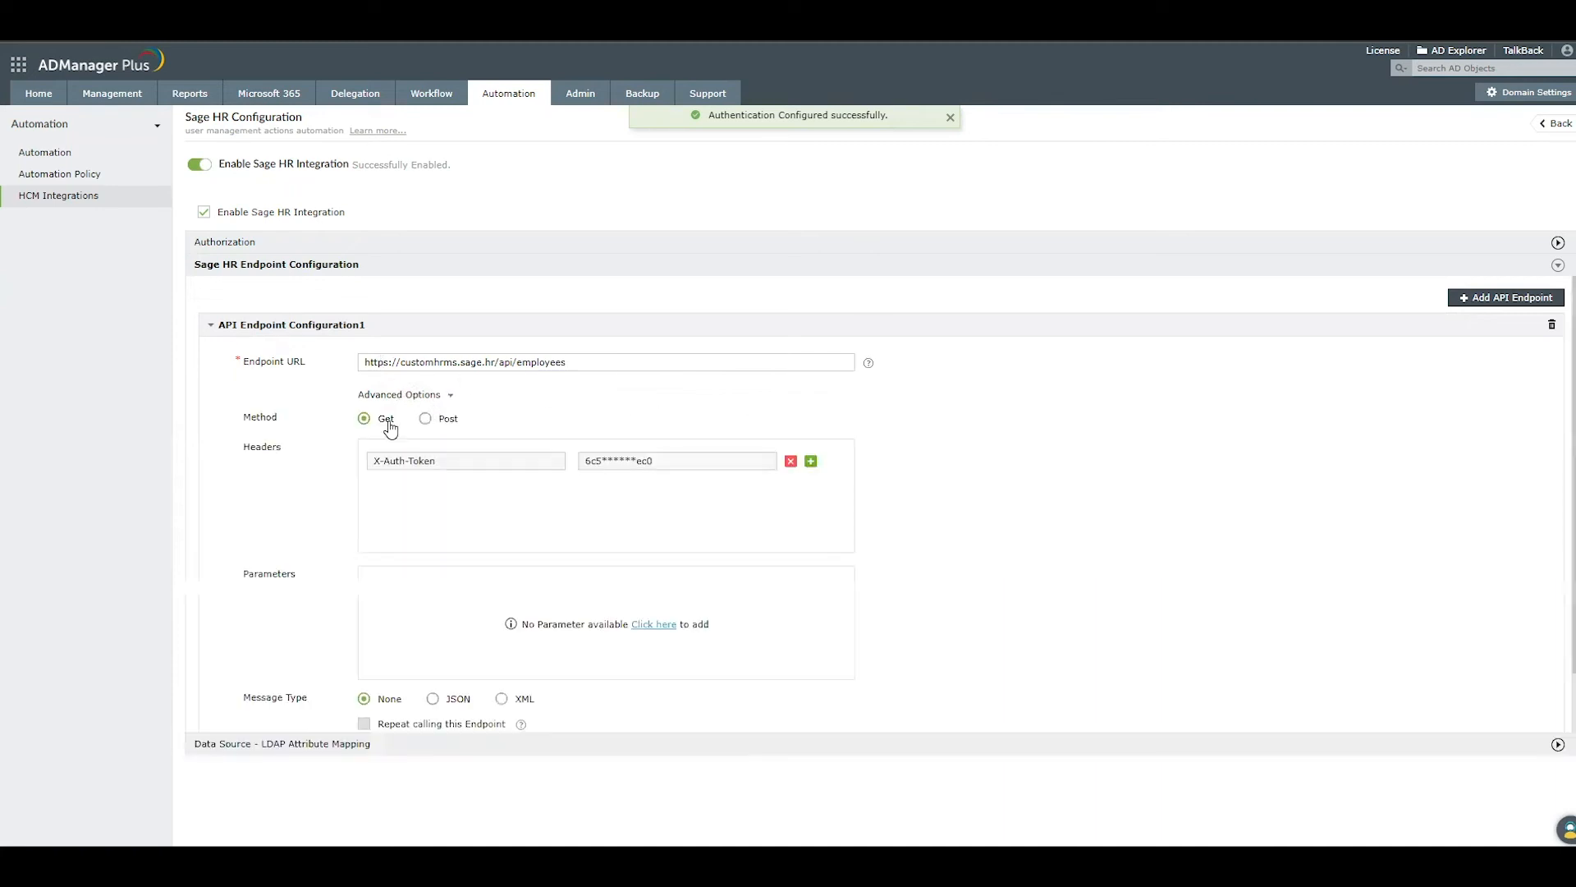
mouse_move(655, 476)
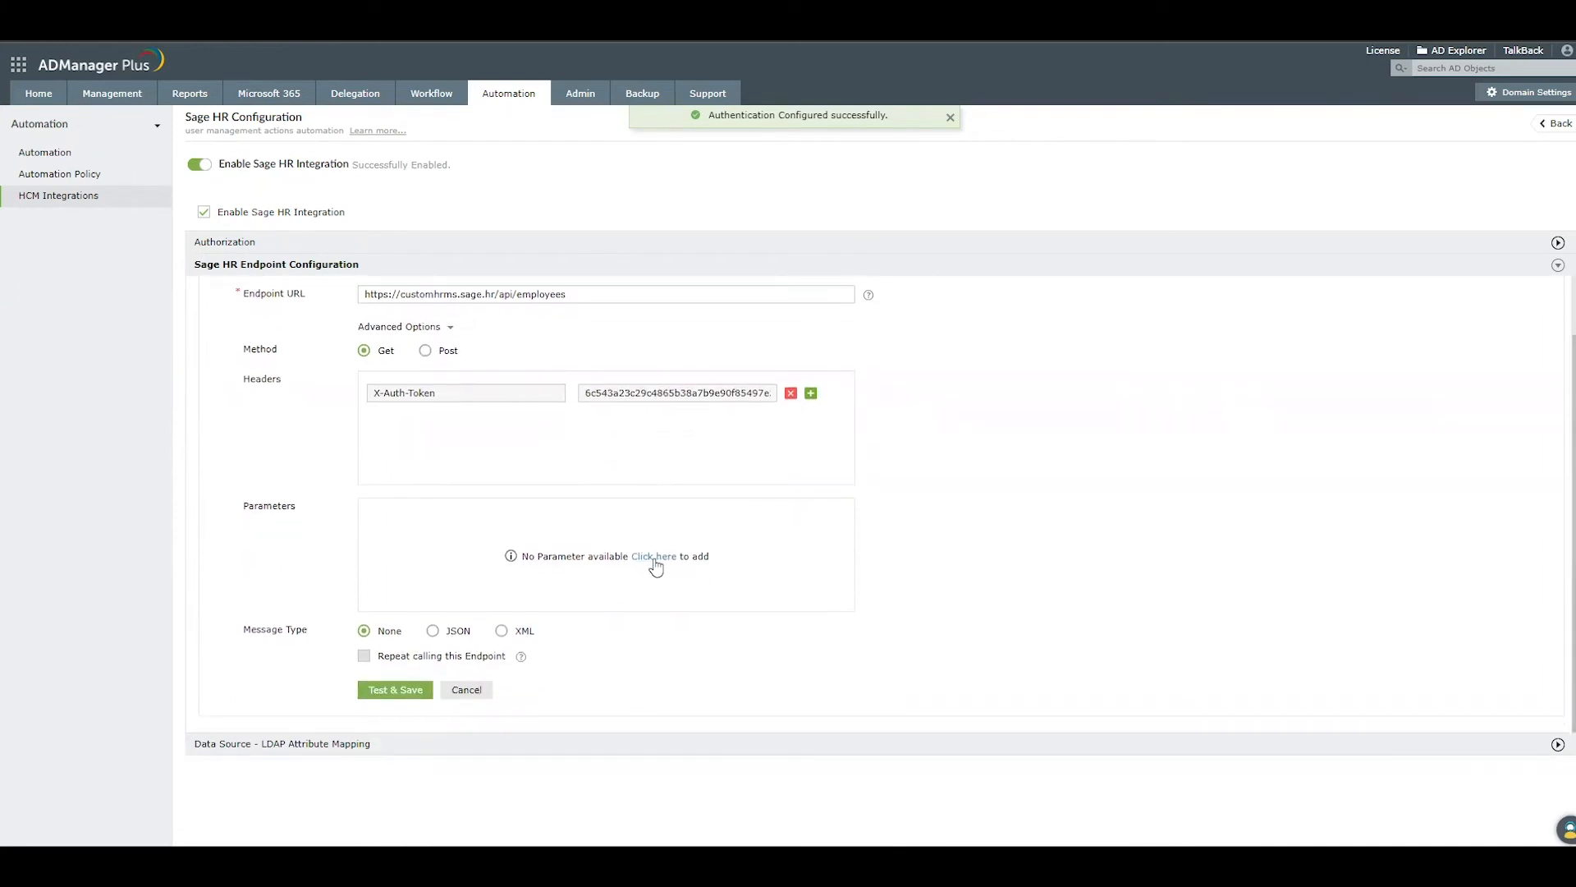
Add a page=1 parameter, remove the extra row, and enable Repeat calling this Endpoint.
left_click(653, 556)
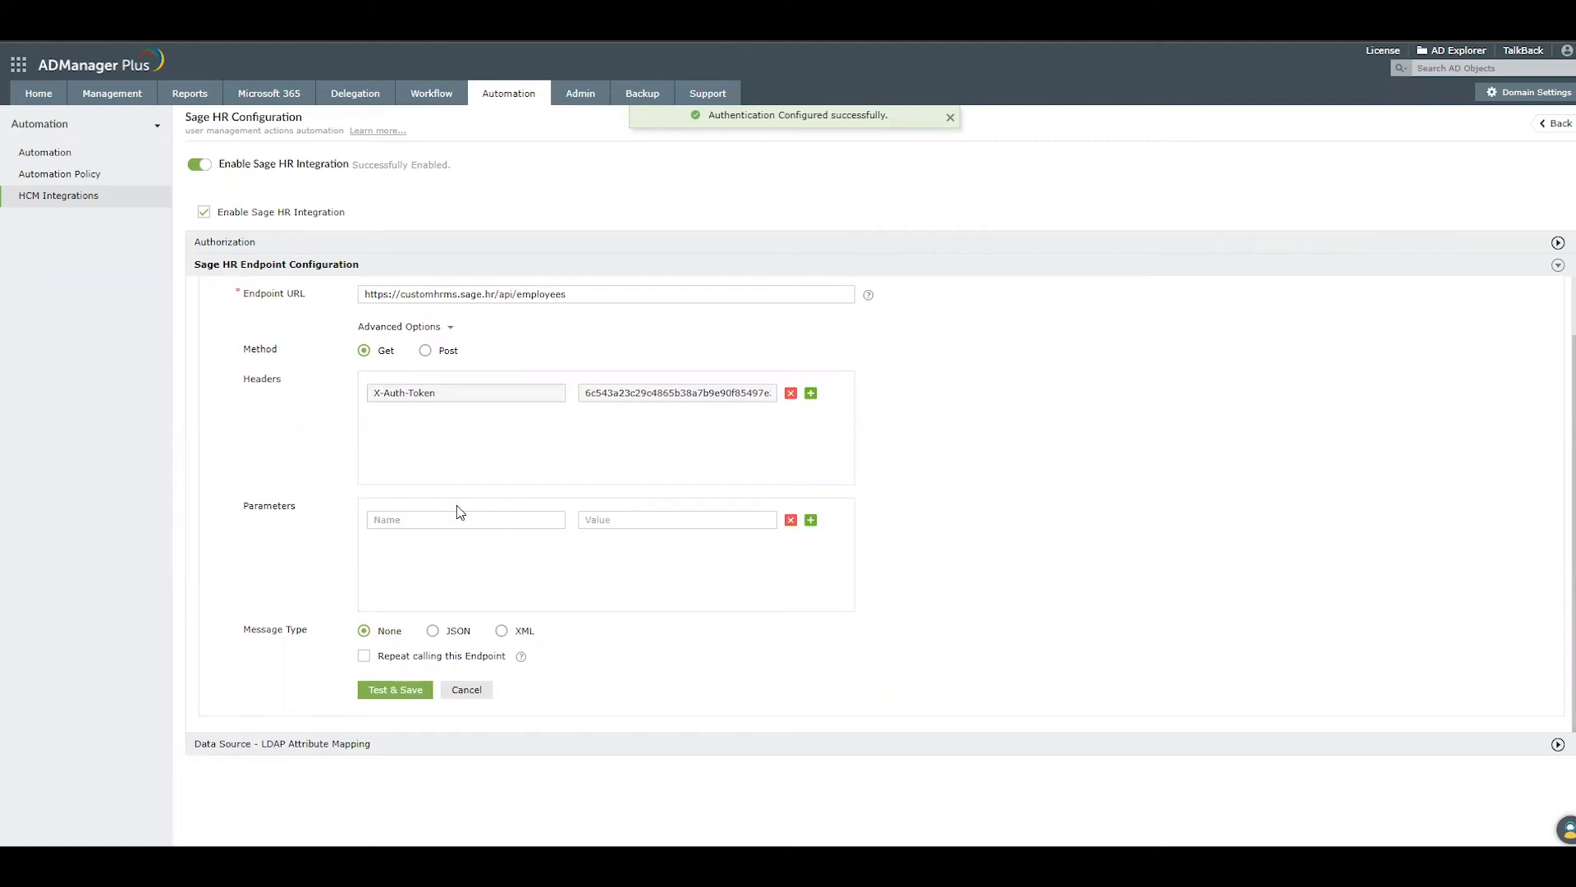
left_click(466, 520)
type("page")
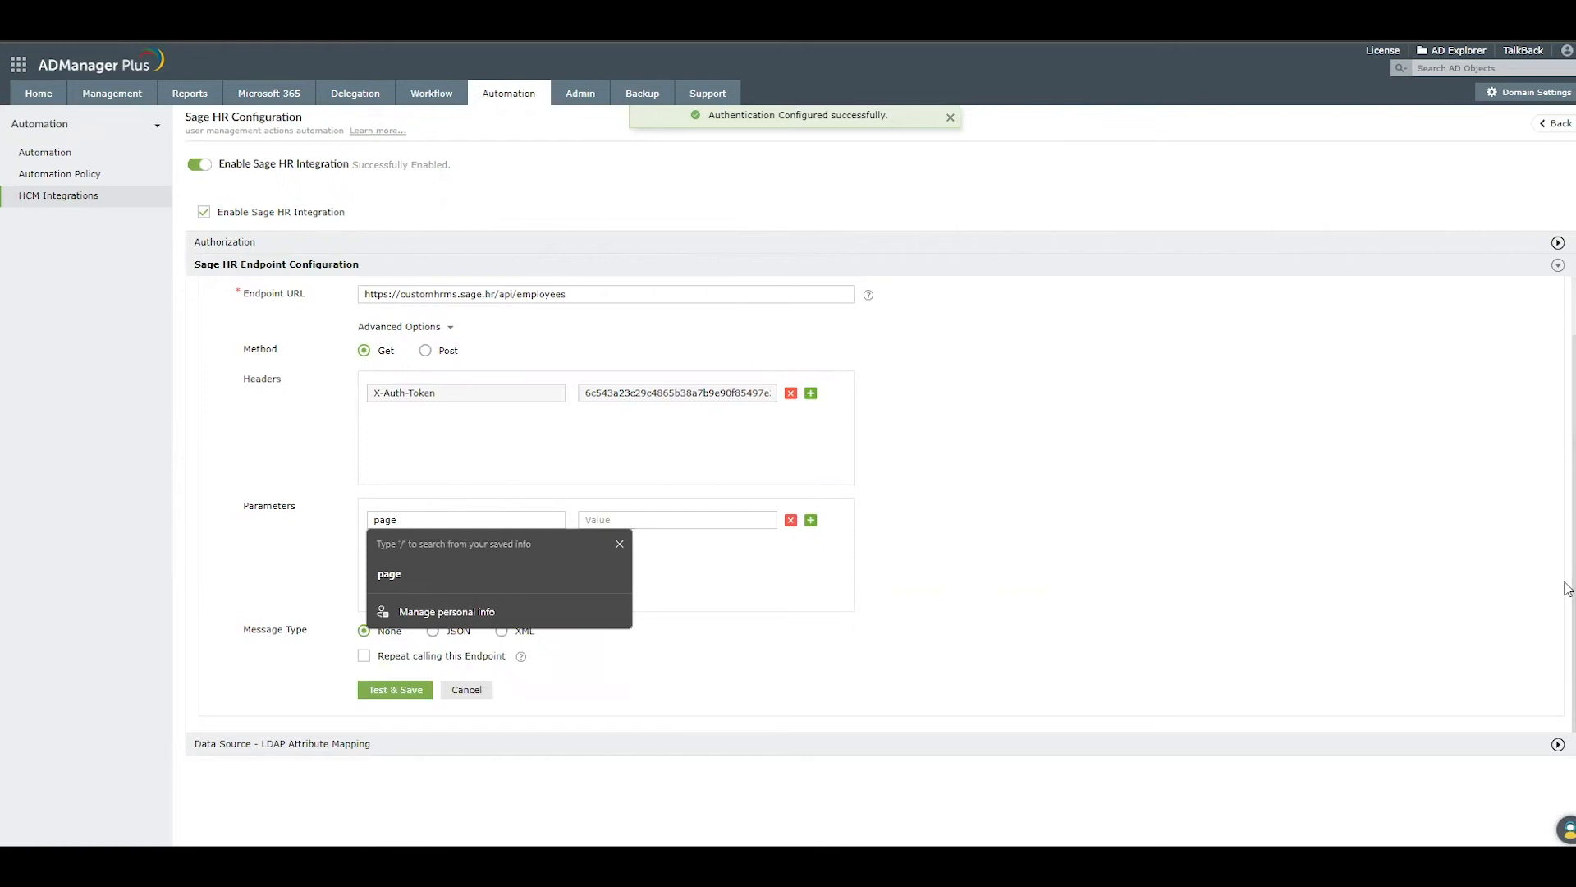
left_click(673, 520)
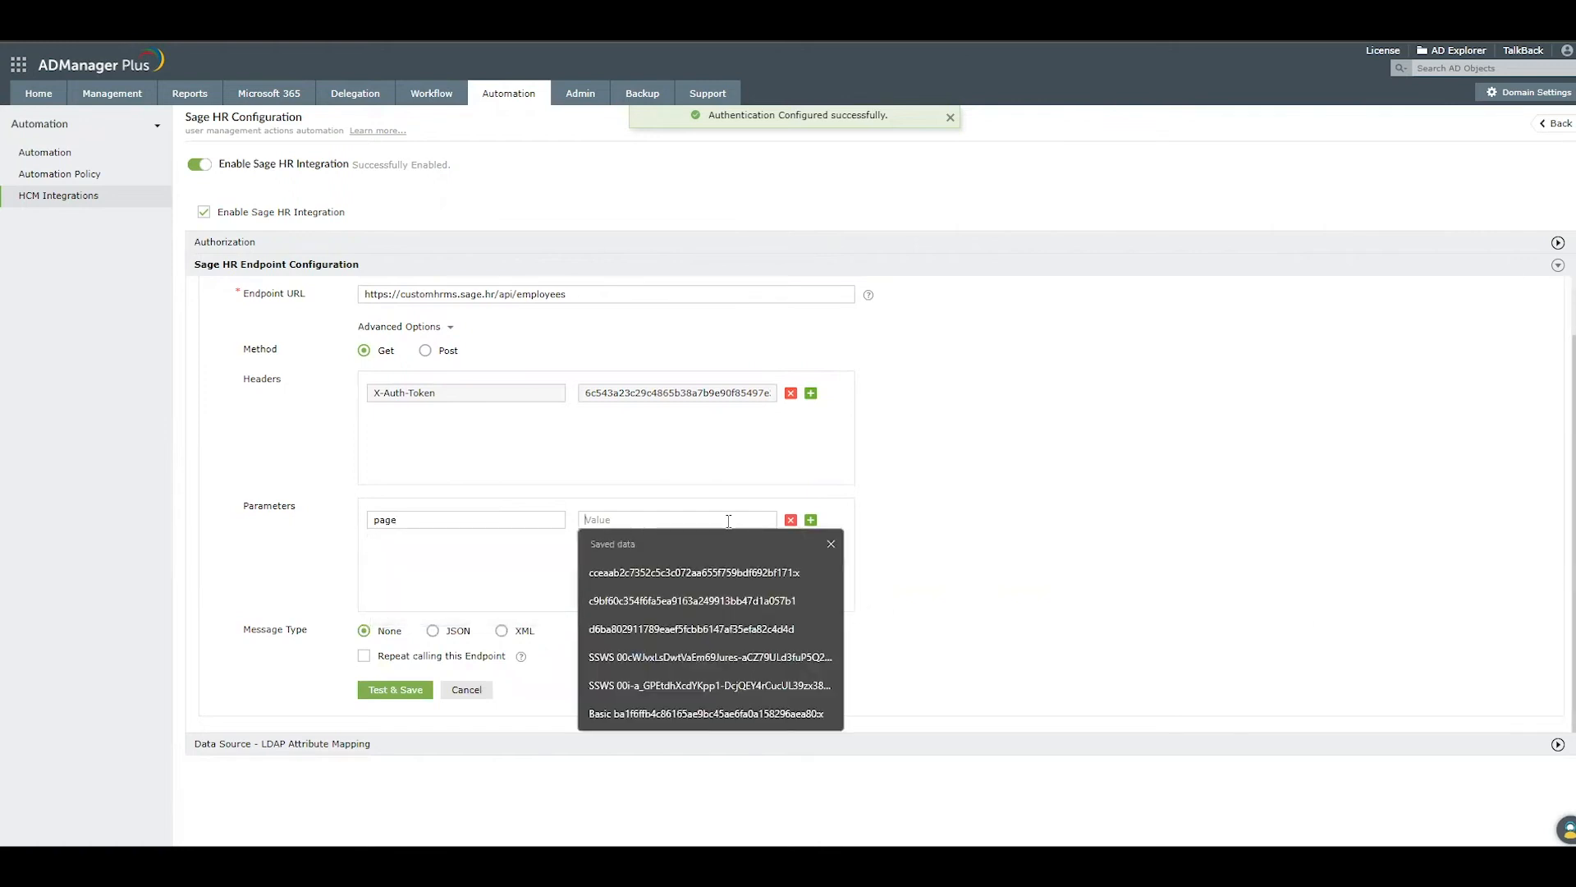
type("1")
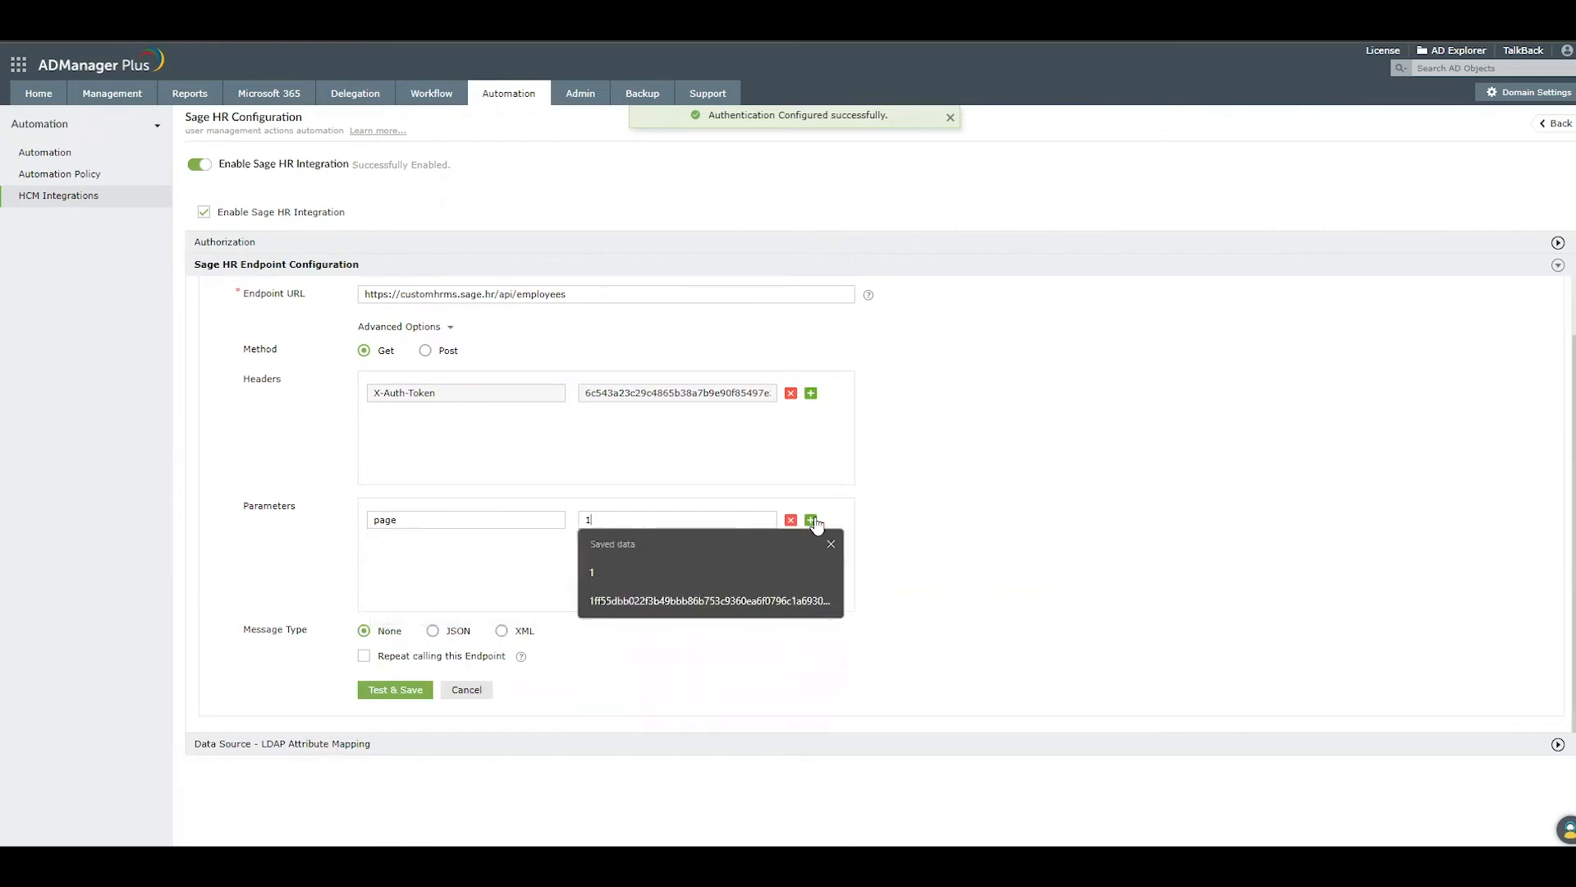
left_click(811, 520)
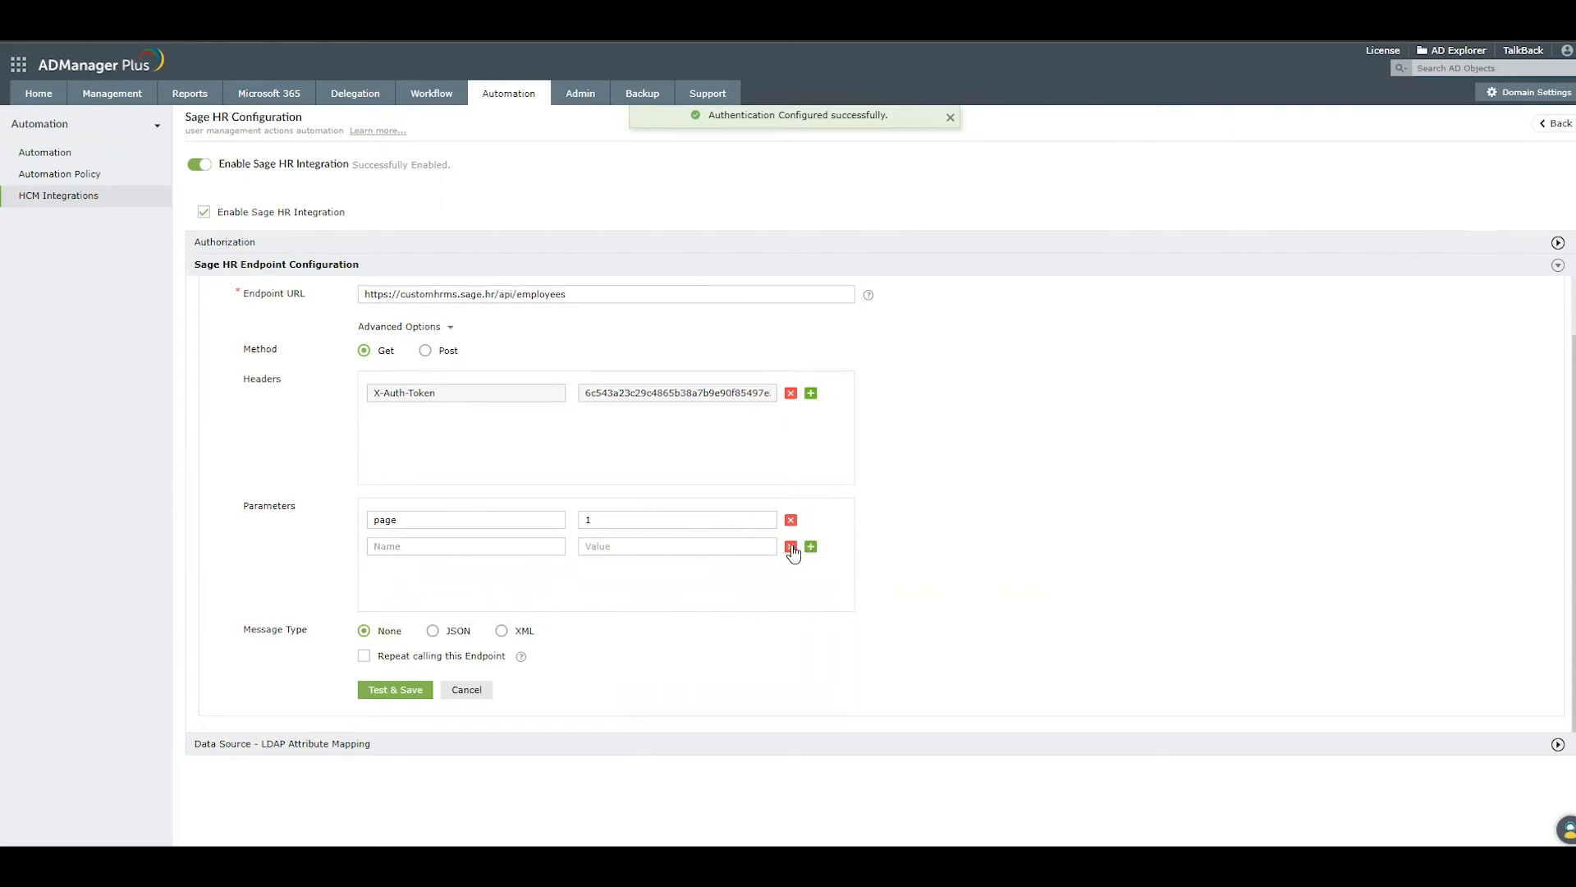
left_click(792, 546)
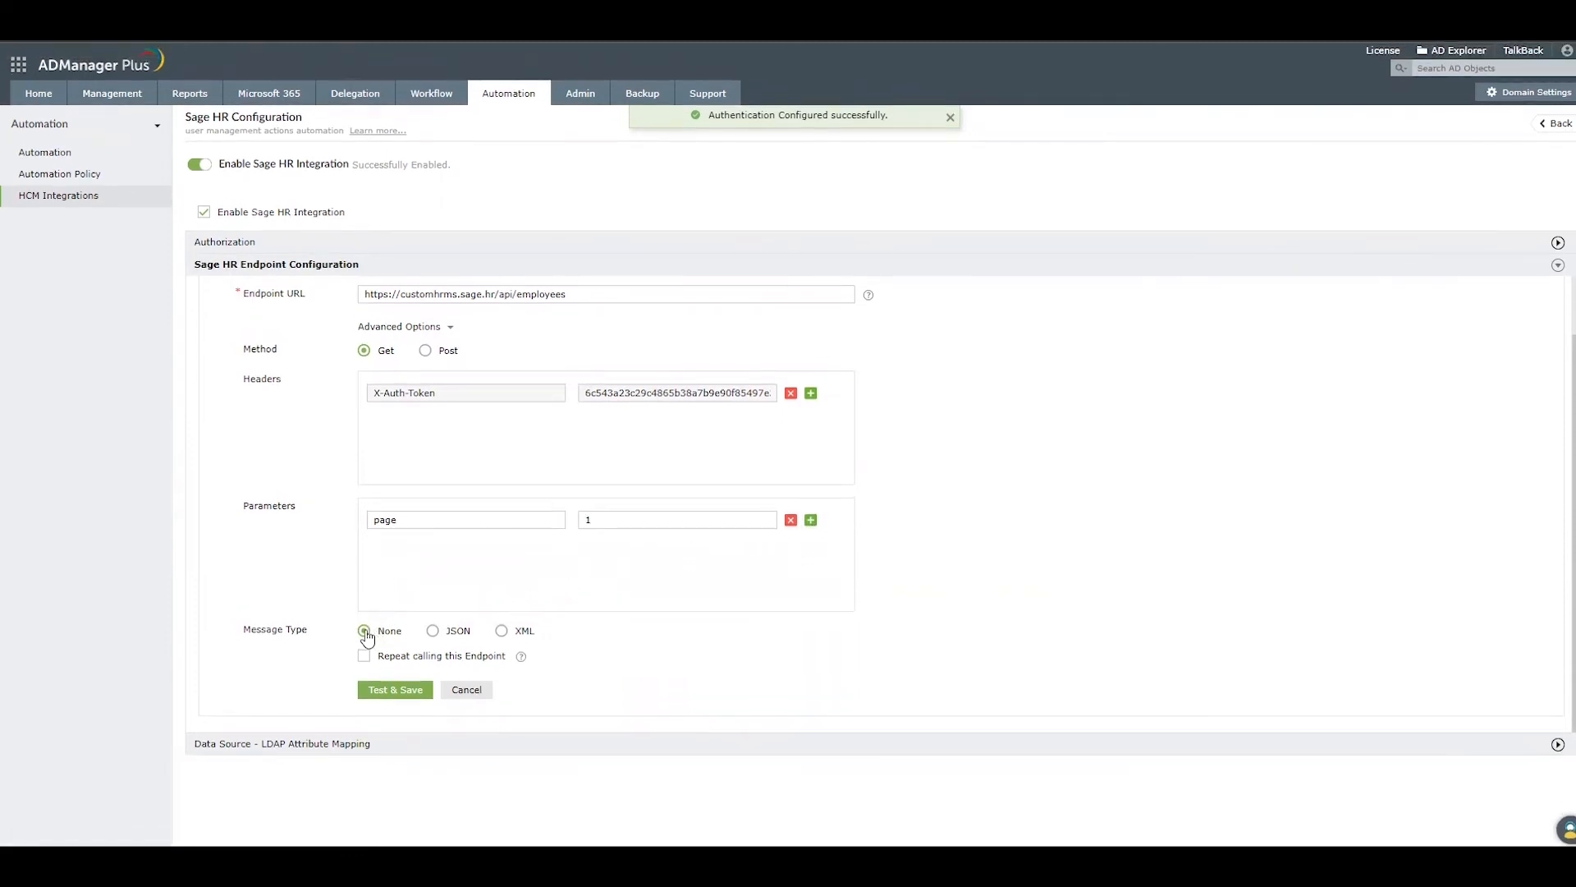
left_click(364, 655)
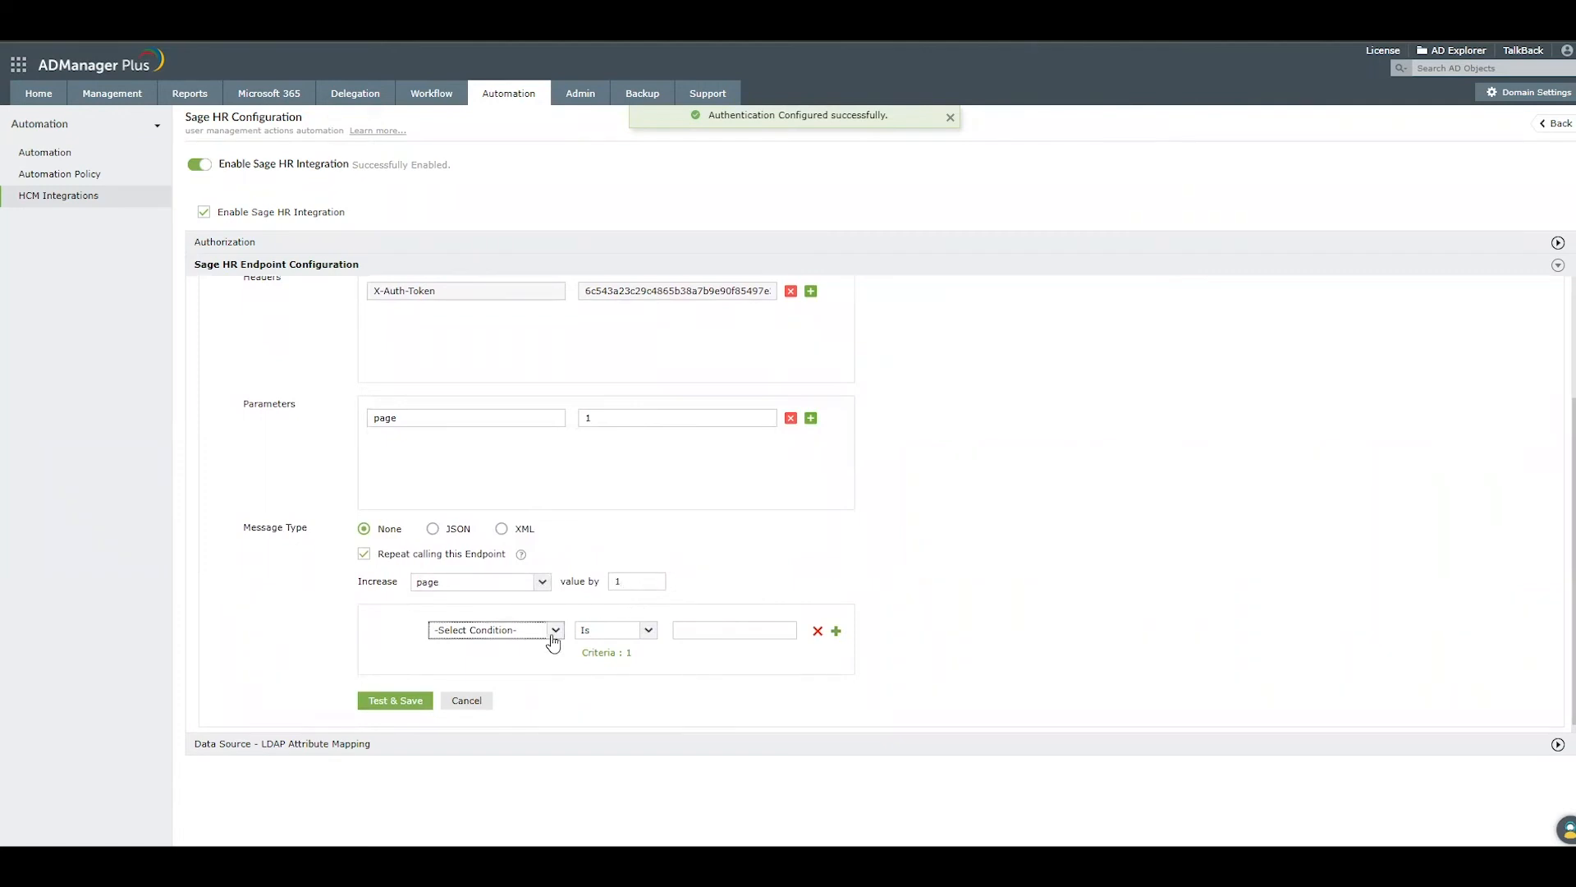
Set repeated calls to stop 'Upto a Parameter Value' using the saved total_pages value.
left_click(493, 630)
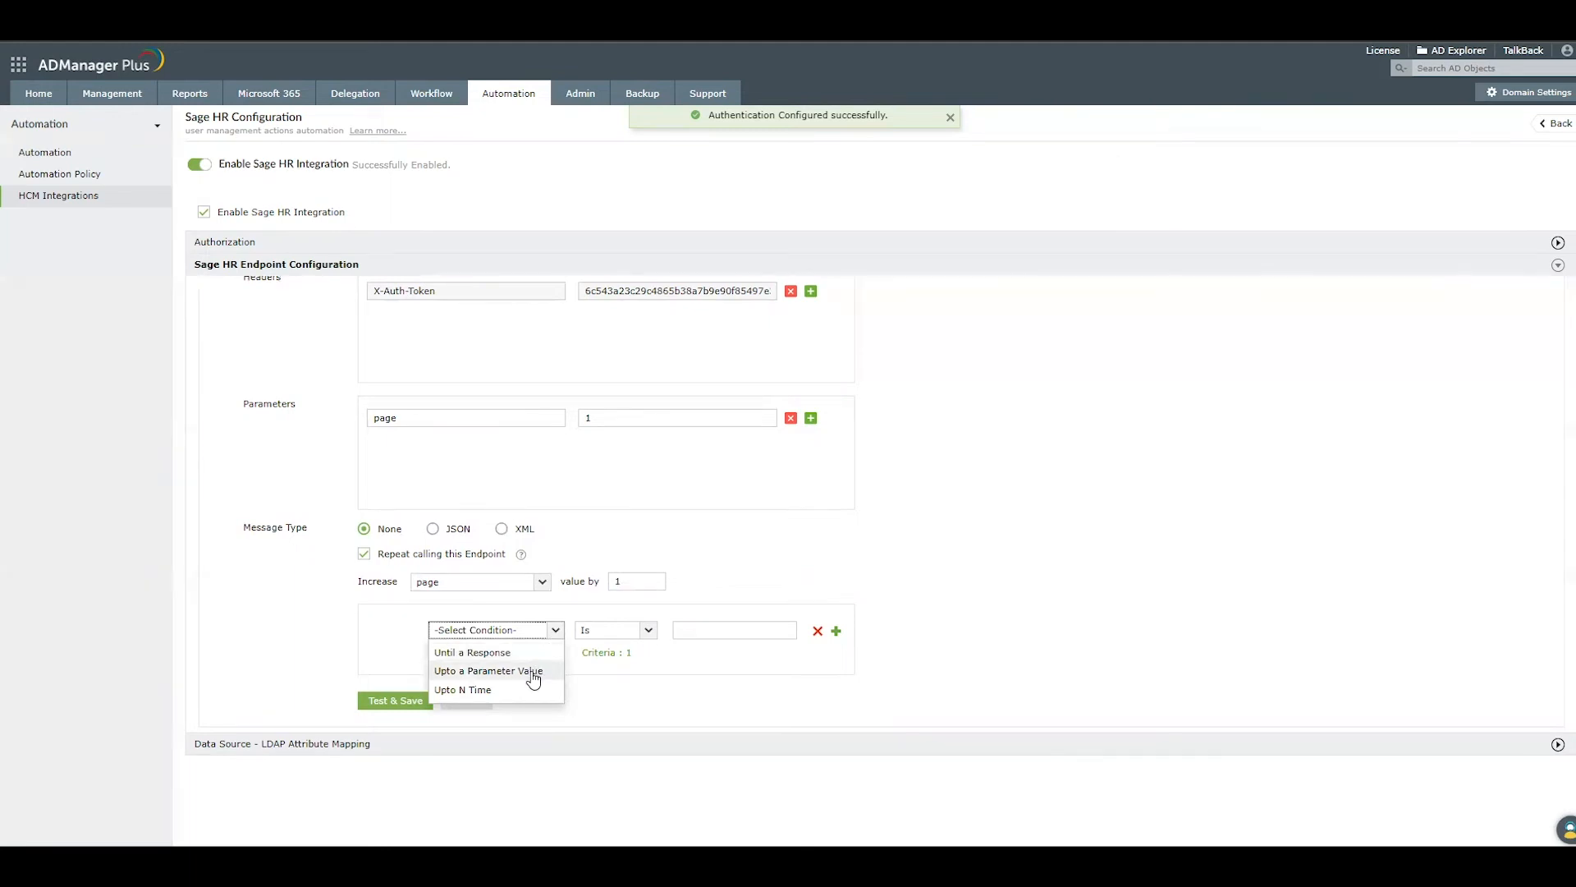
left_click(487, 670)
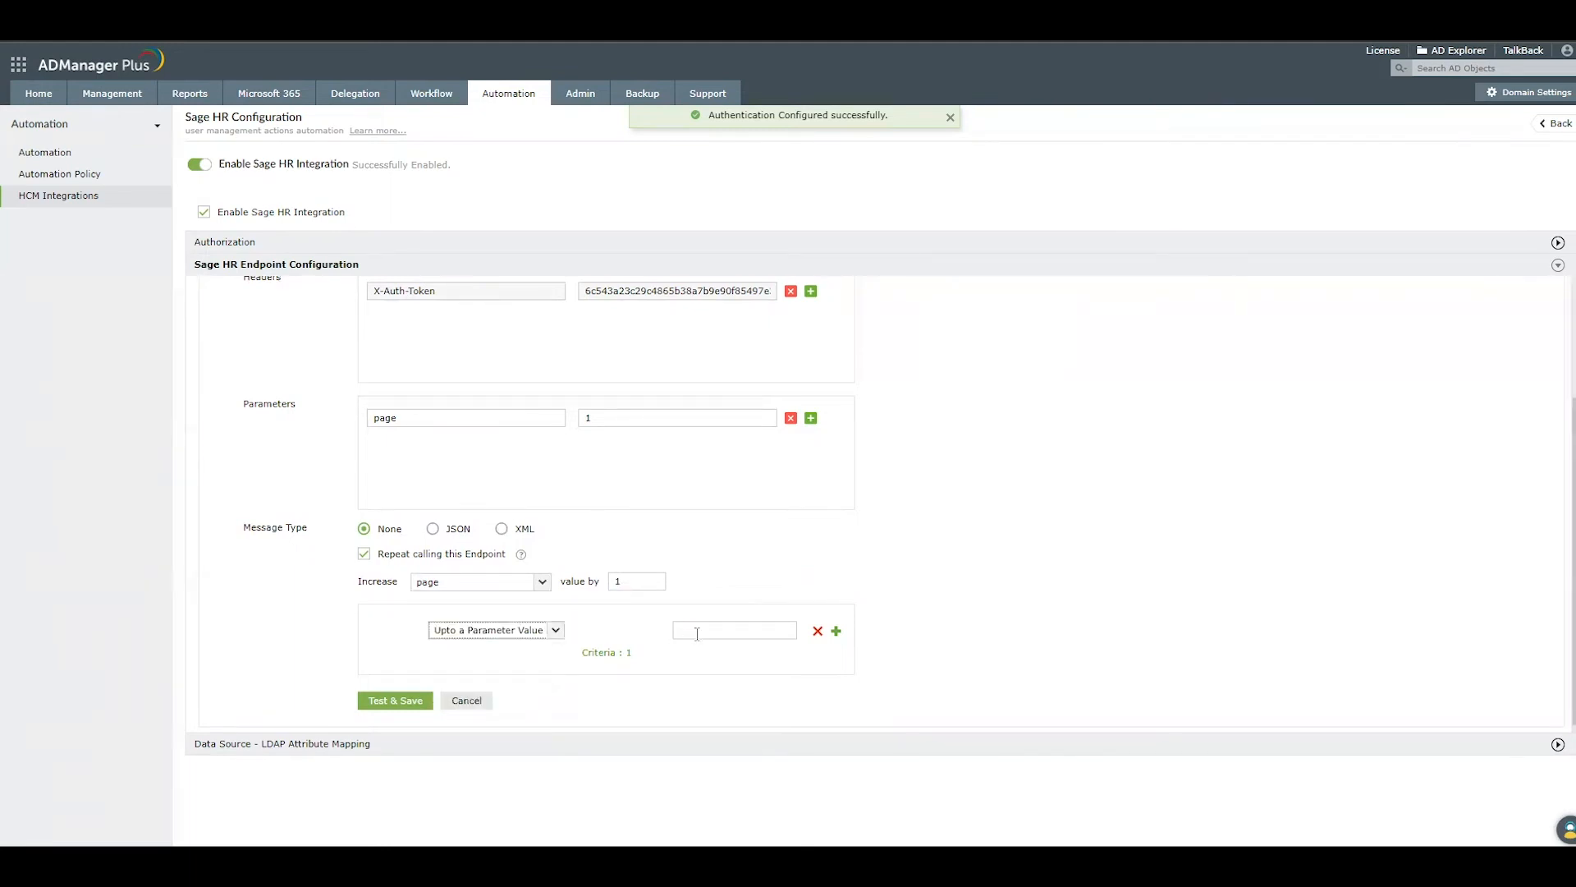
type("total_pages")
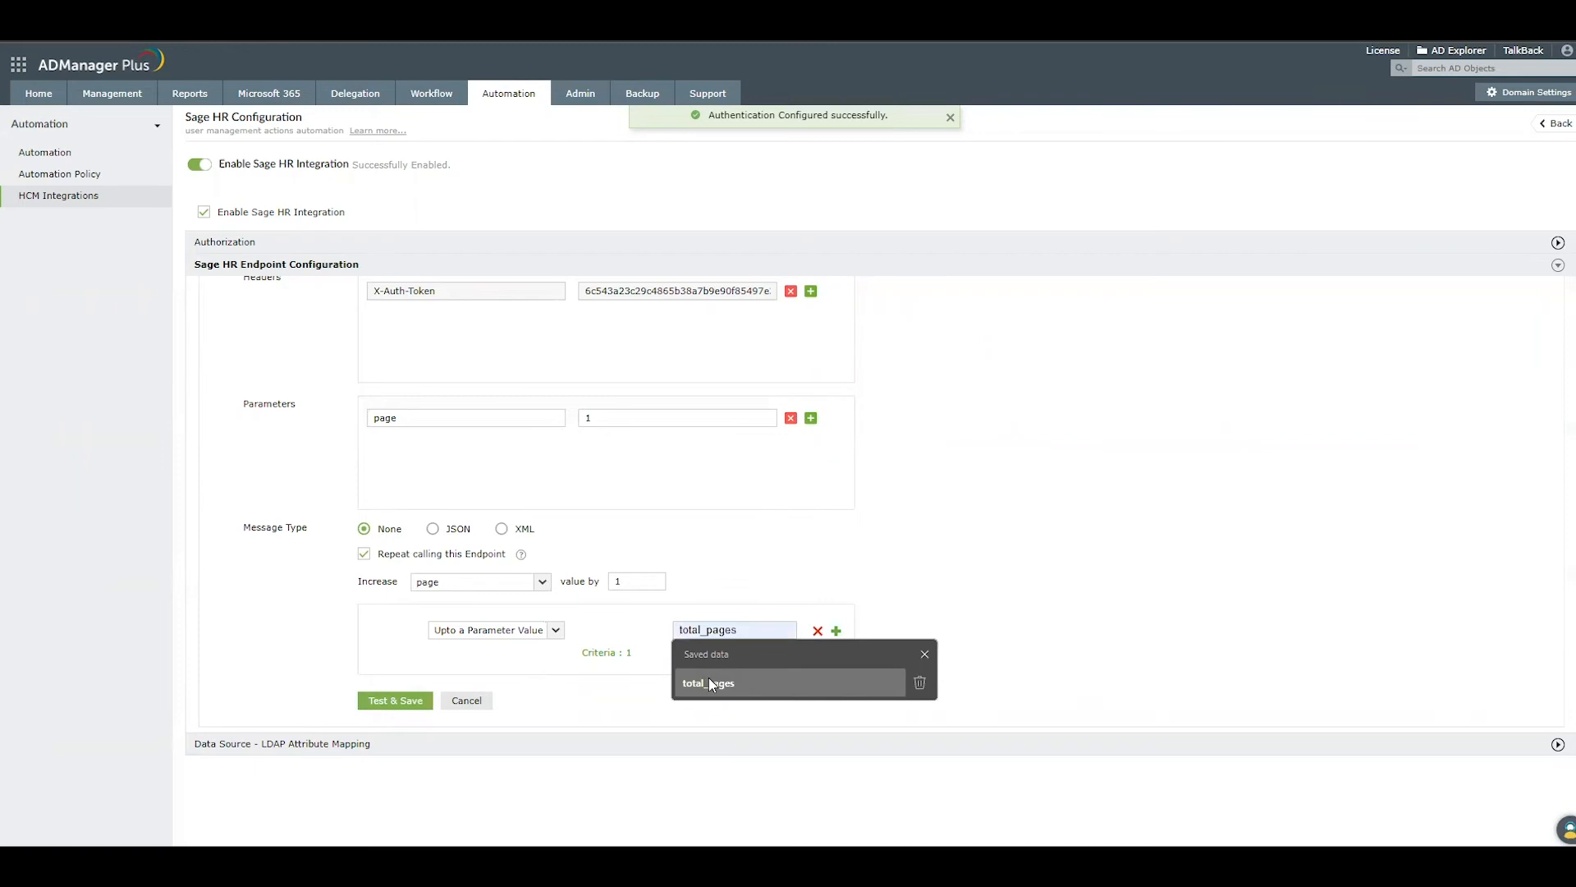
left_click(708, 682)
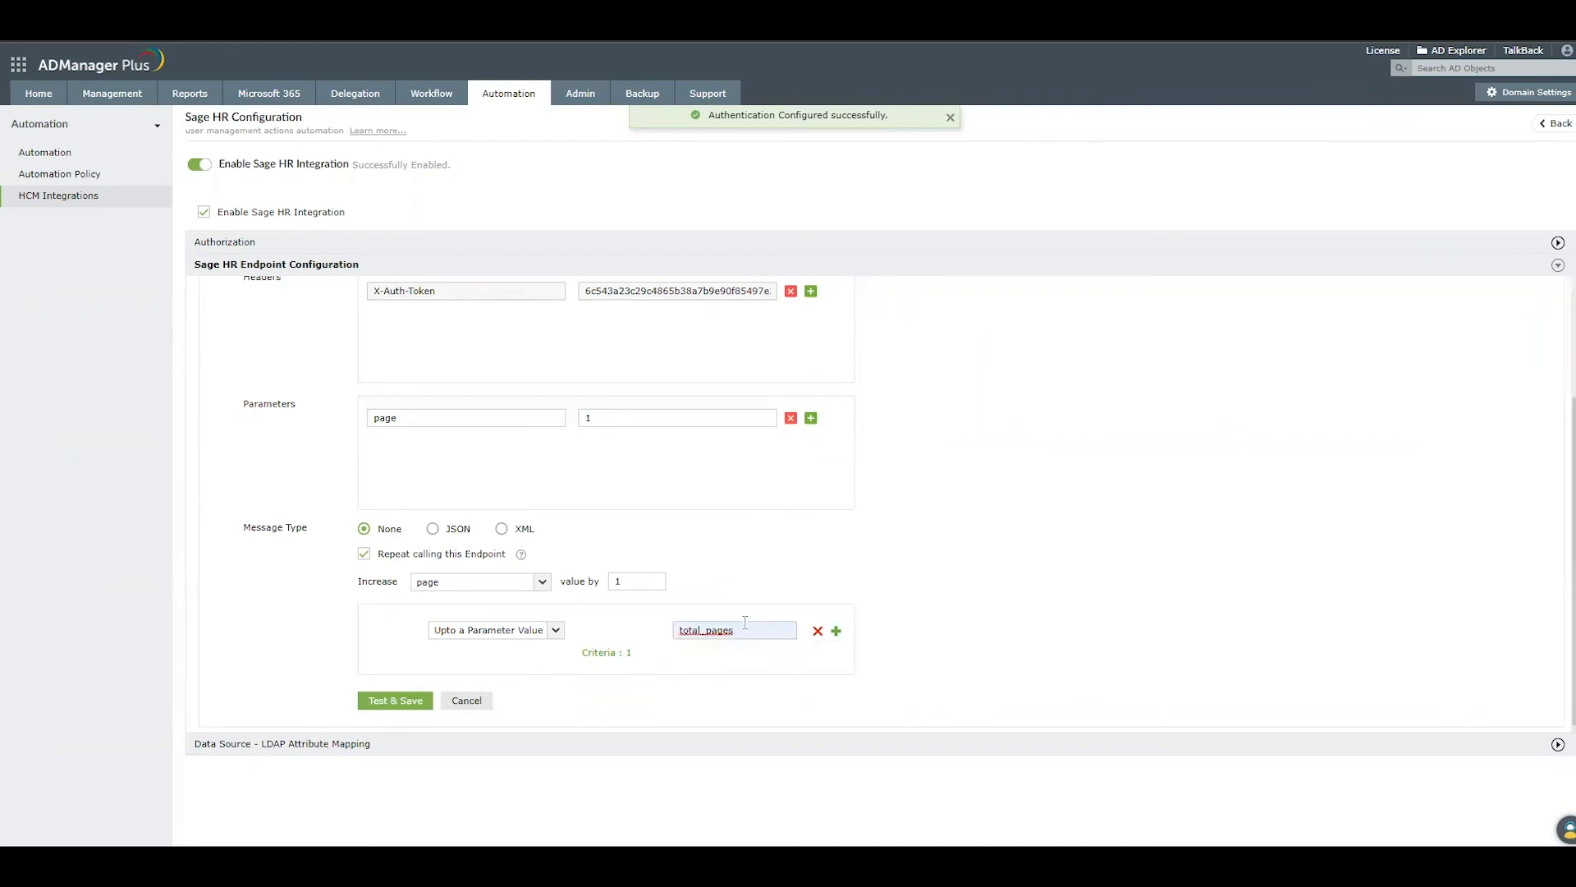
scroll("up", 3)
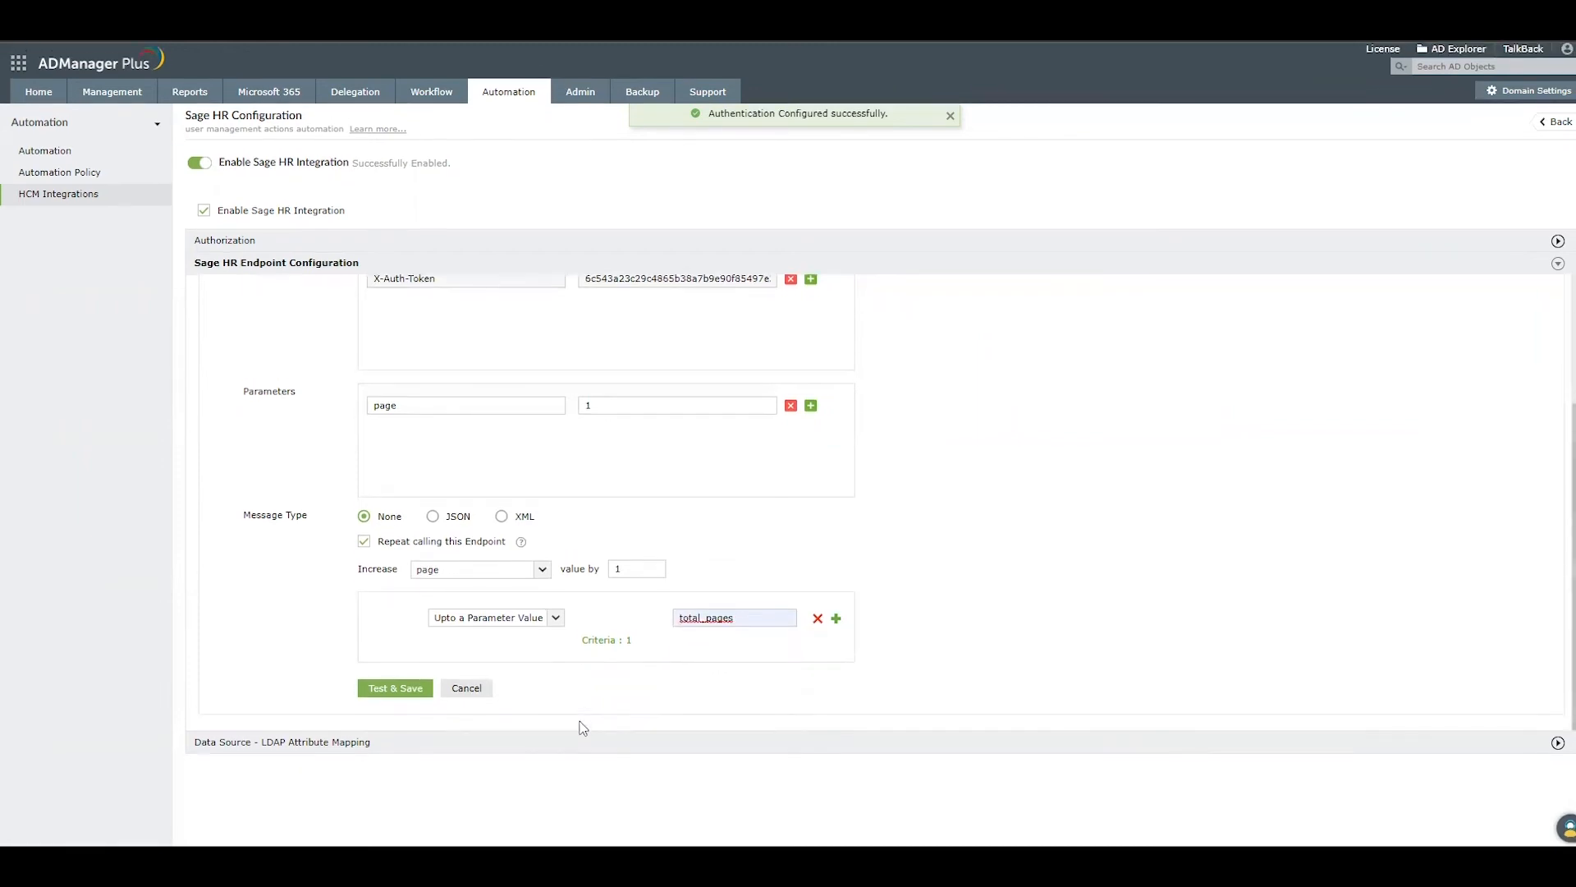
scroll("up", 3)
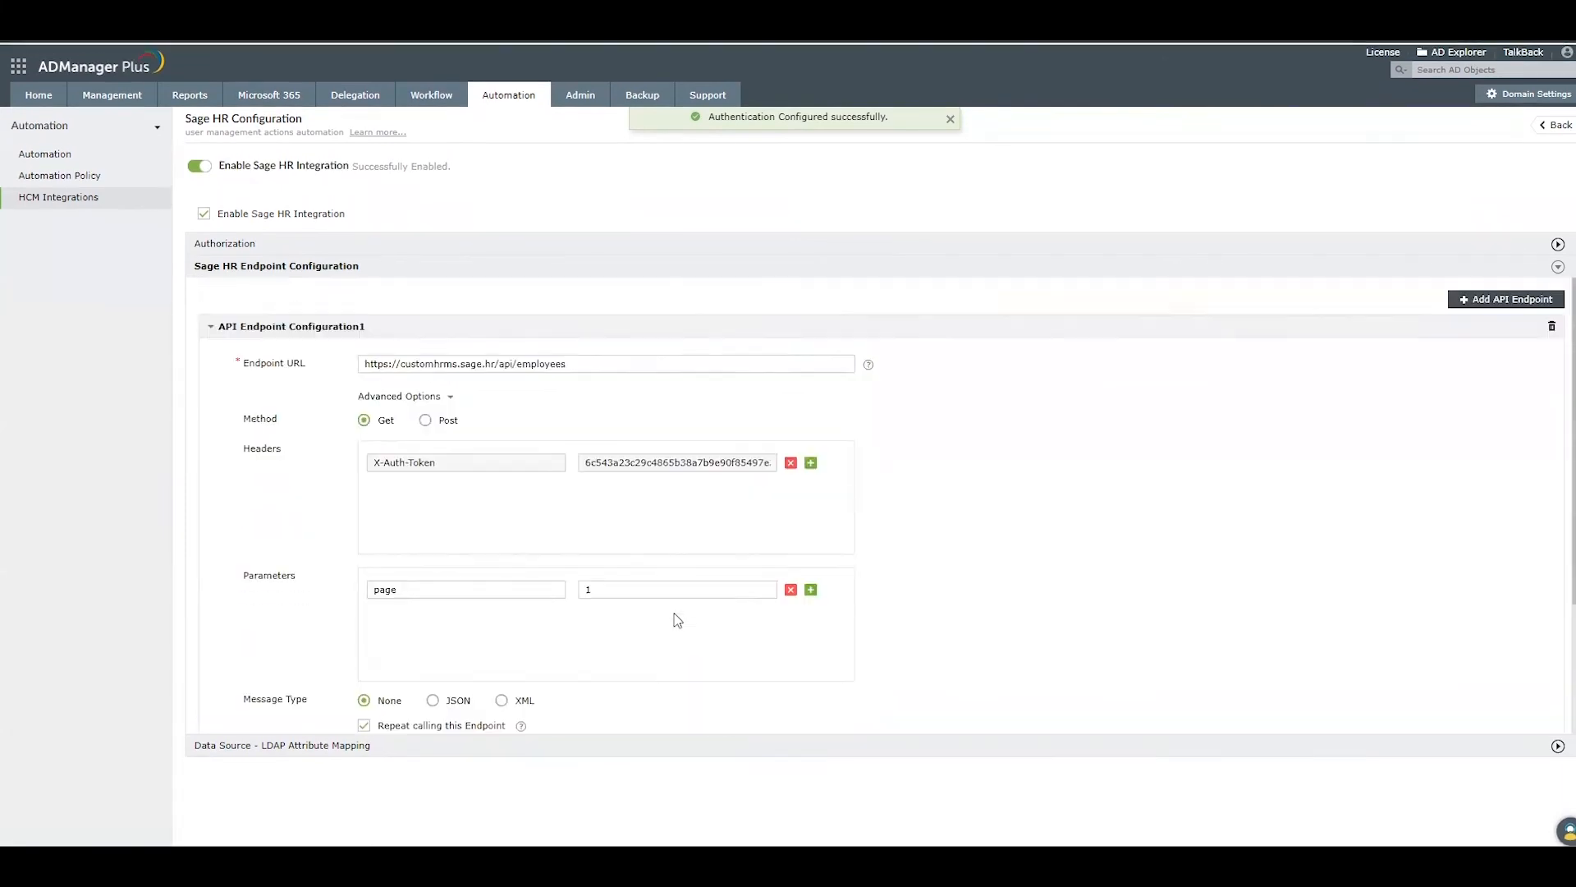
scroll("down", 3)
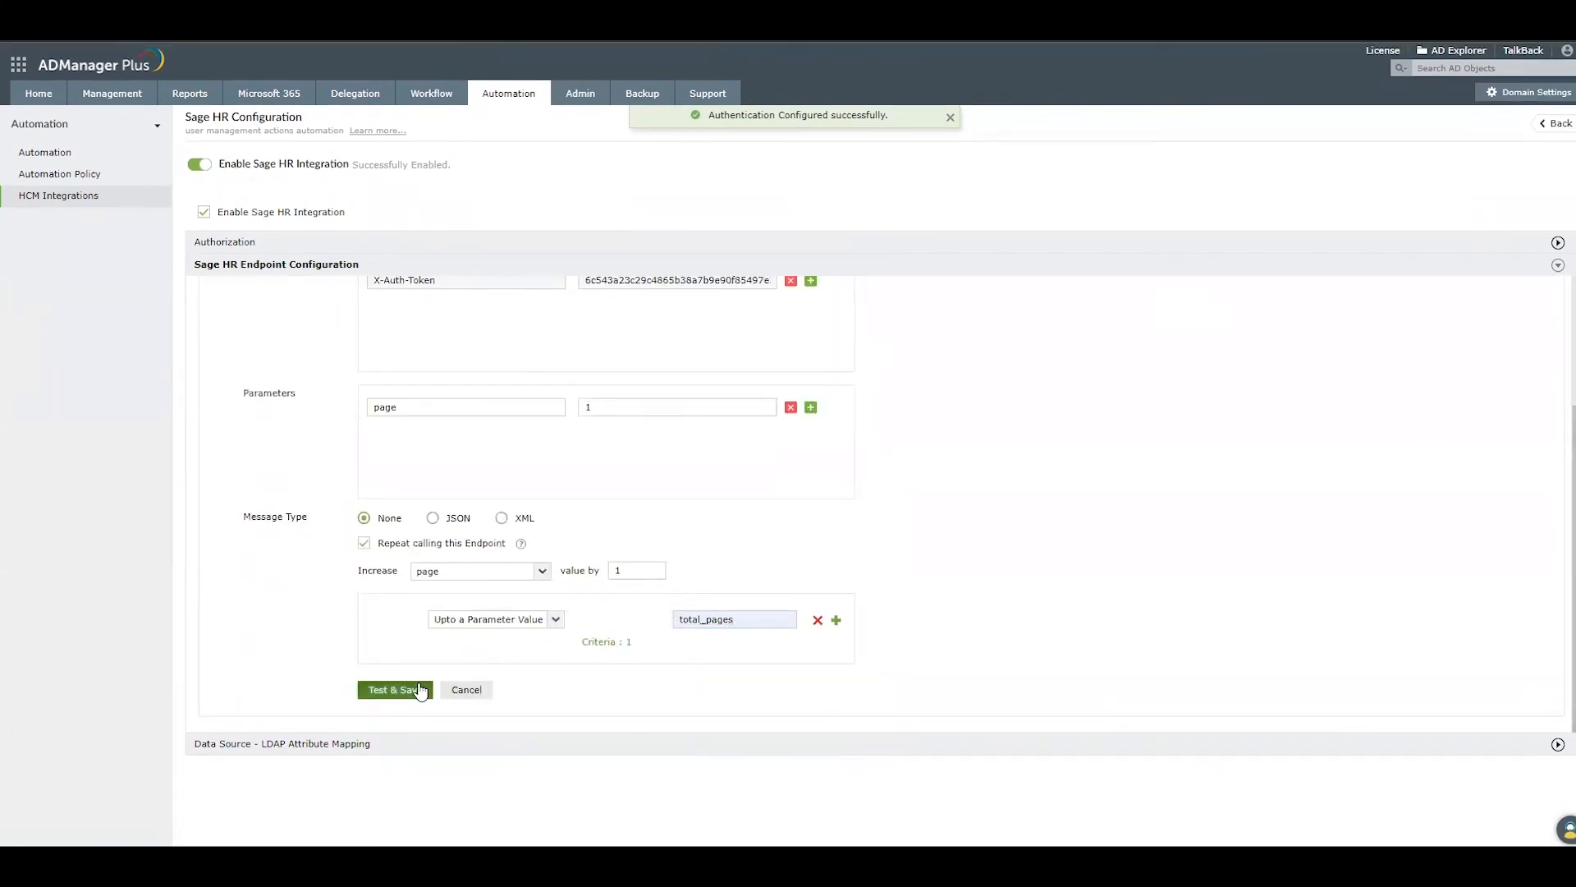
Test & Save the endpoint, review the response schema, and proceed.
left_click(394, 690)
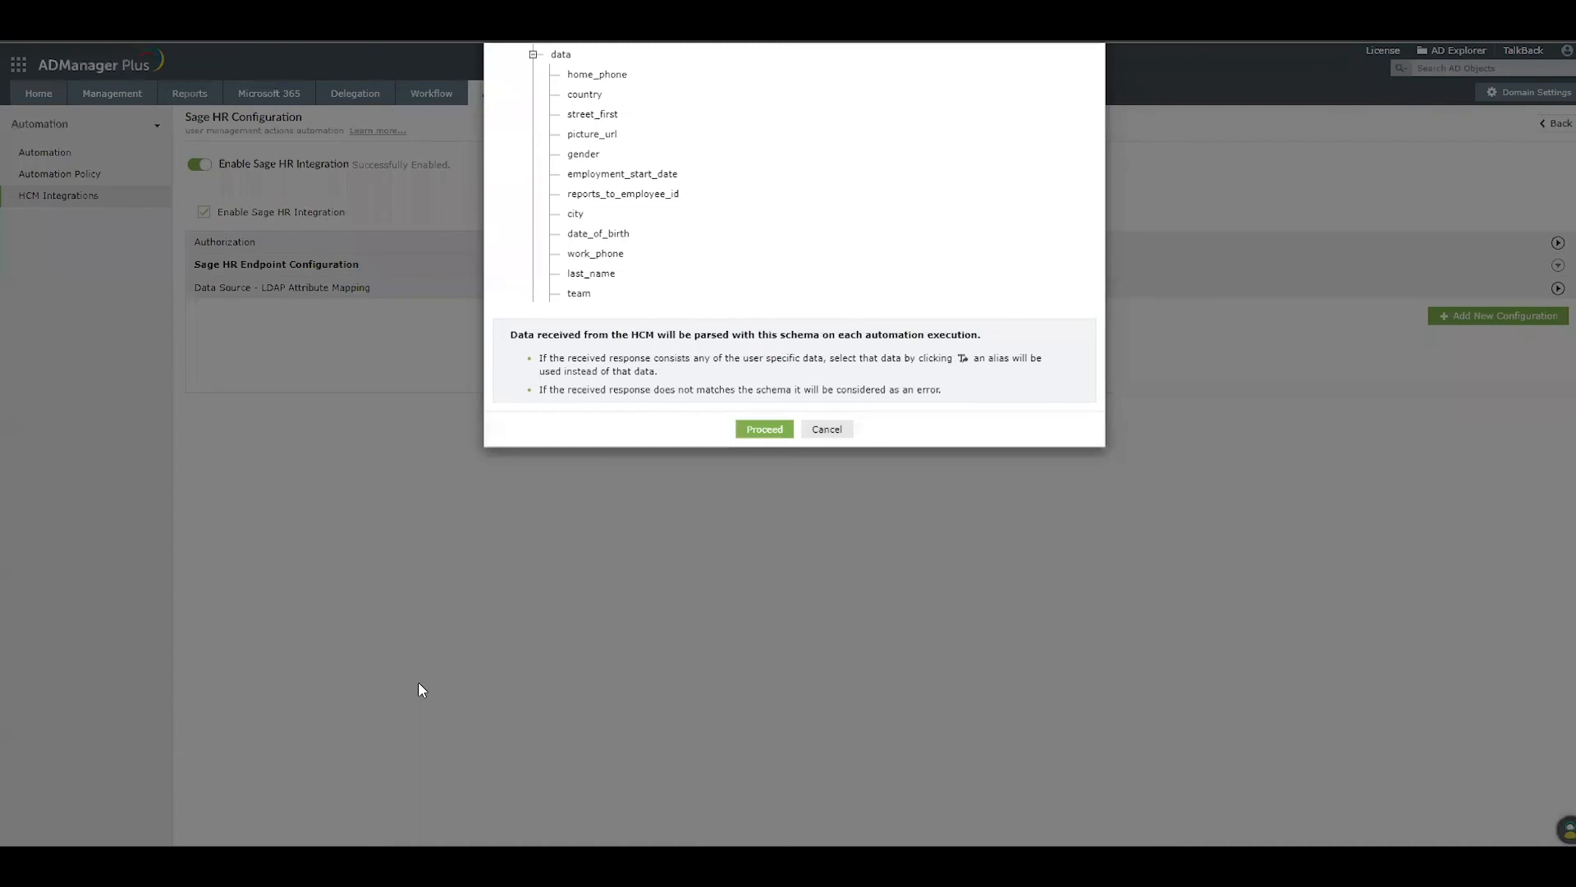
scroll("down", 3)
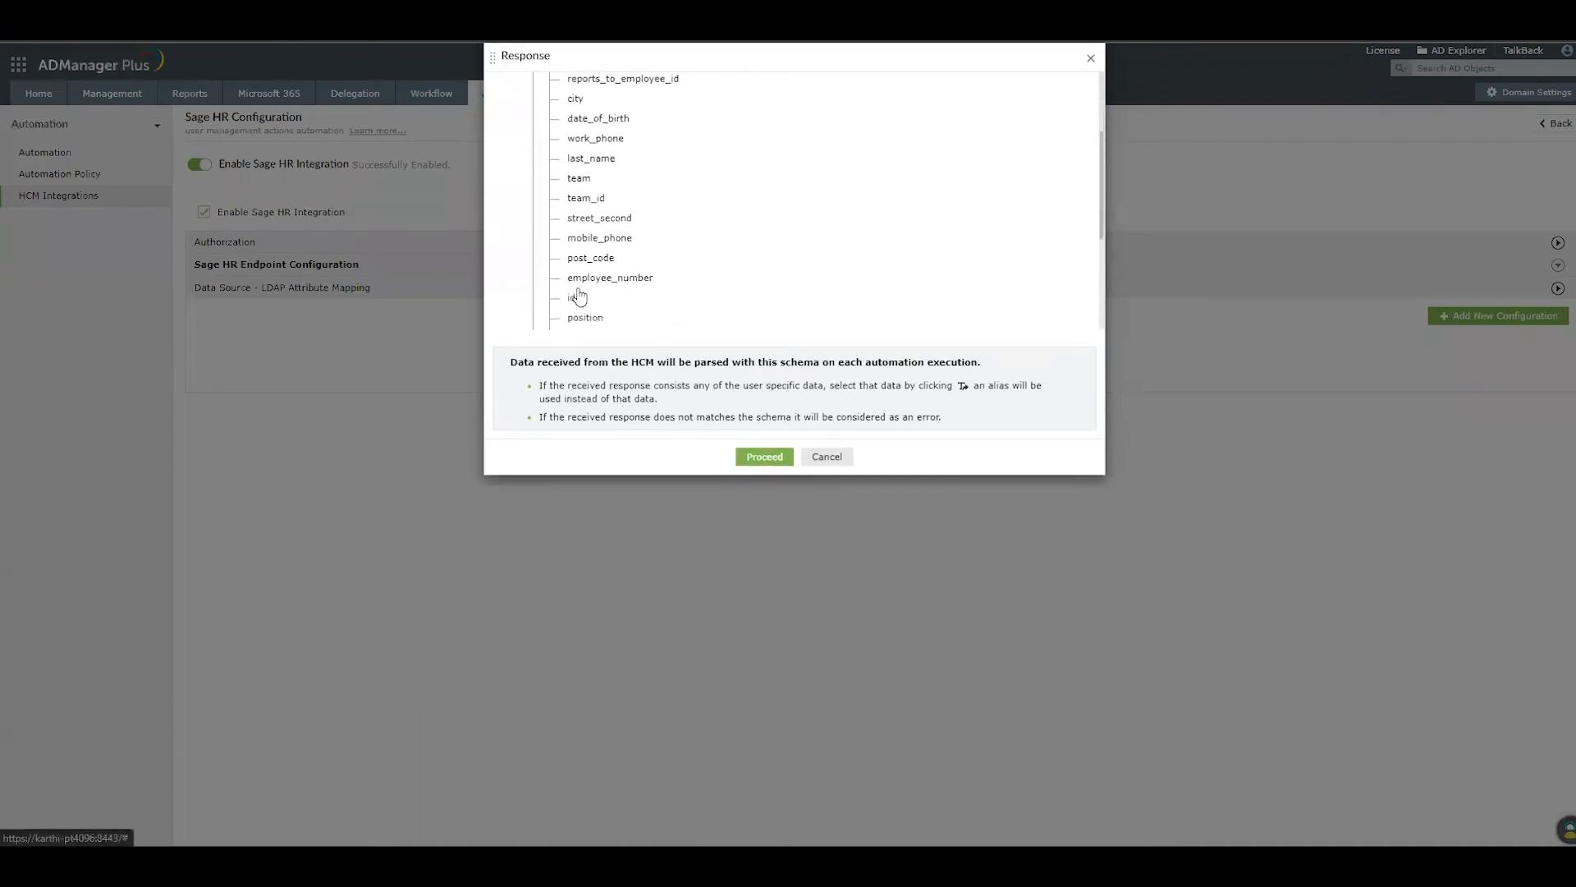
scroll("down", 3)
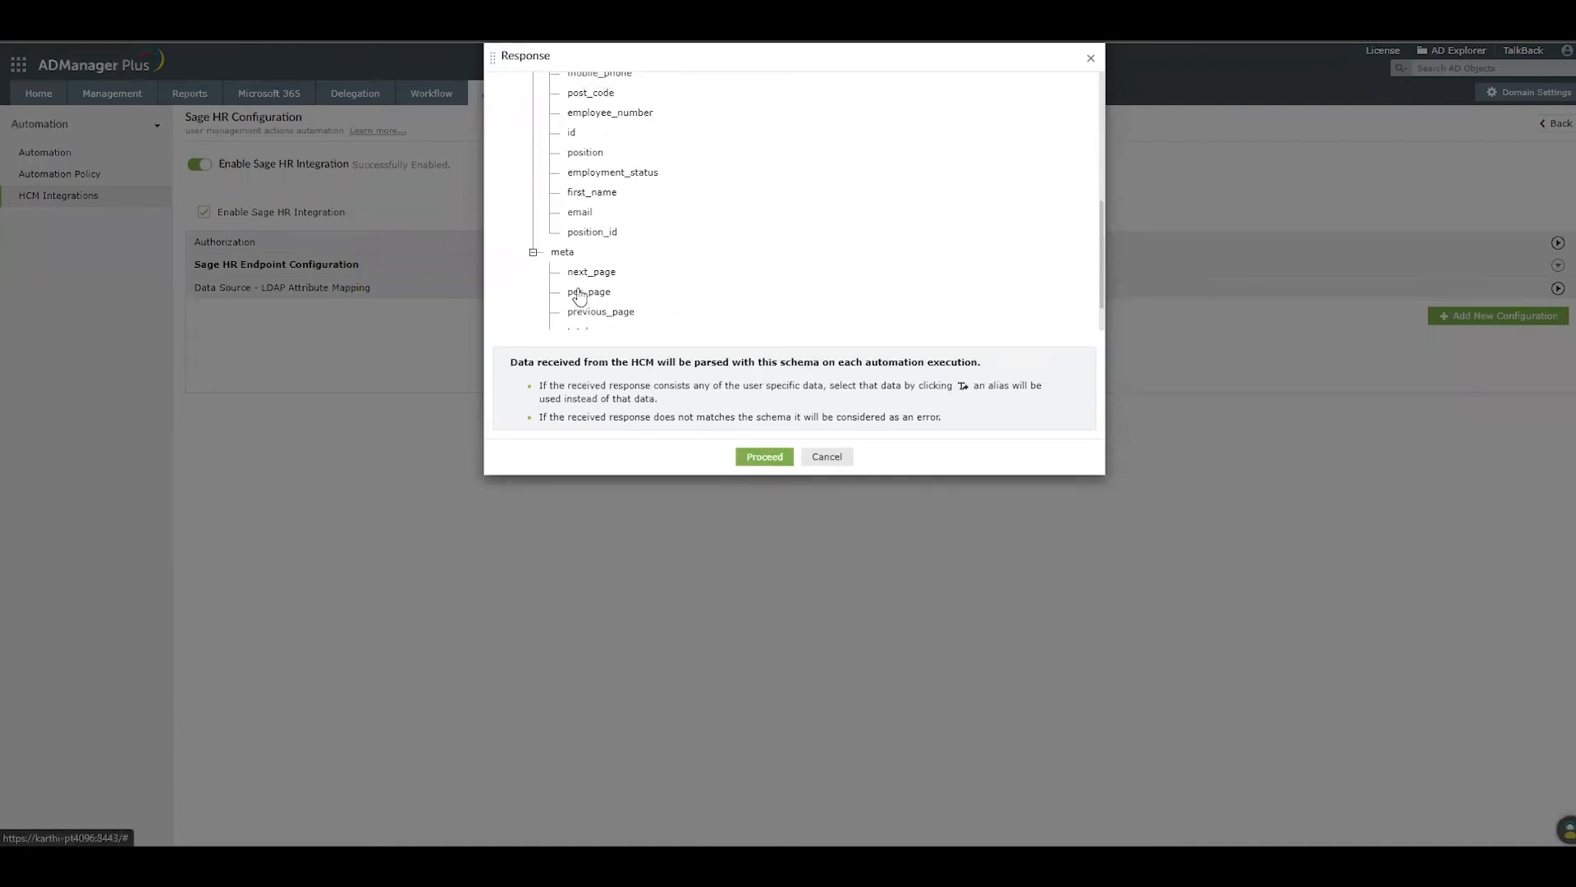
scroll("up", 3)
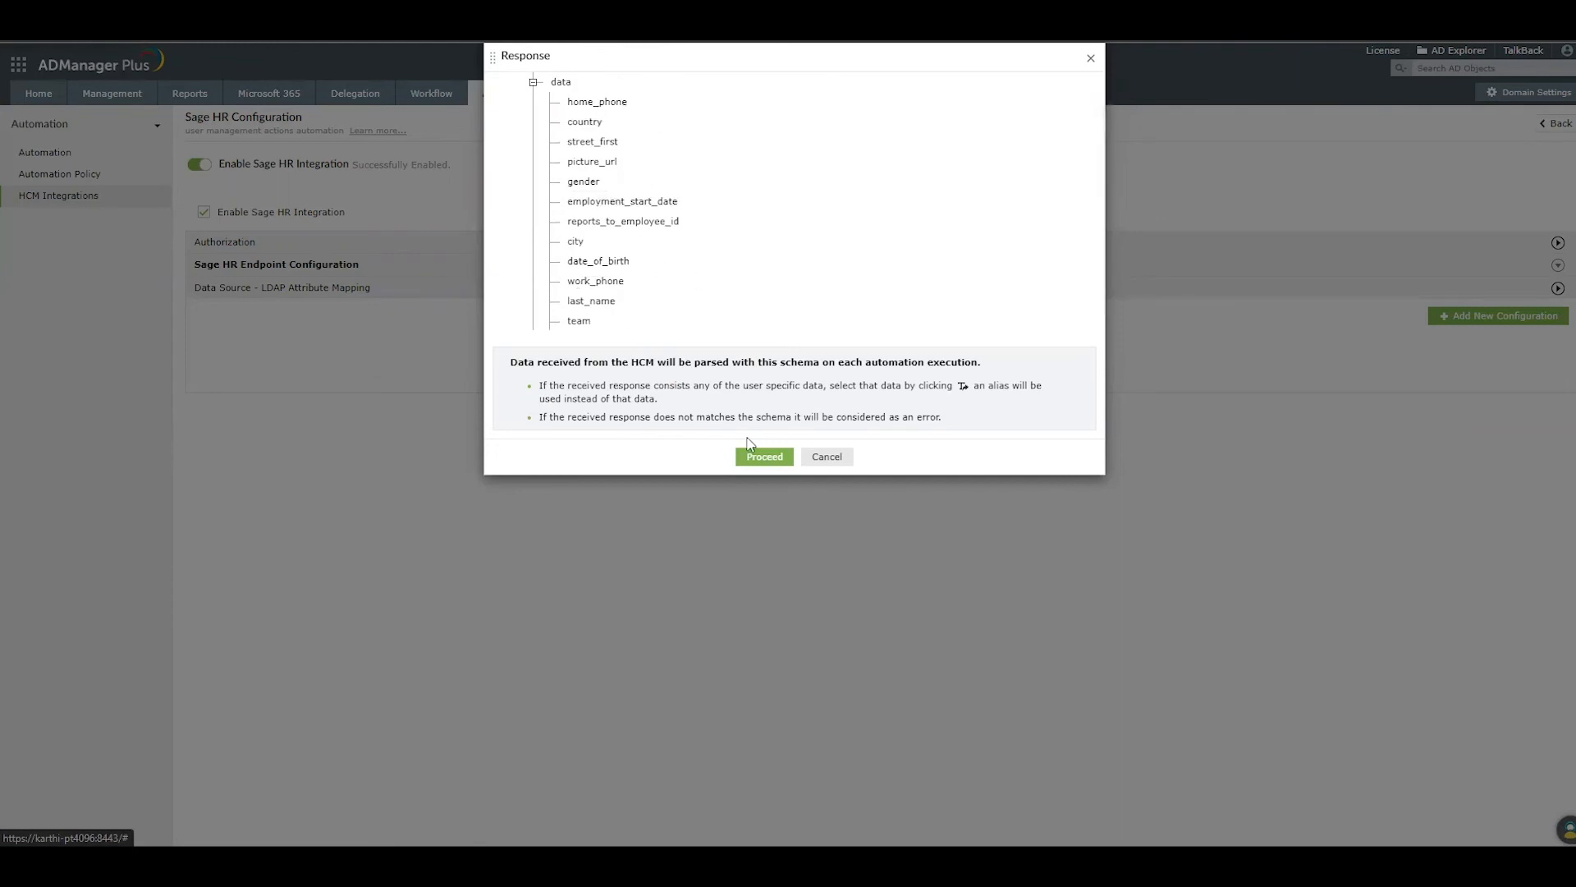
left_click(763, 456)
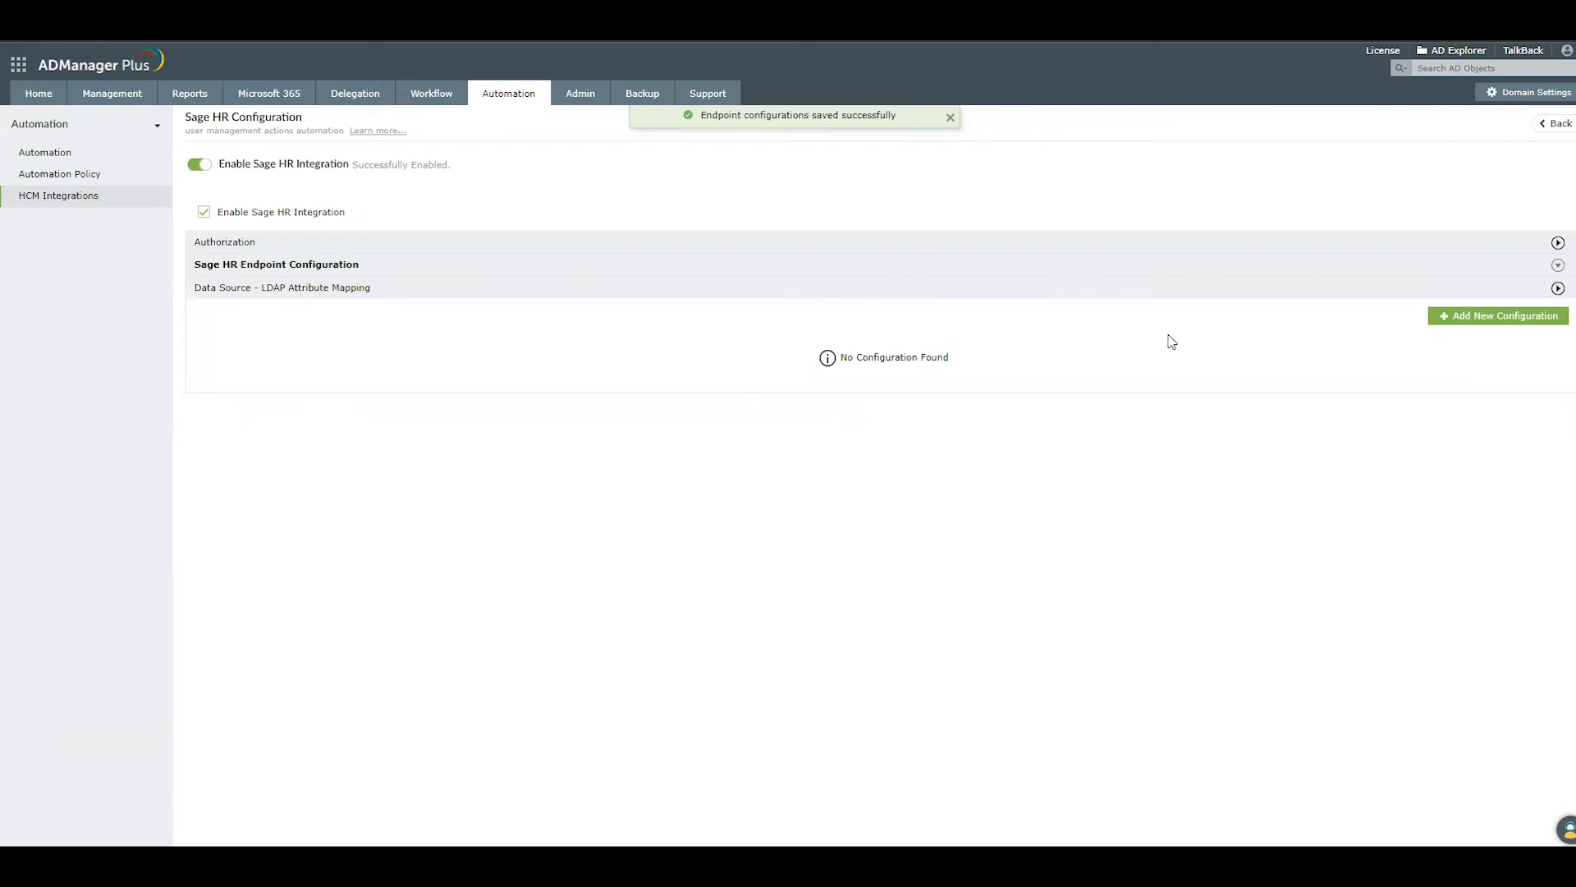
mouse_move(1497, 315)
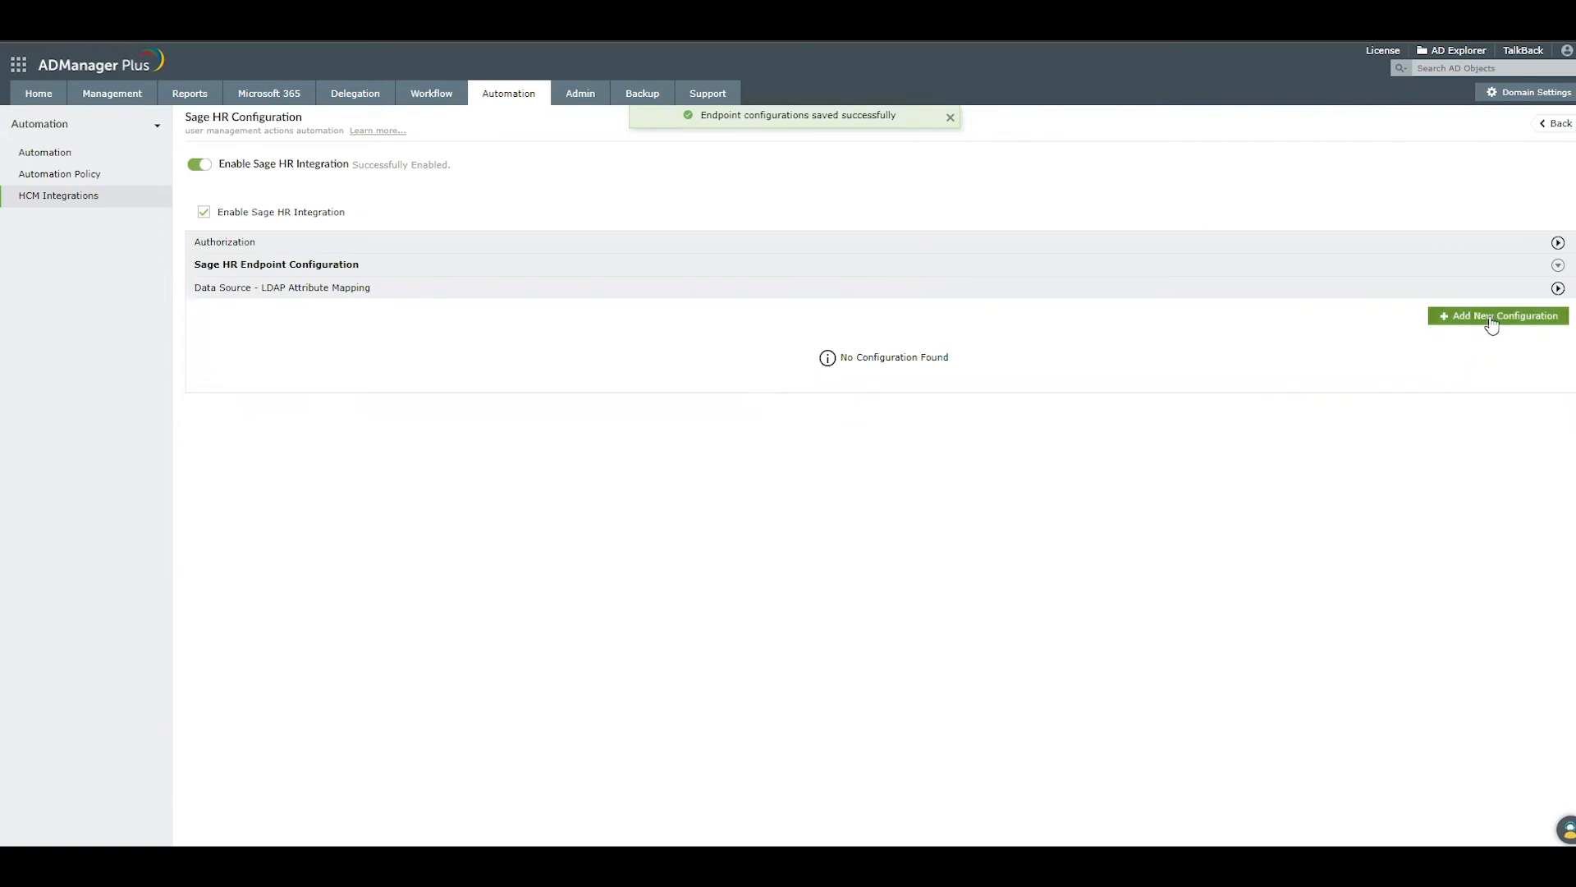
Create an LDAP attribute mapping named 'Create Users Mapping' with description 'for user creation'.
left_click(1497, 315)
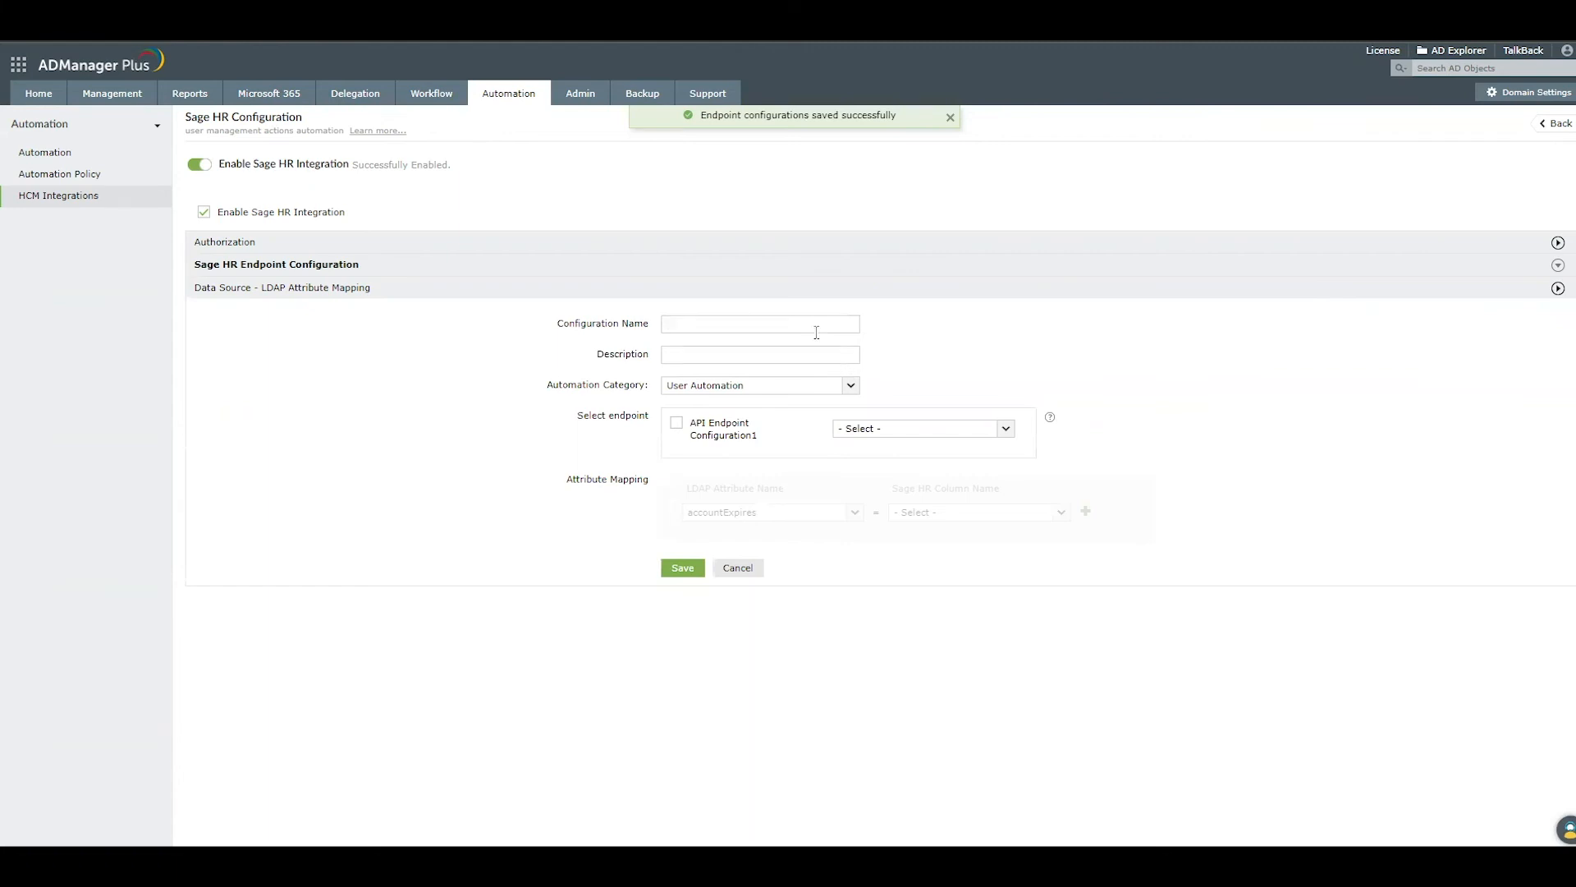
type("Create User")
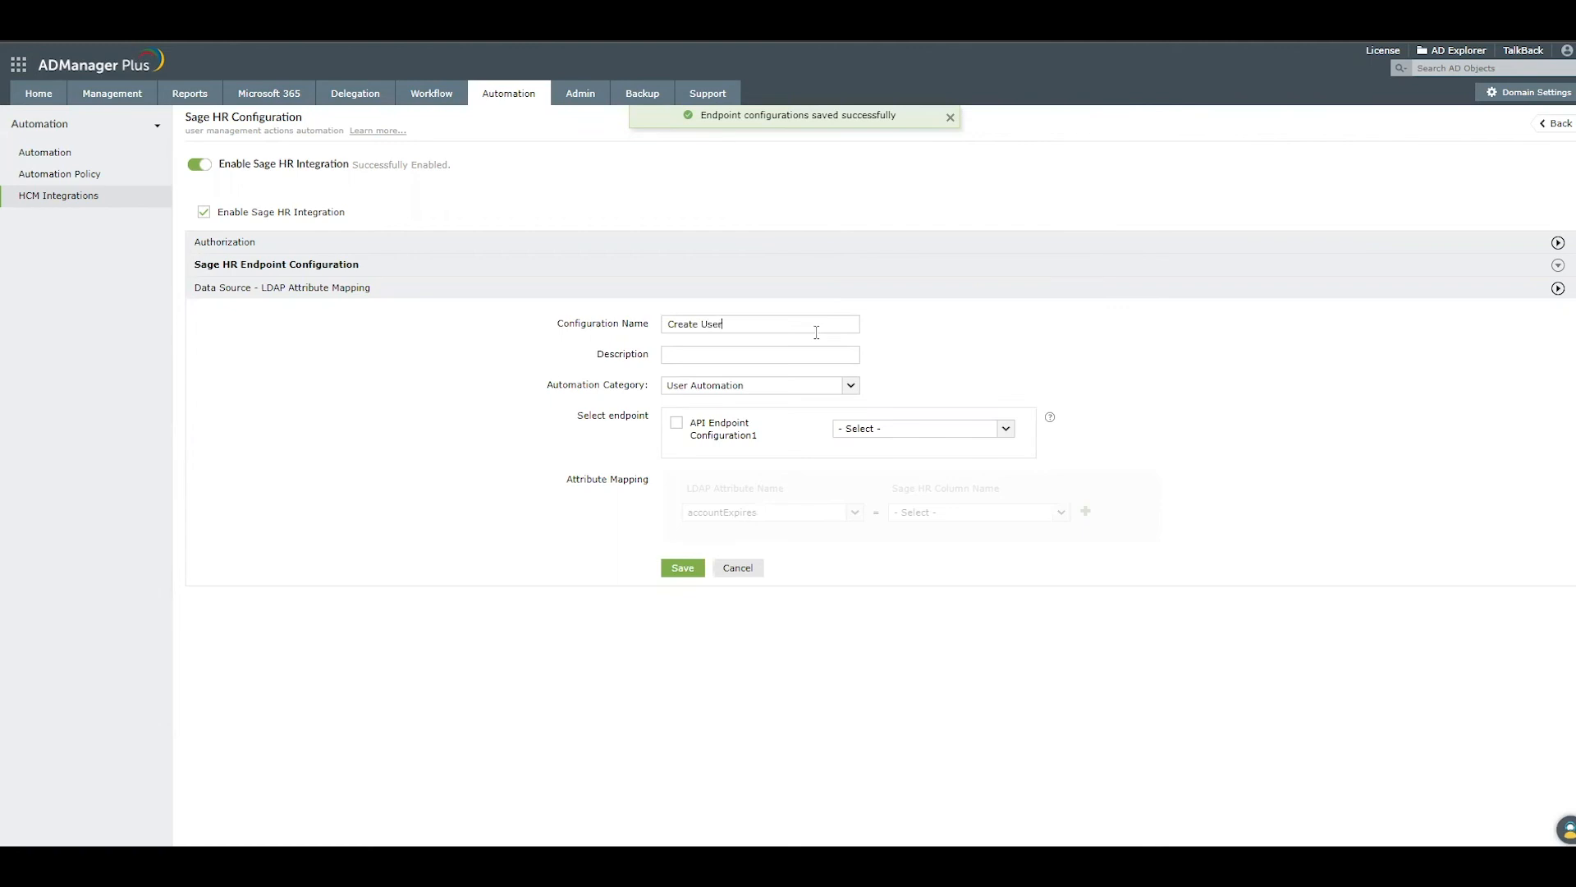
type("s Mapping")
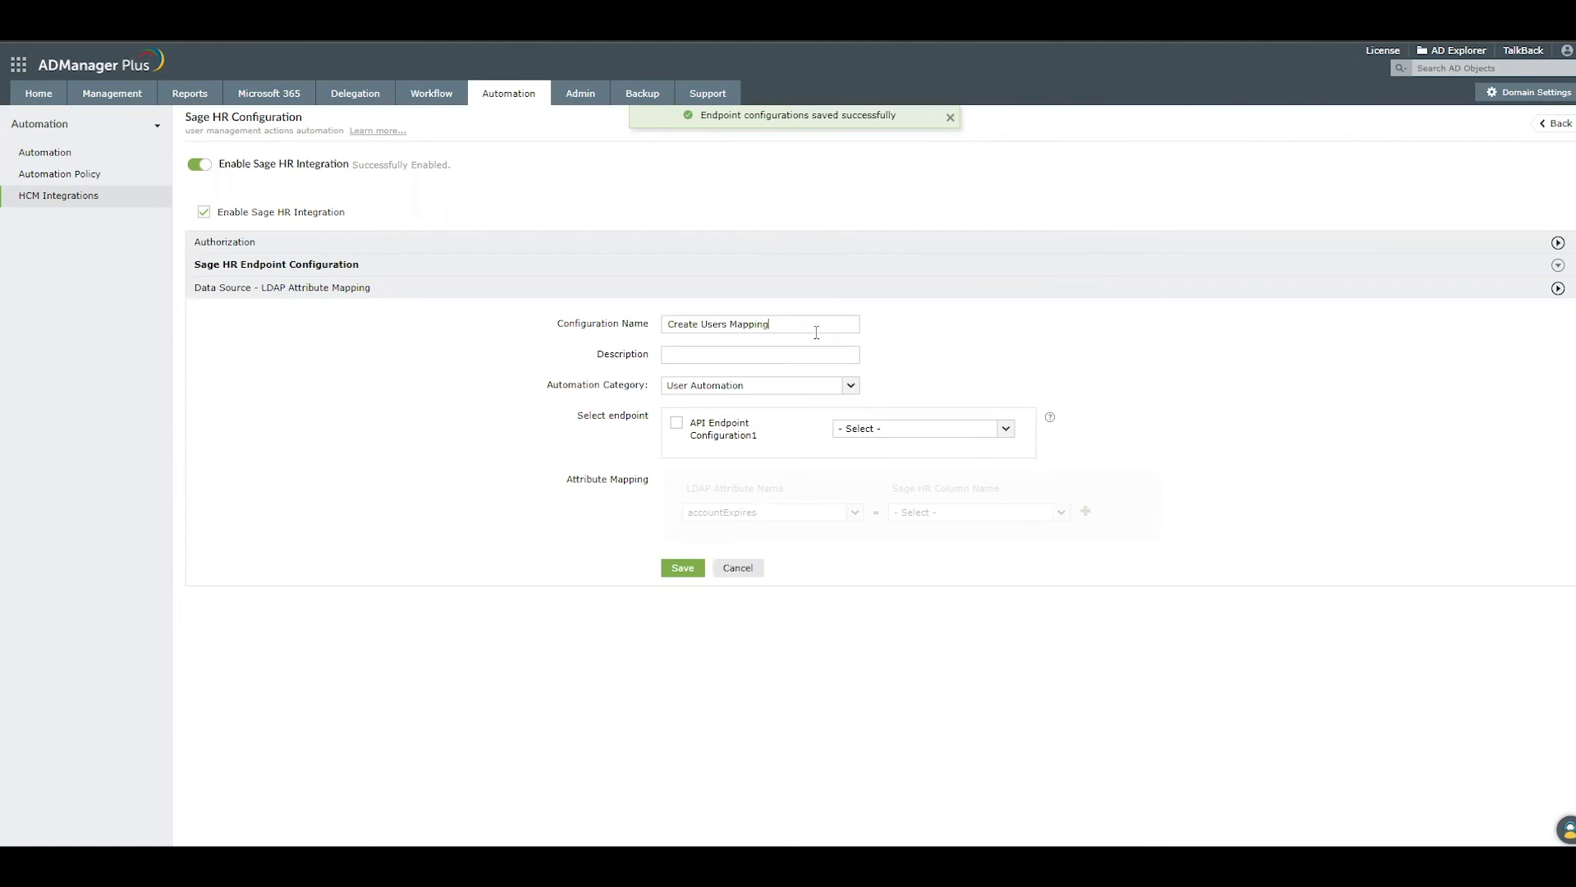
type("for")
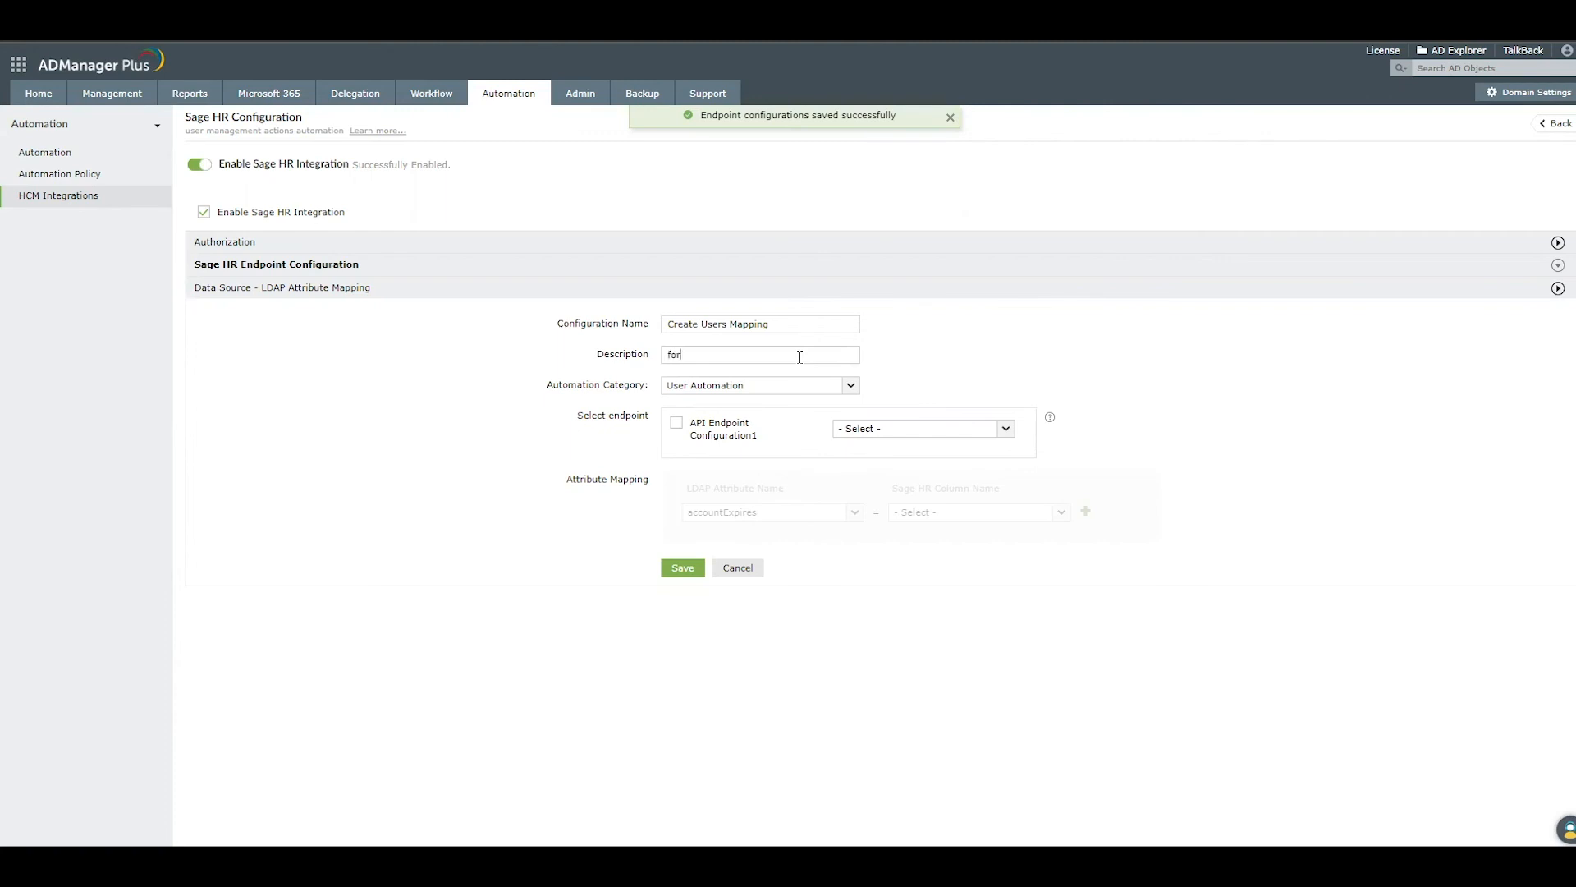
type("user")
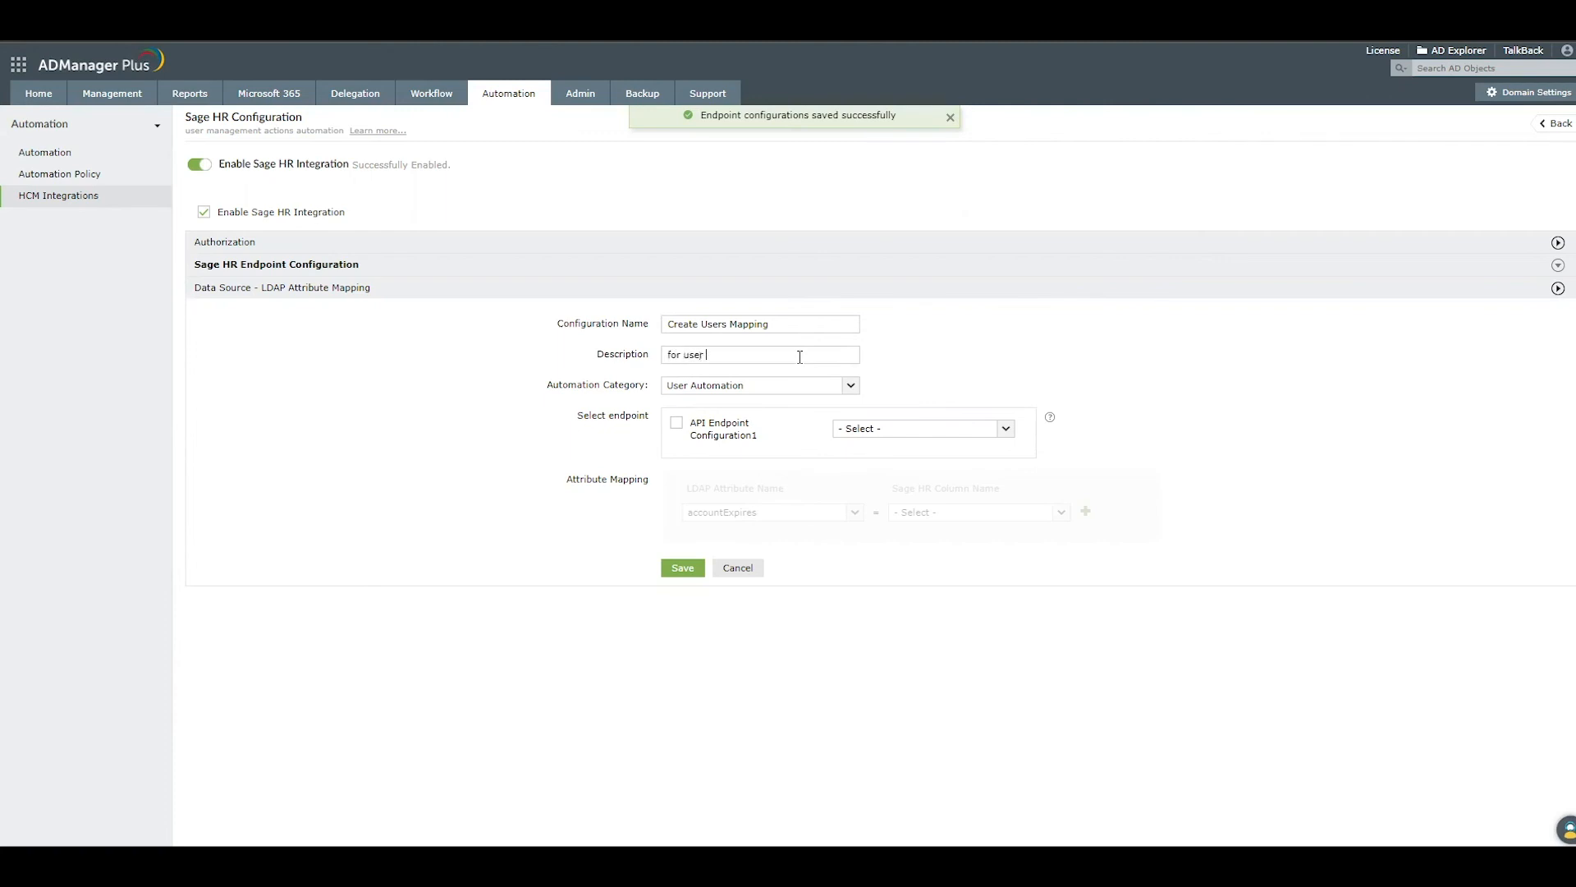
type("creatio")
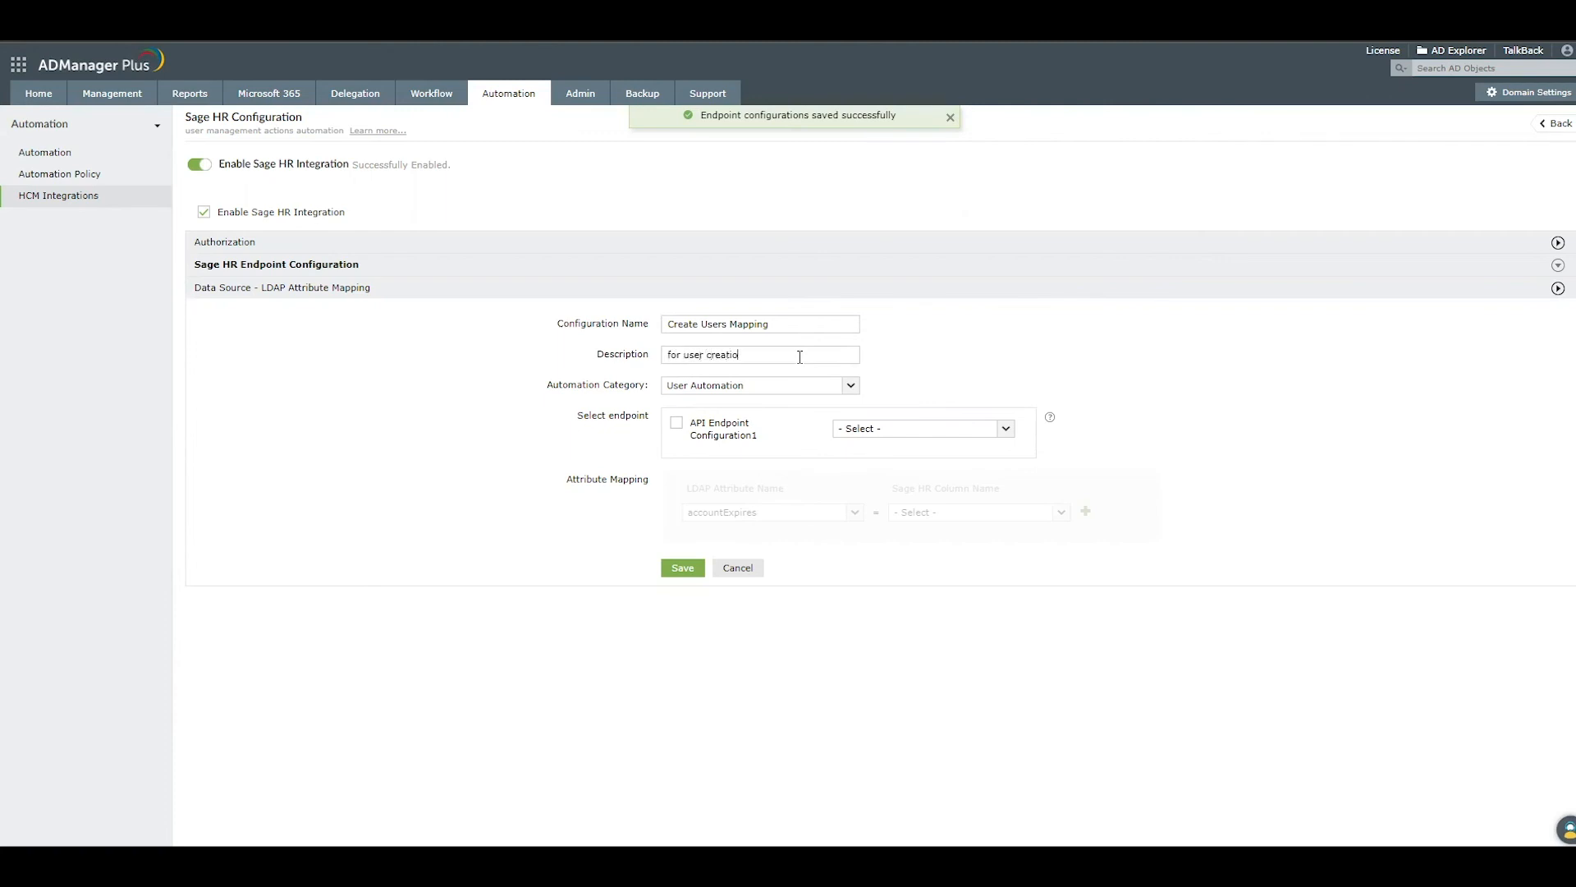
type("n")
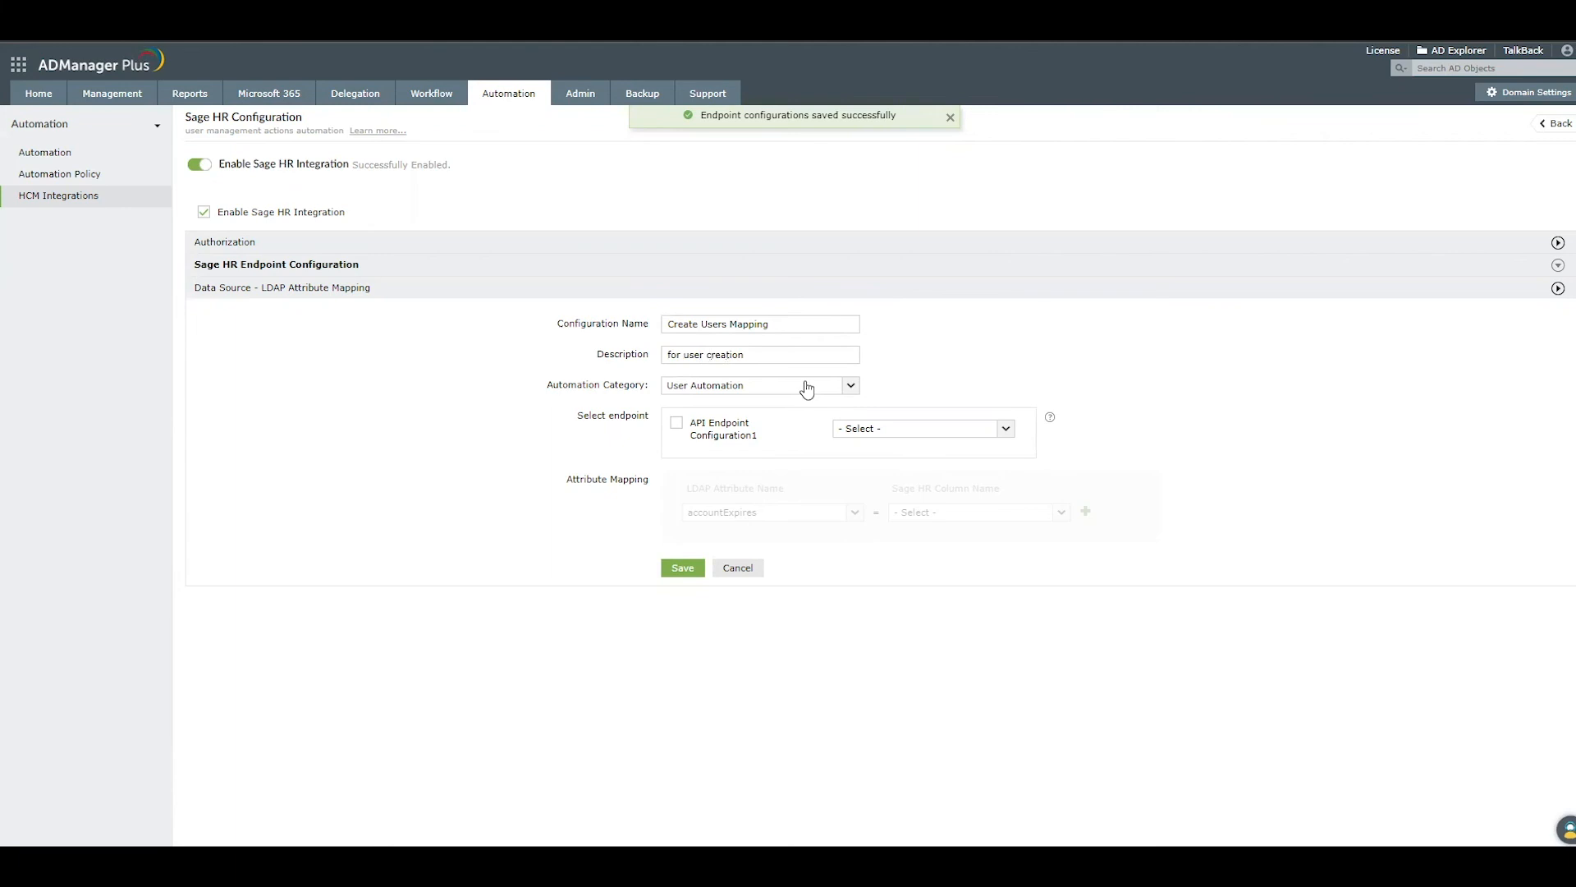
mouse_move(682, 435)
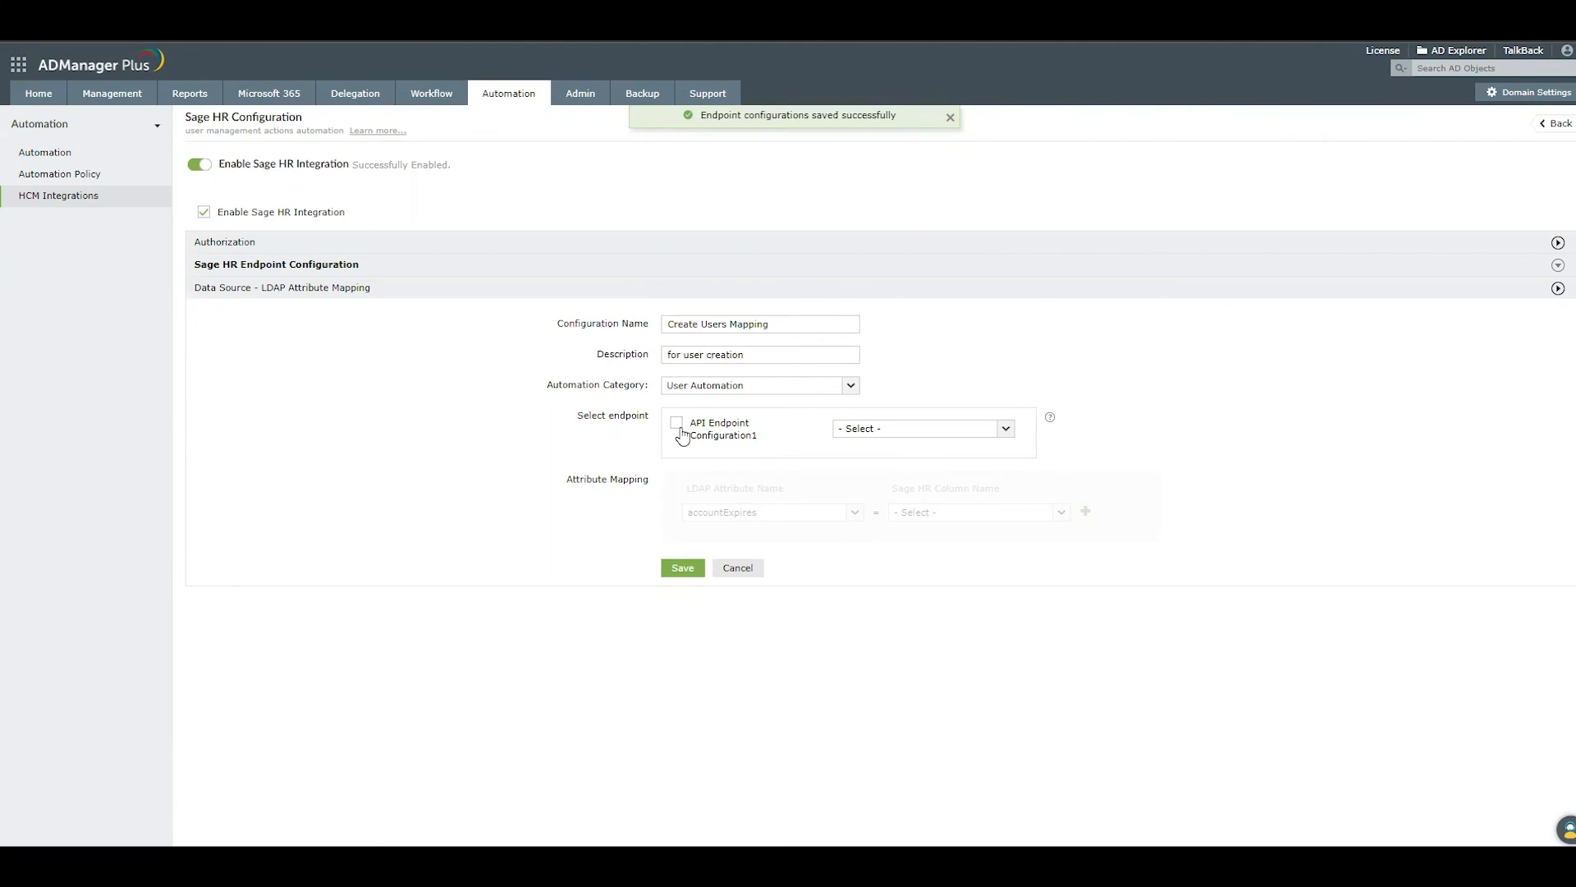
Select API Endpoint Configuration1 as the source and choose id as its field.
left_click(677, 422)
type("id")
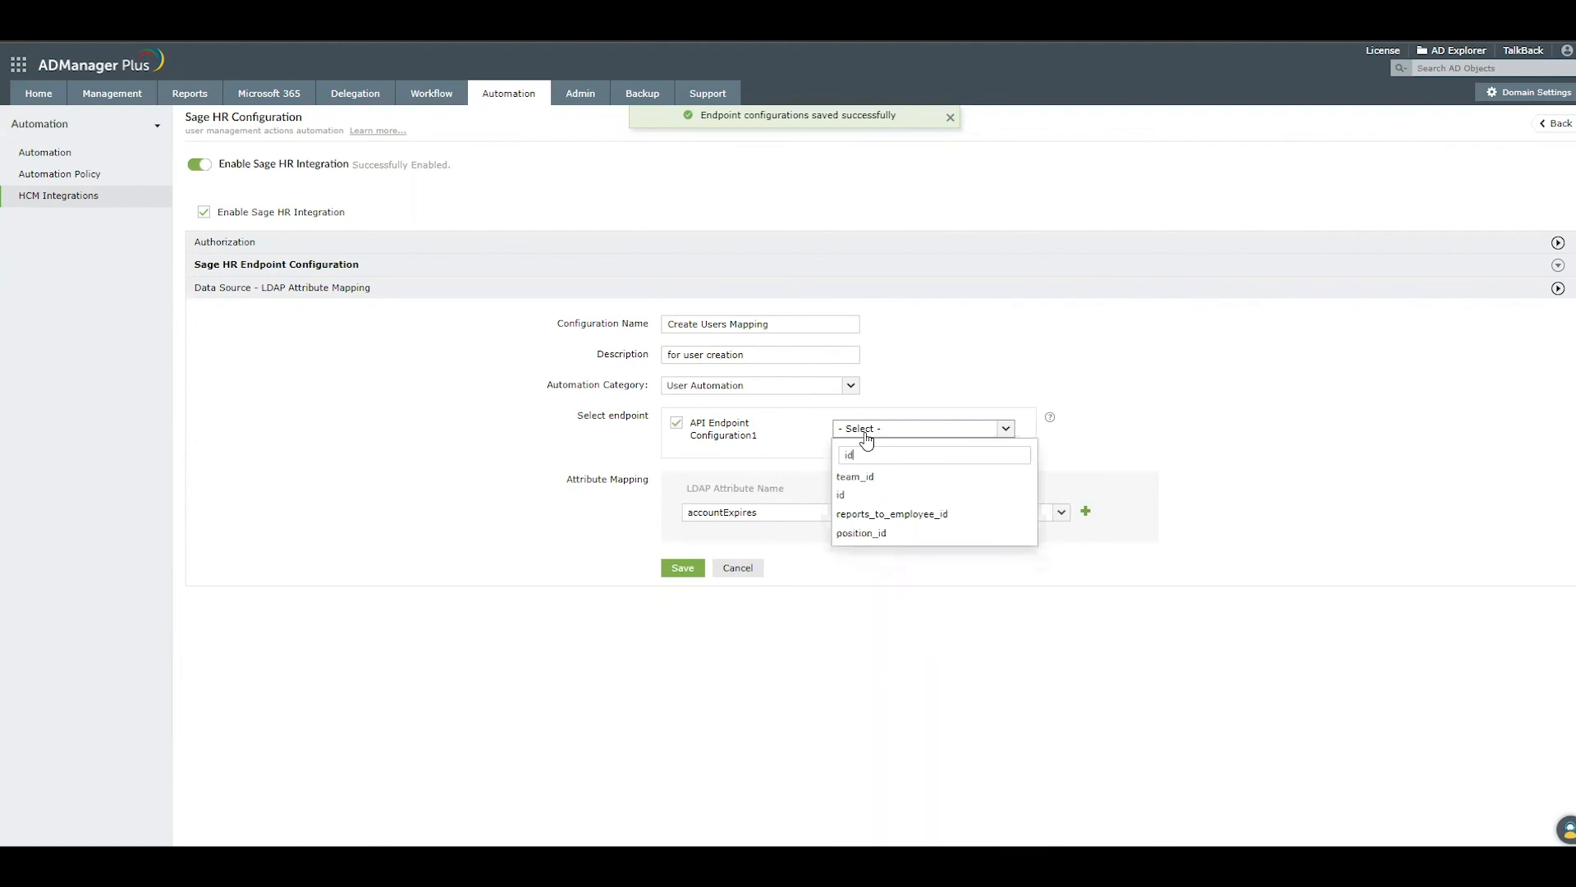
left_click(839, 494)
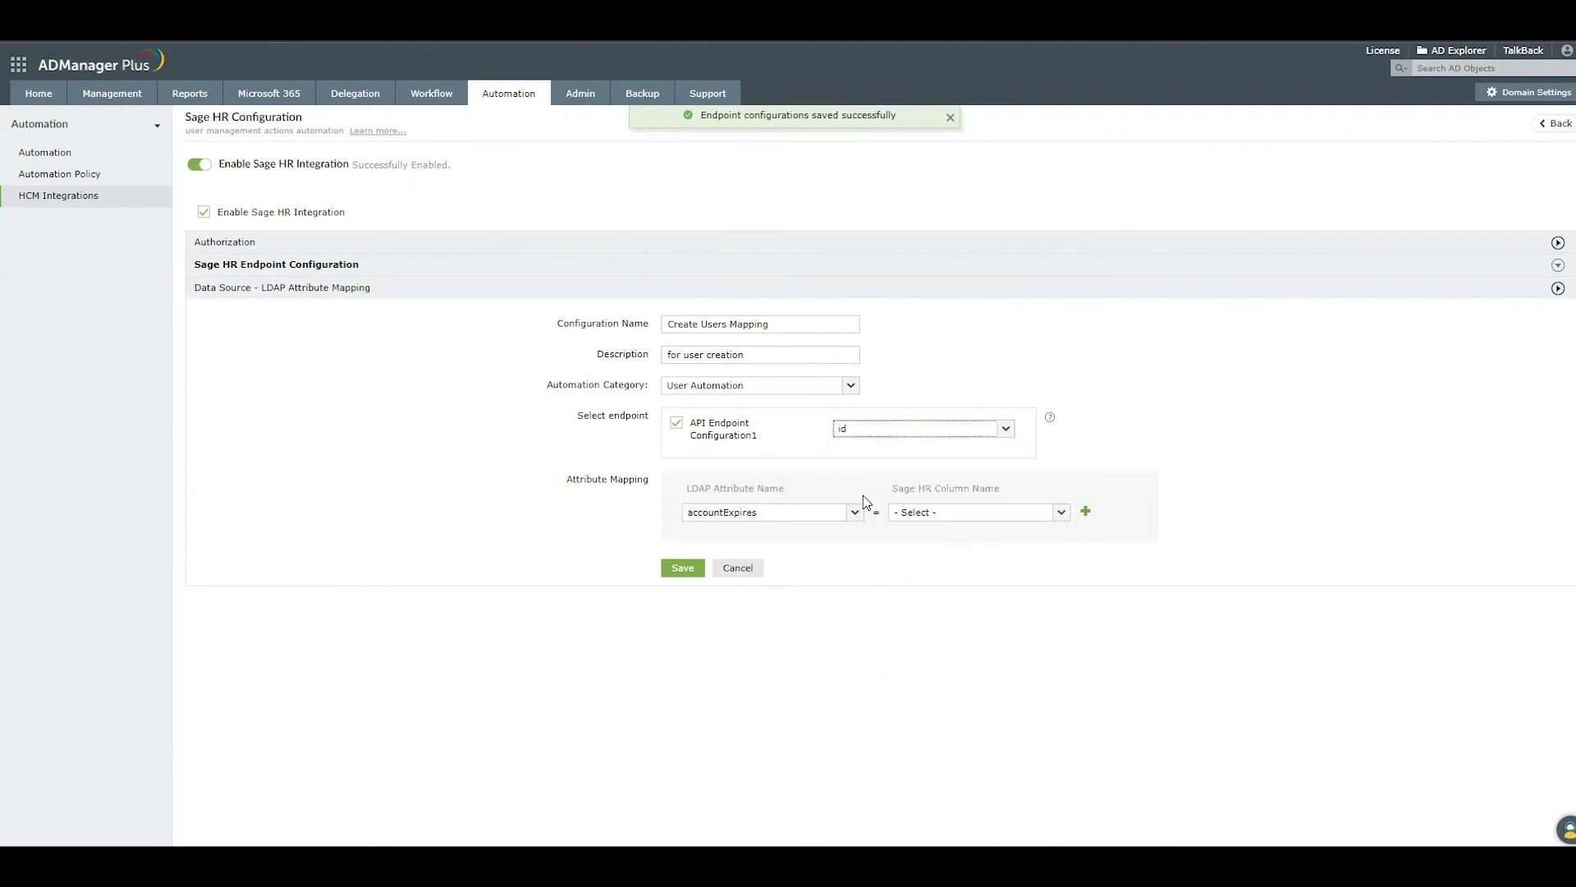
mouse_move(846, 529)
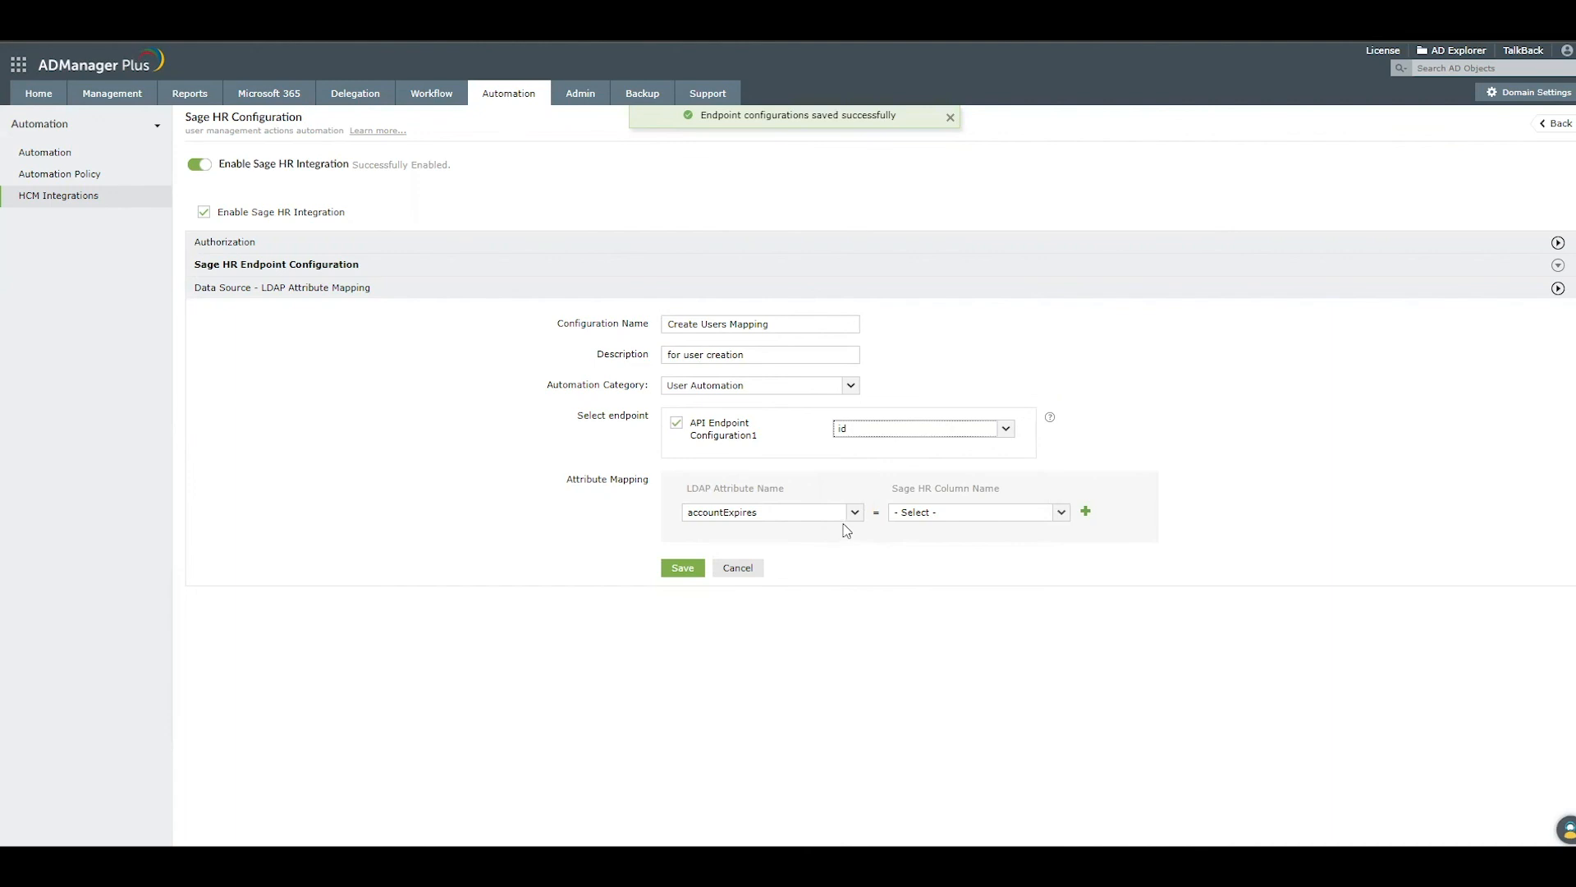
Map givenName to first_name and mail to email, then save the mapping.
left_click(770, 511)
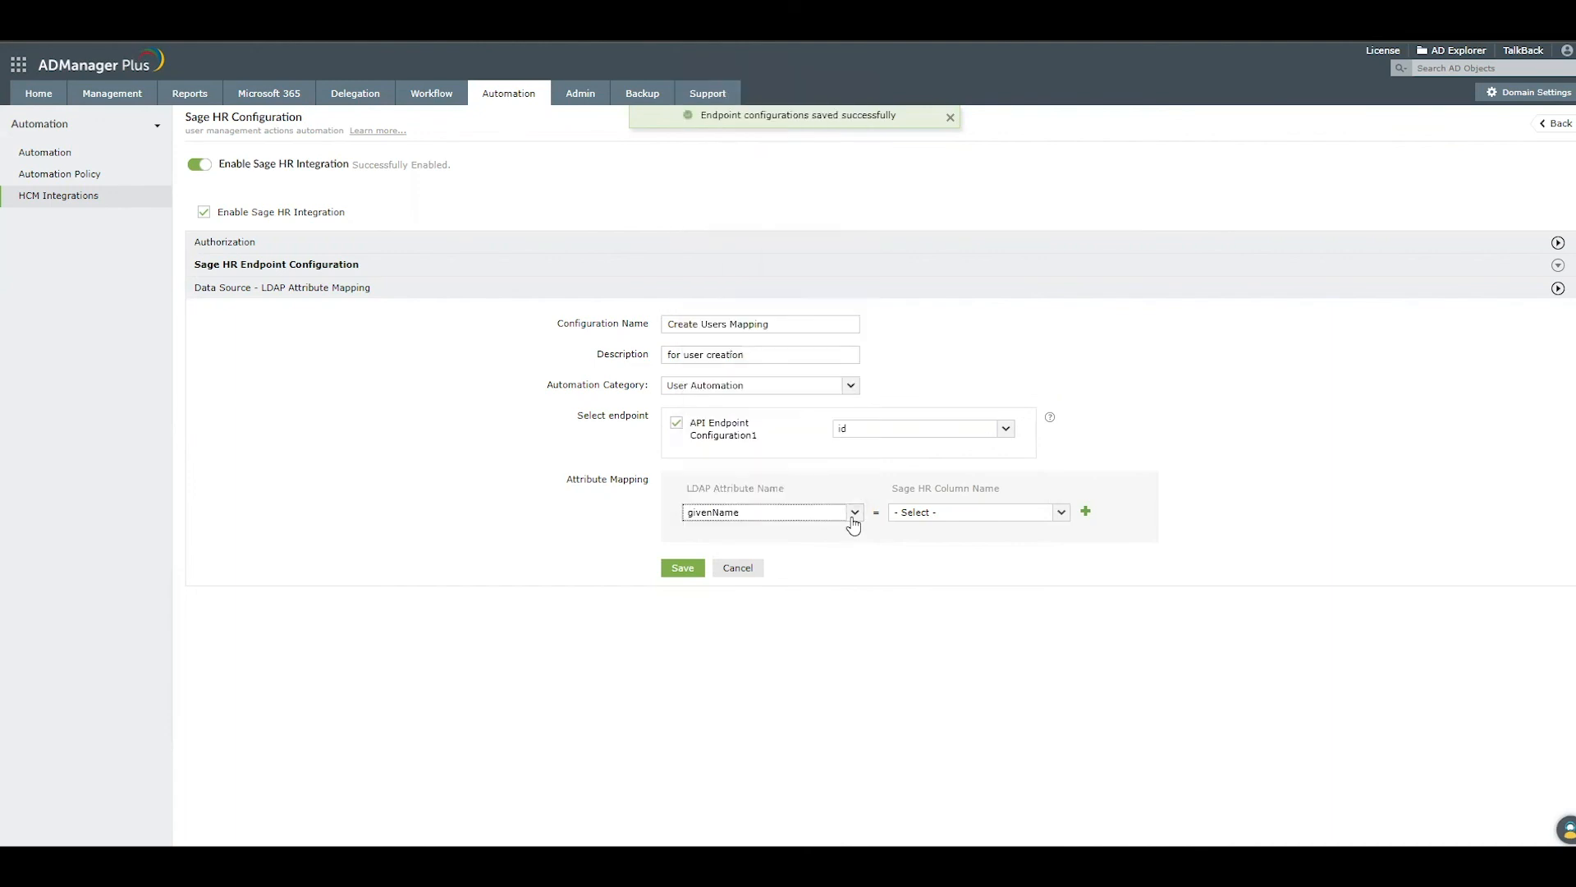
left_click(975, 512)
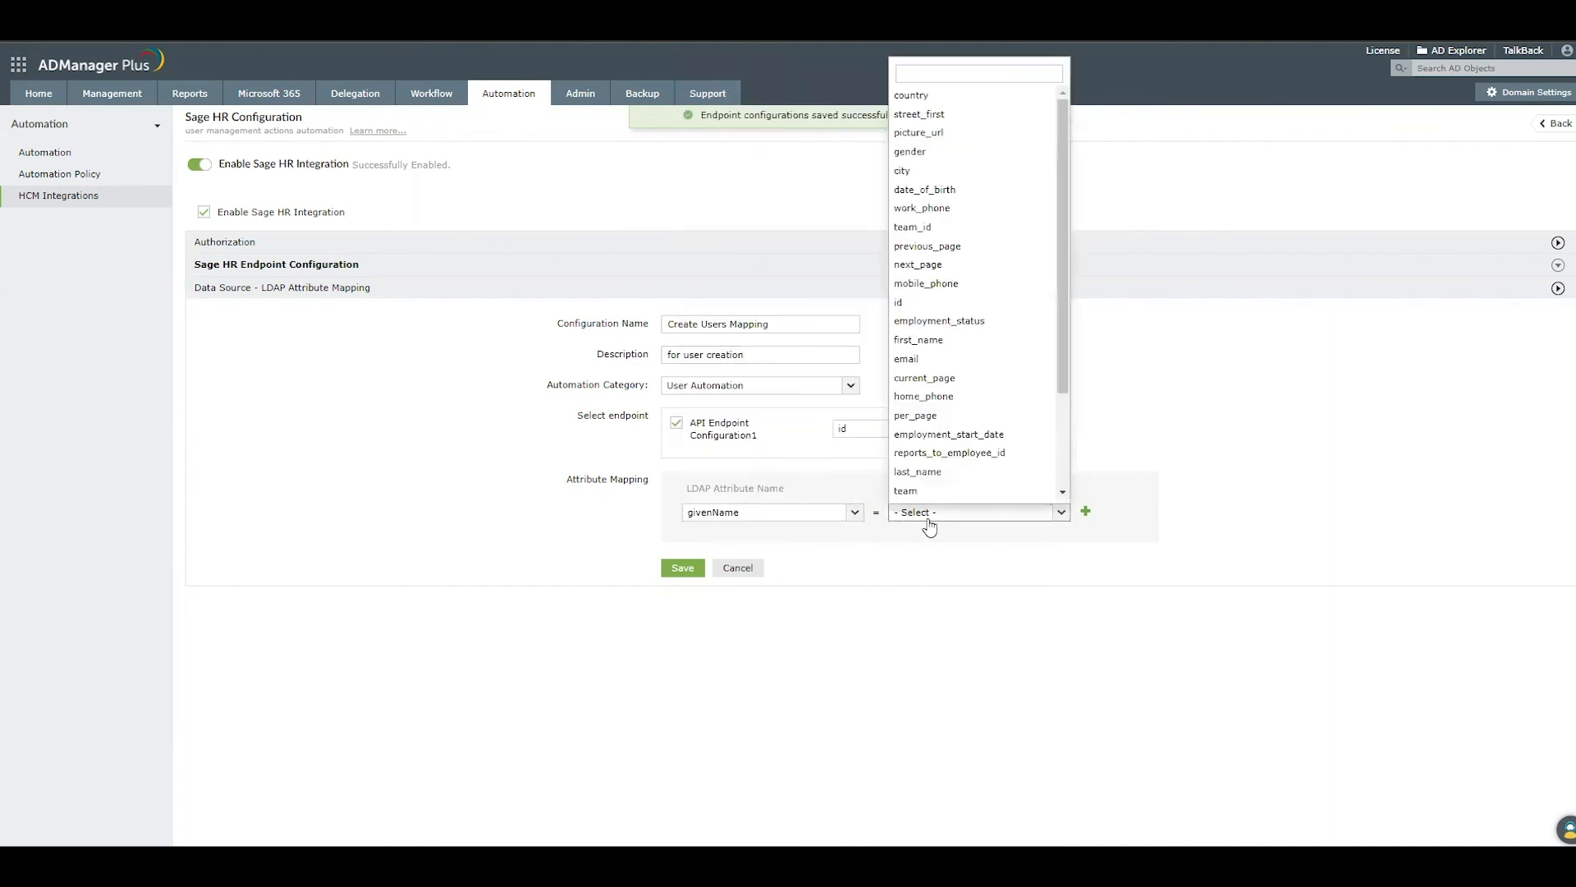
left_click(918, 340)
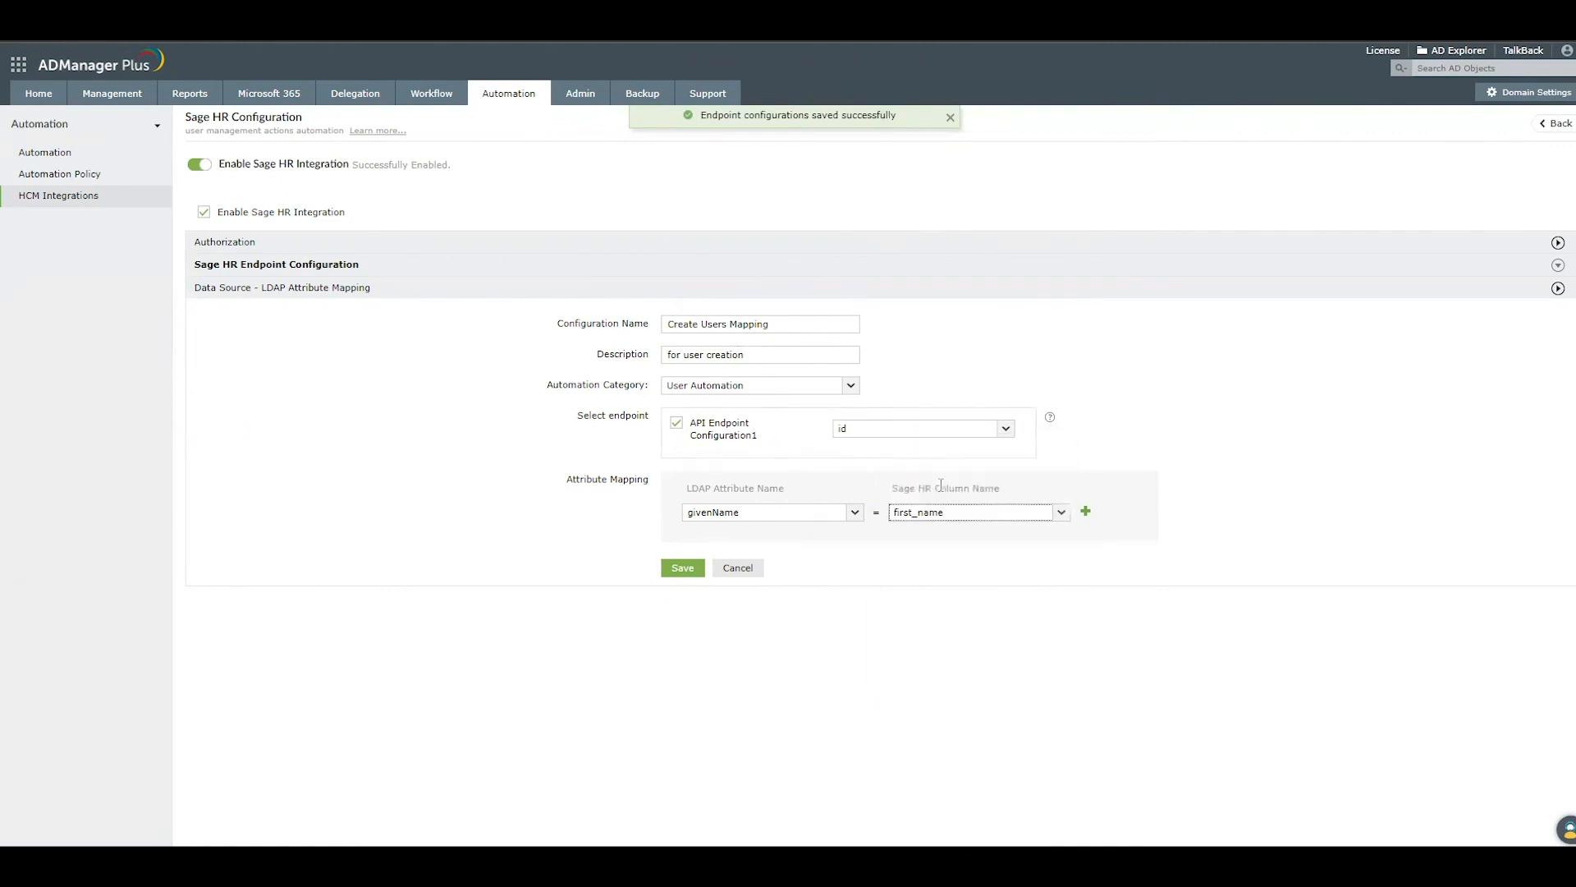
left_click(1084, 511)
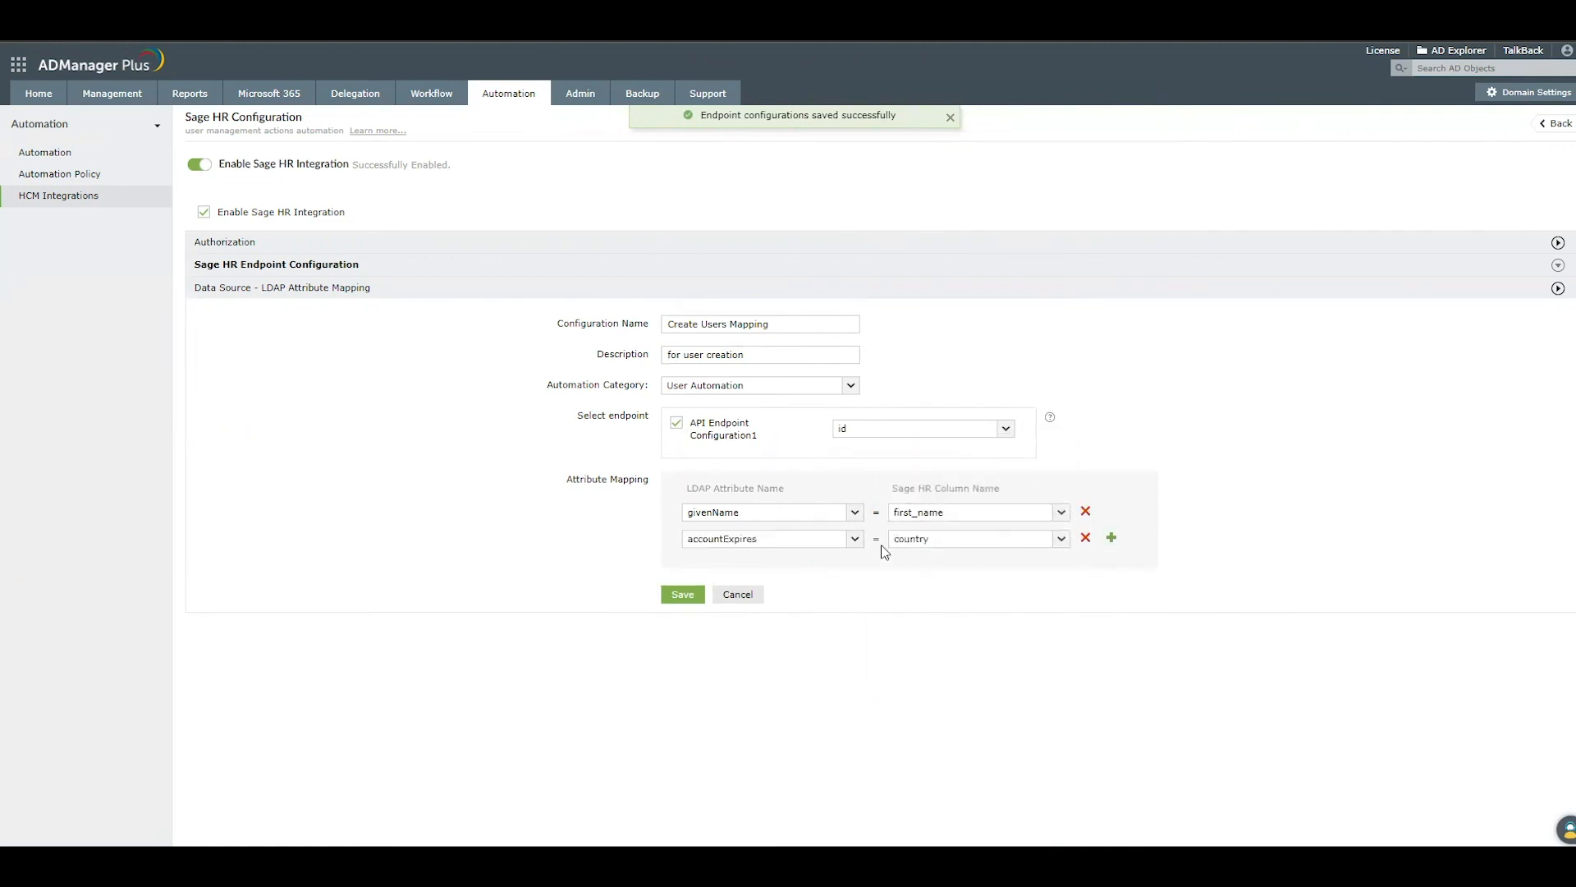
left_click(852, 538)
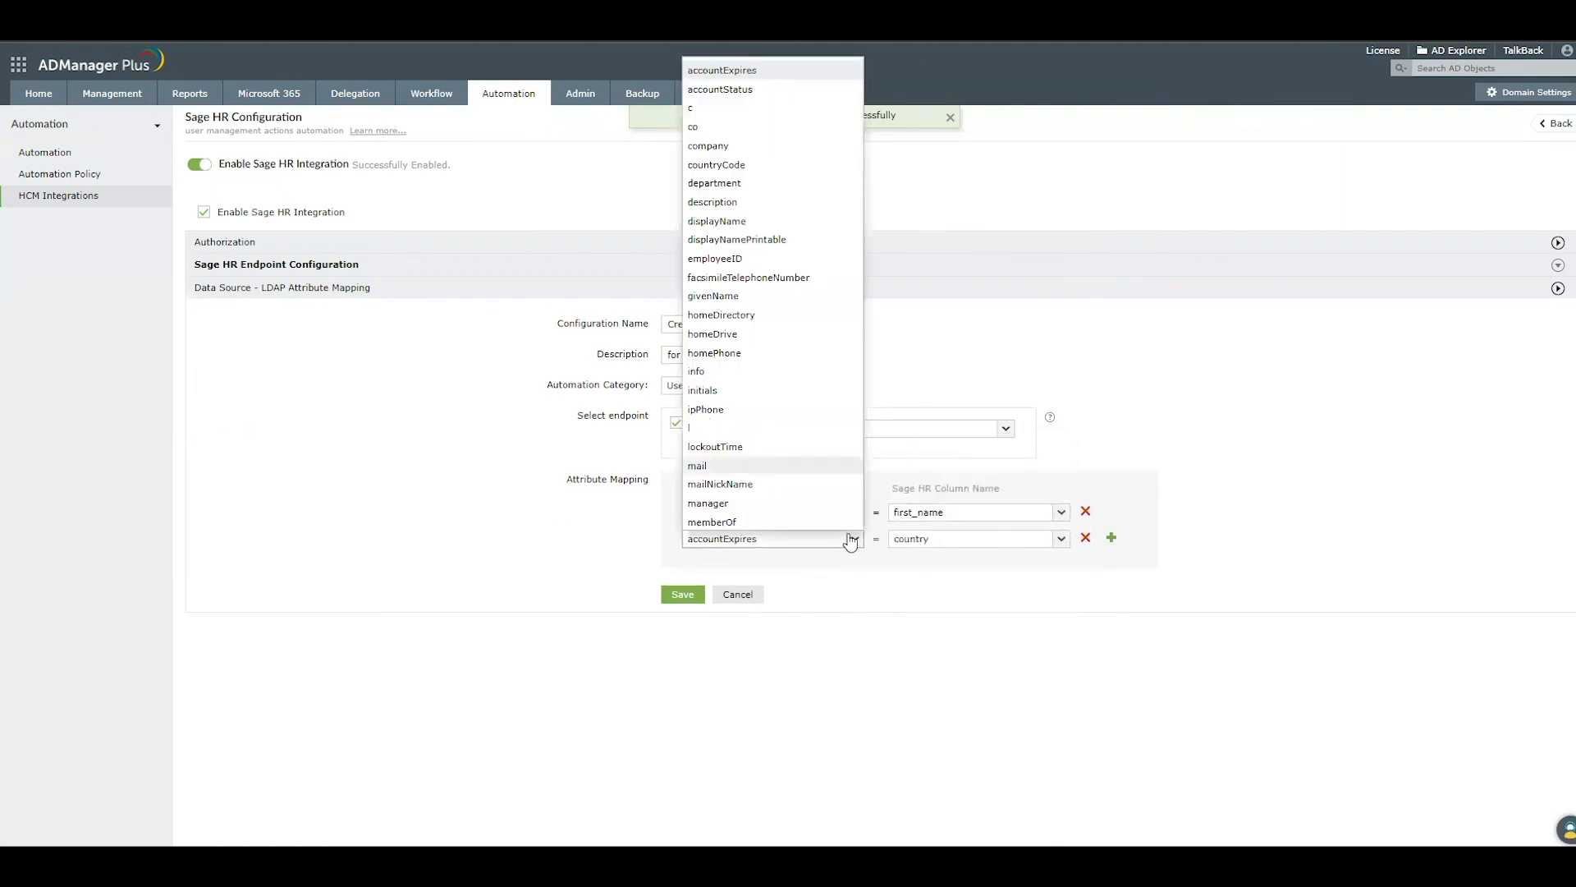
left_click(697, 464)
type("ema")
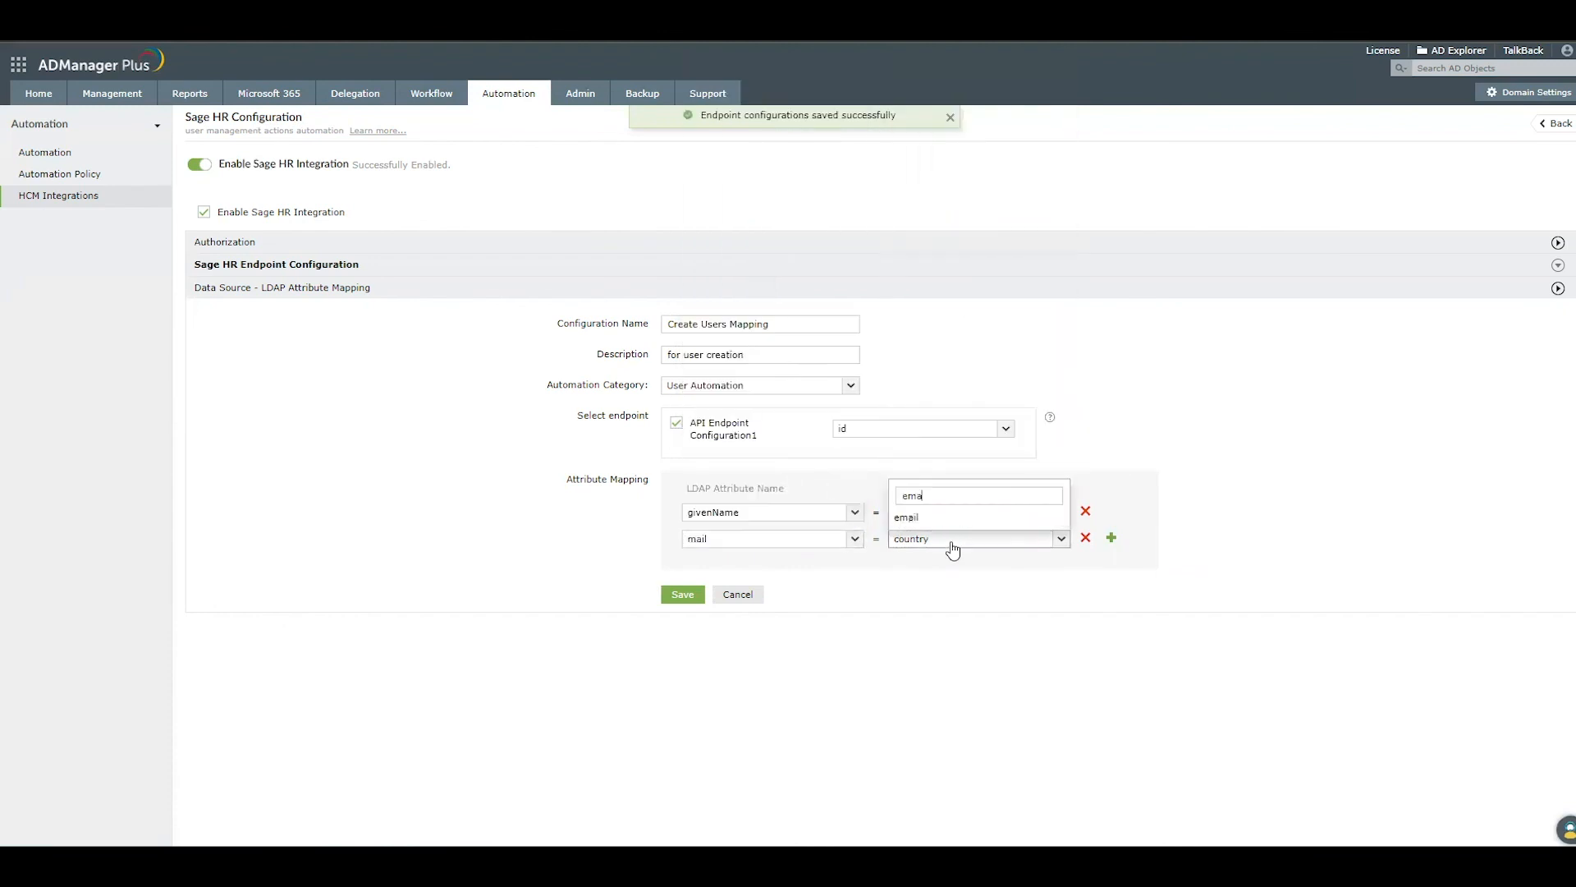
left_click(905, 517)
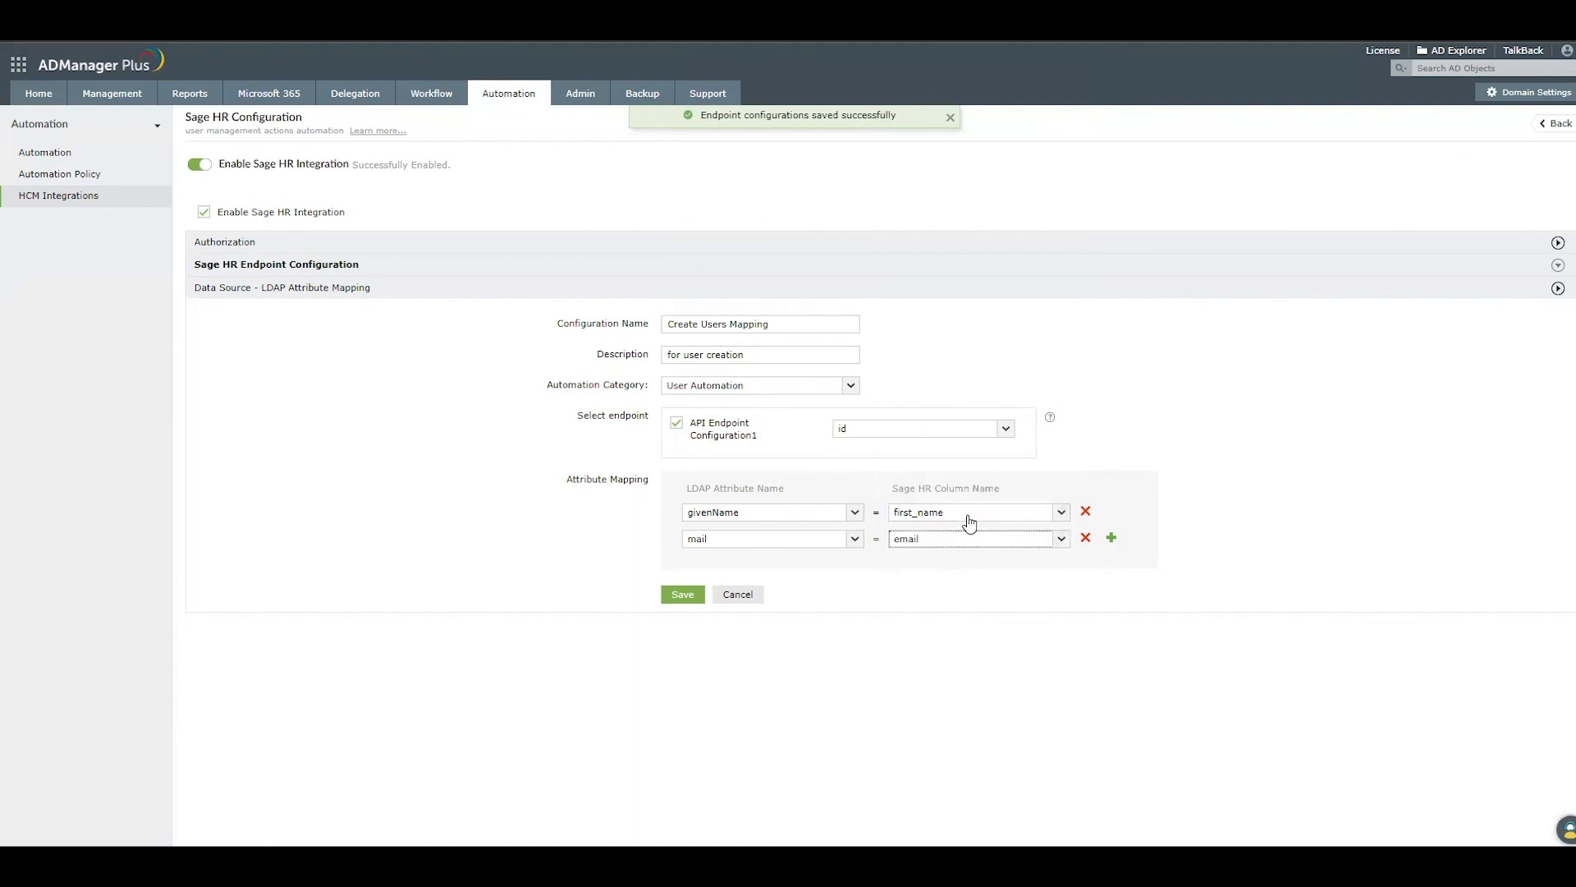
mouse_move(681, 594)
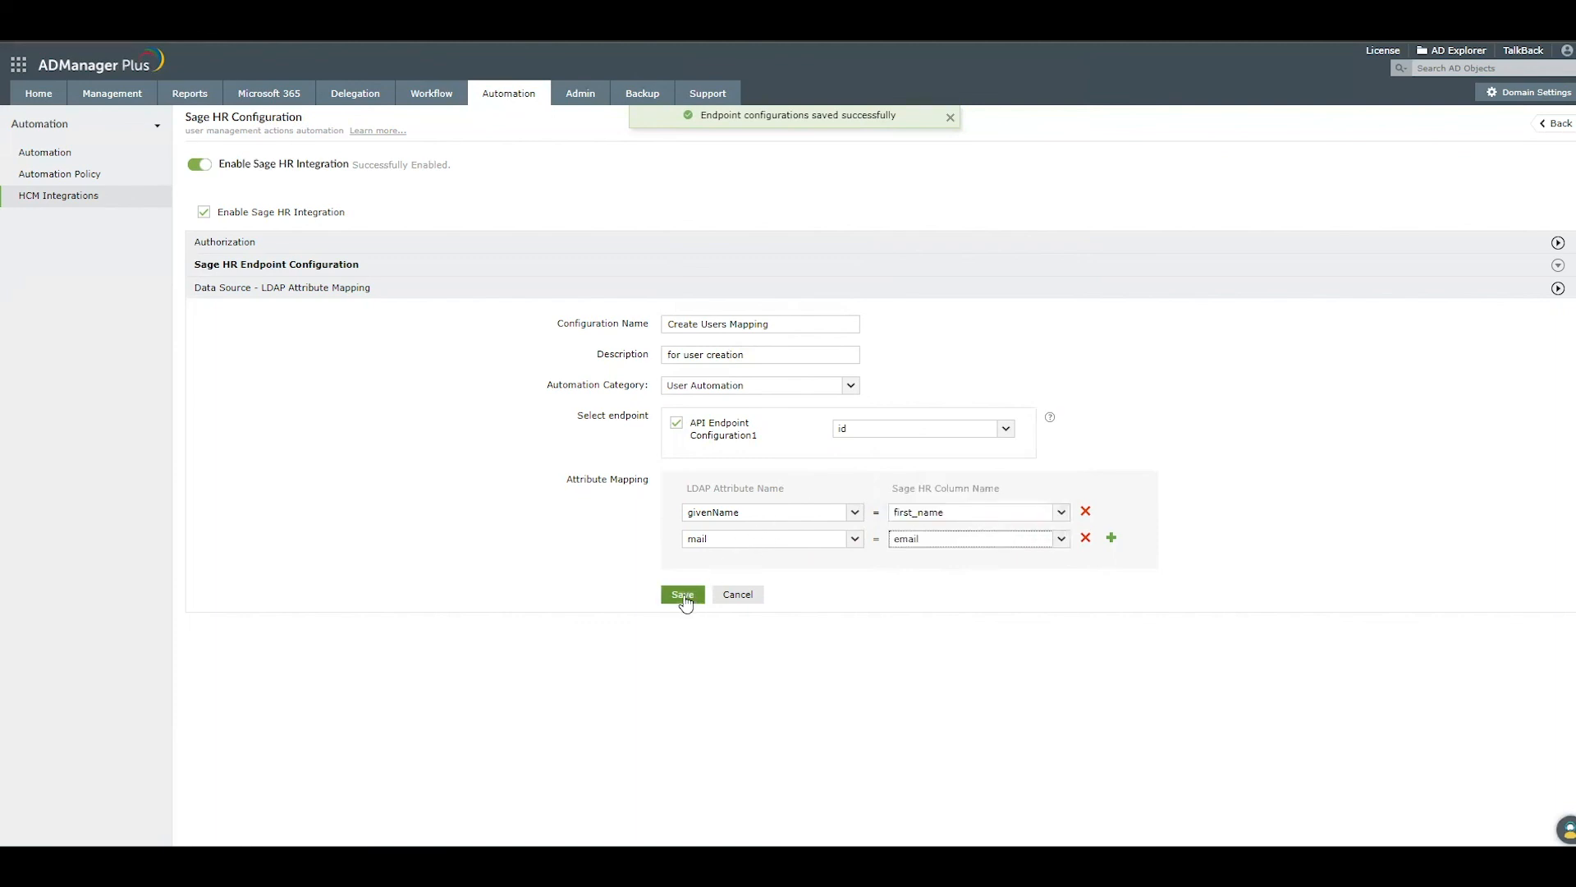
left_click(681, 594)
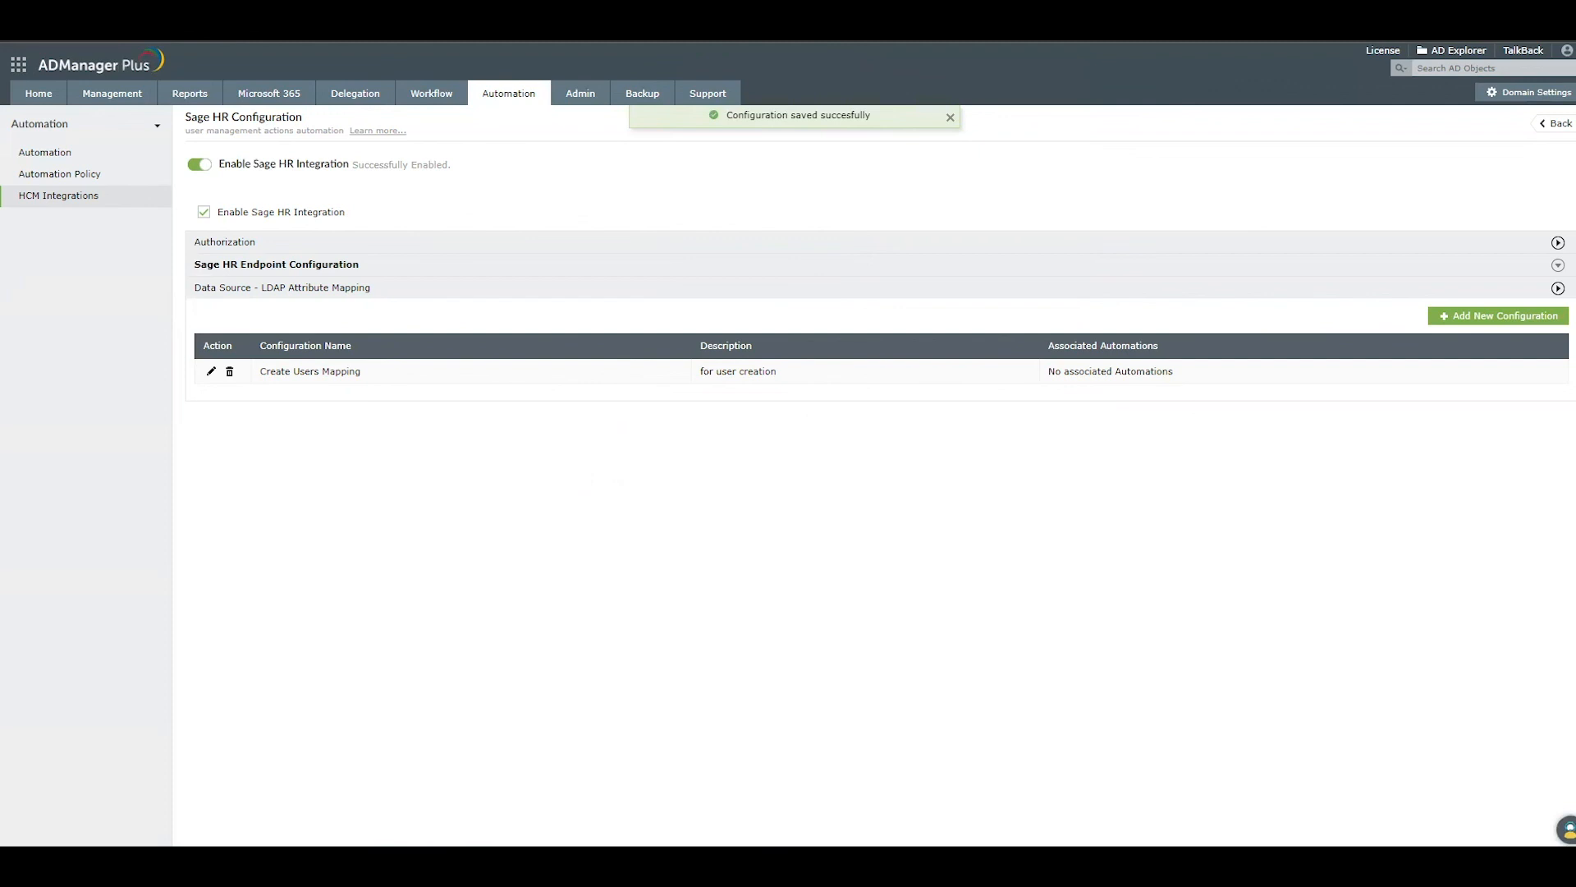
mouse_move(809, 112)
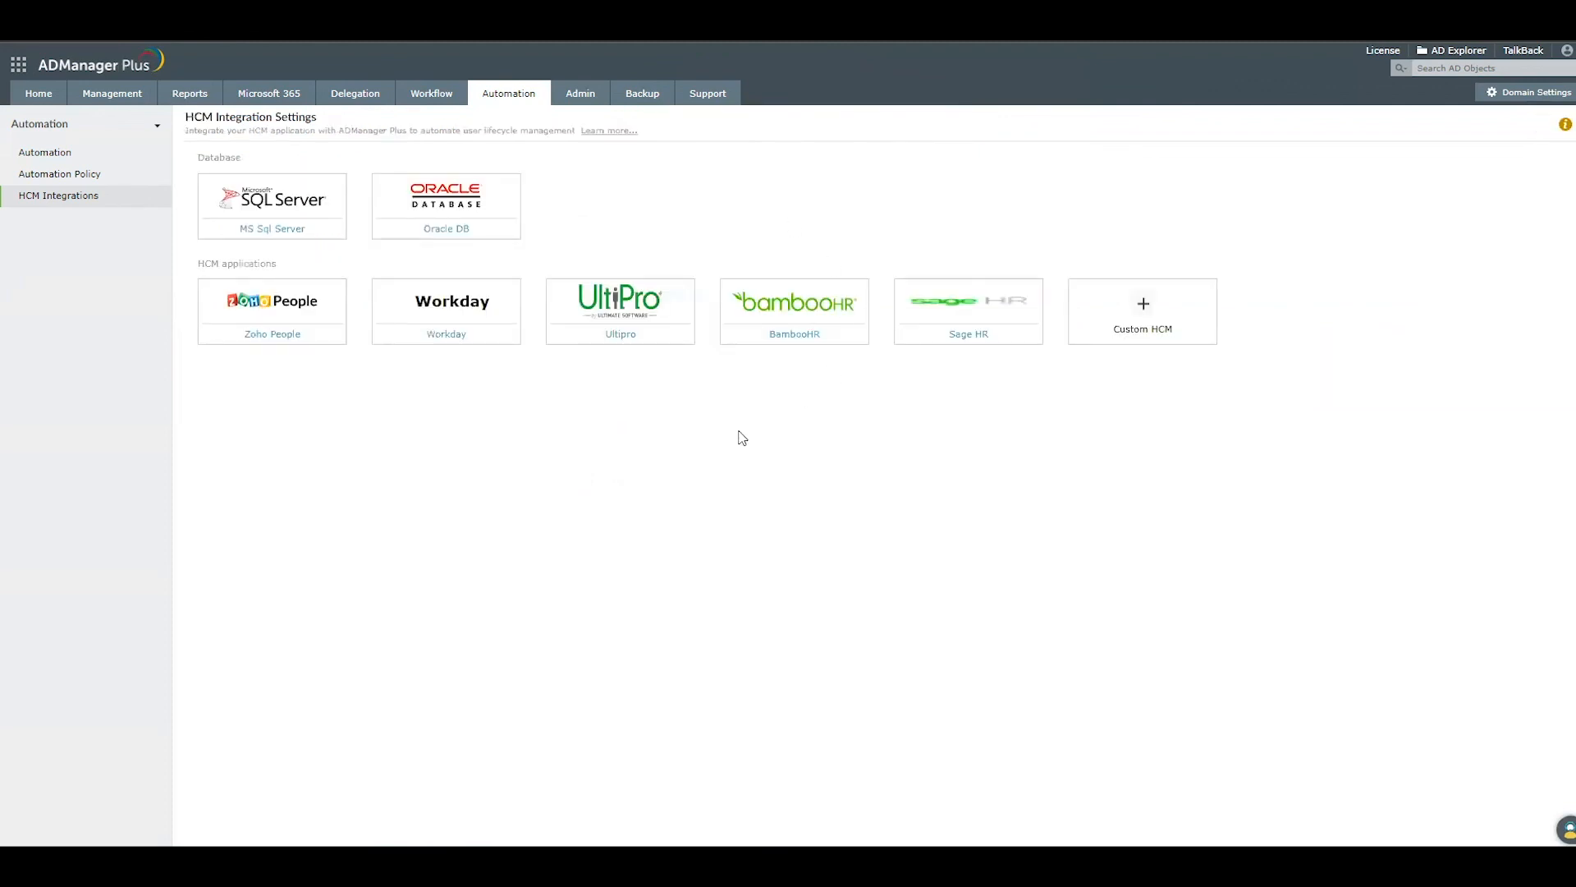
mouse_move(968, 333)
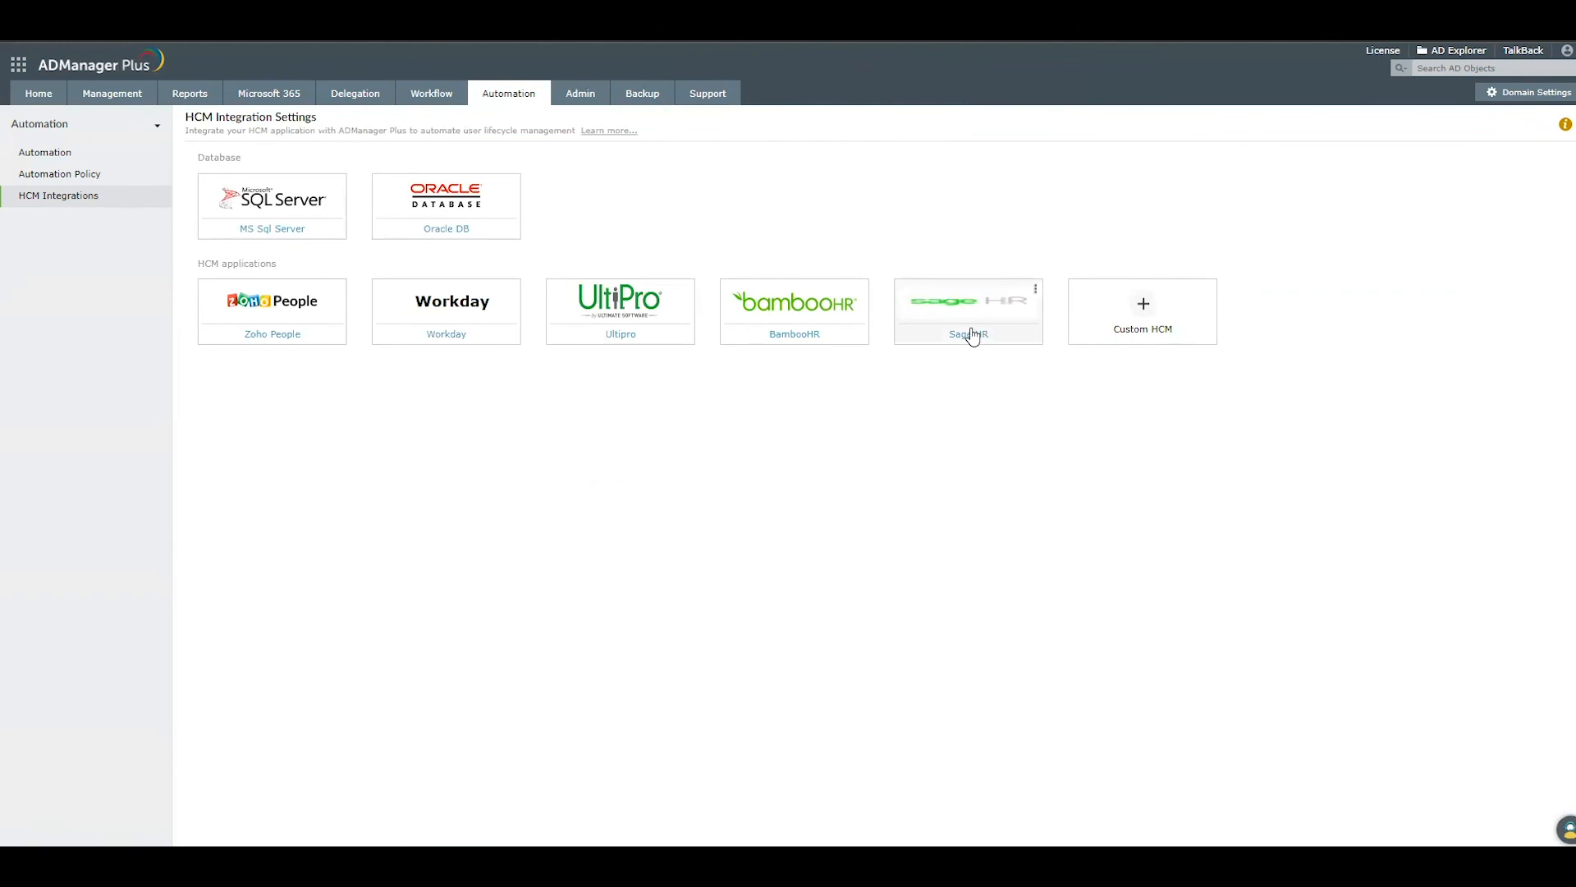